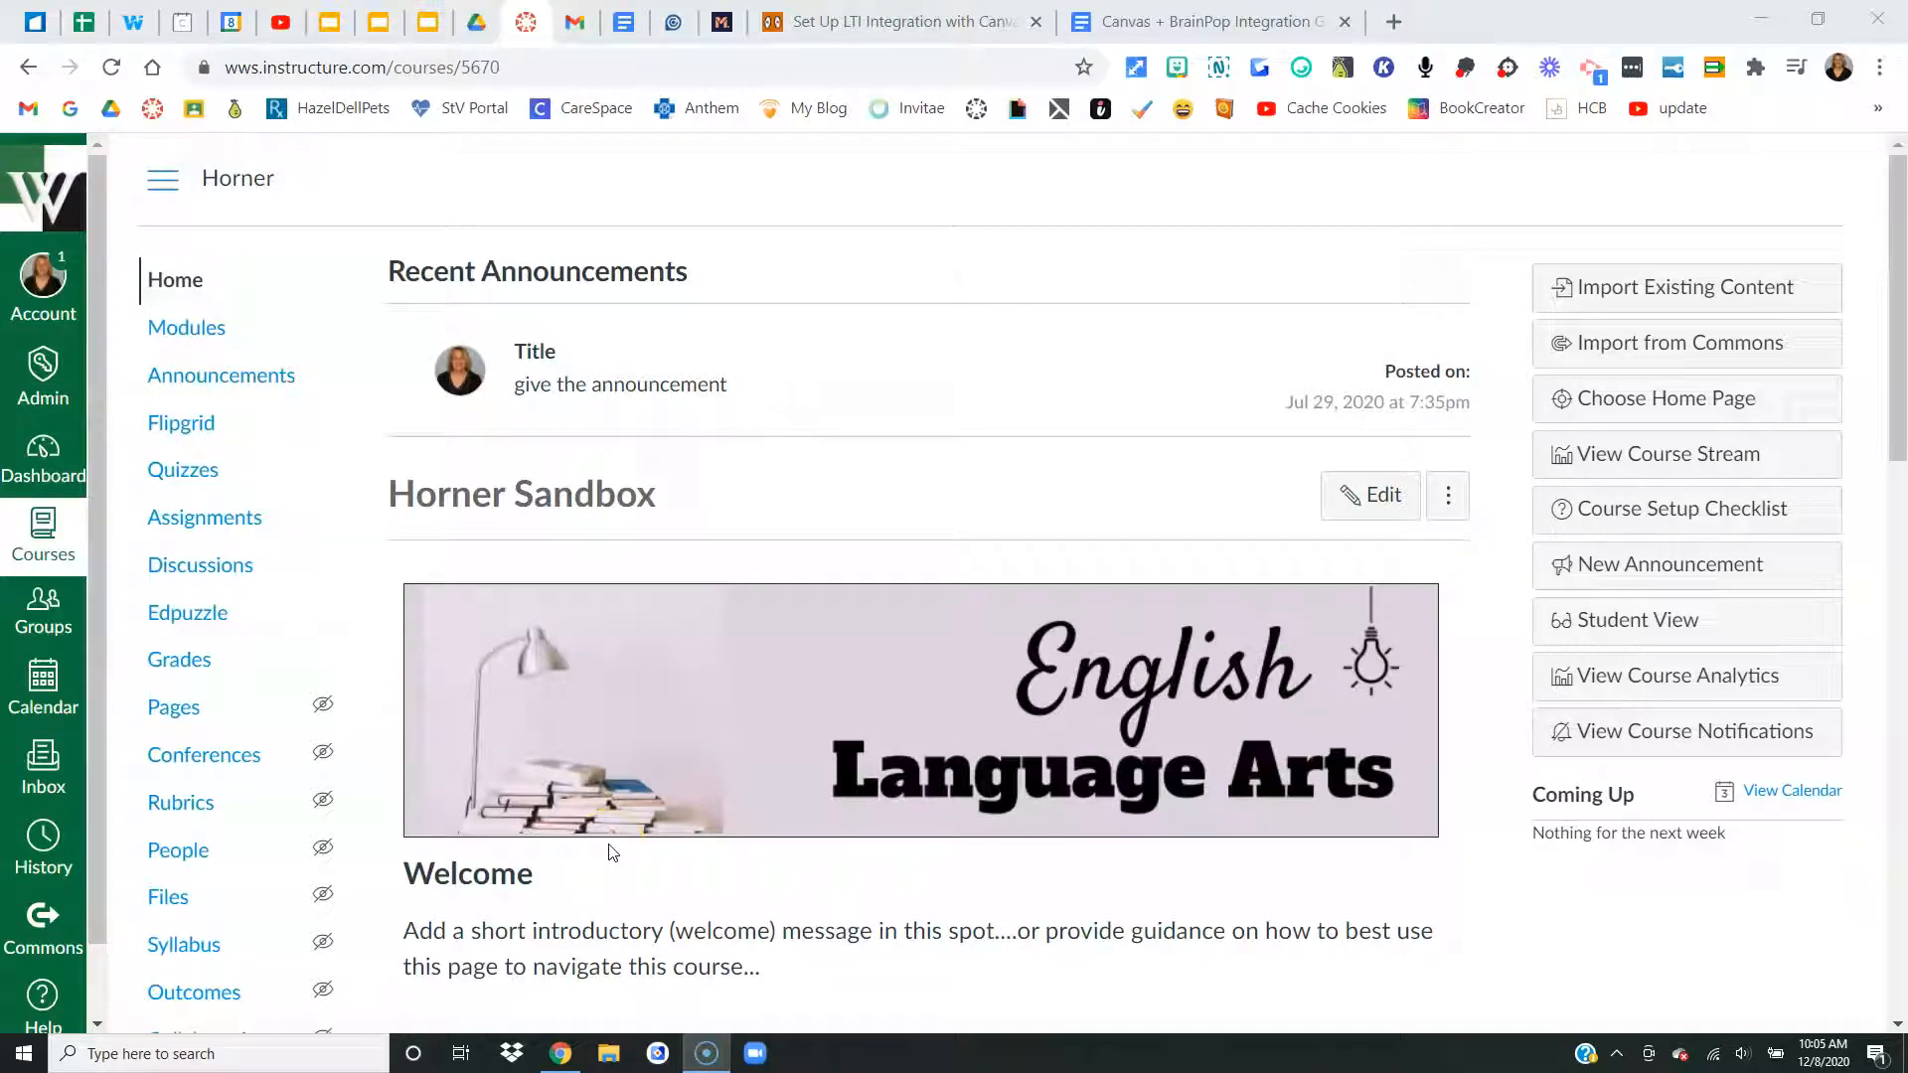
mouse_move(173, 707)
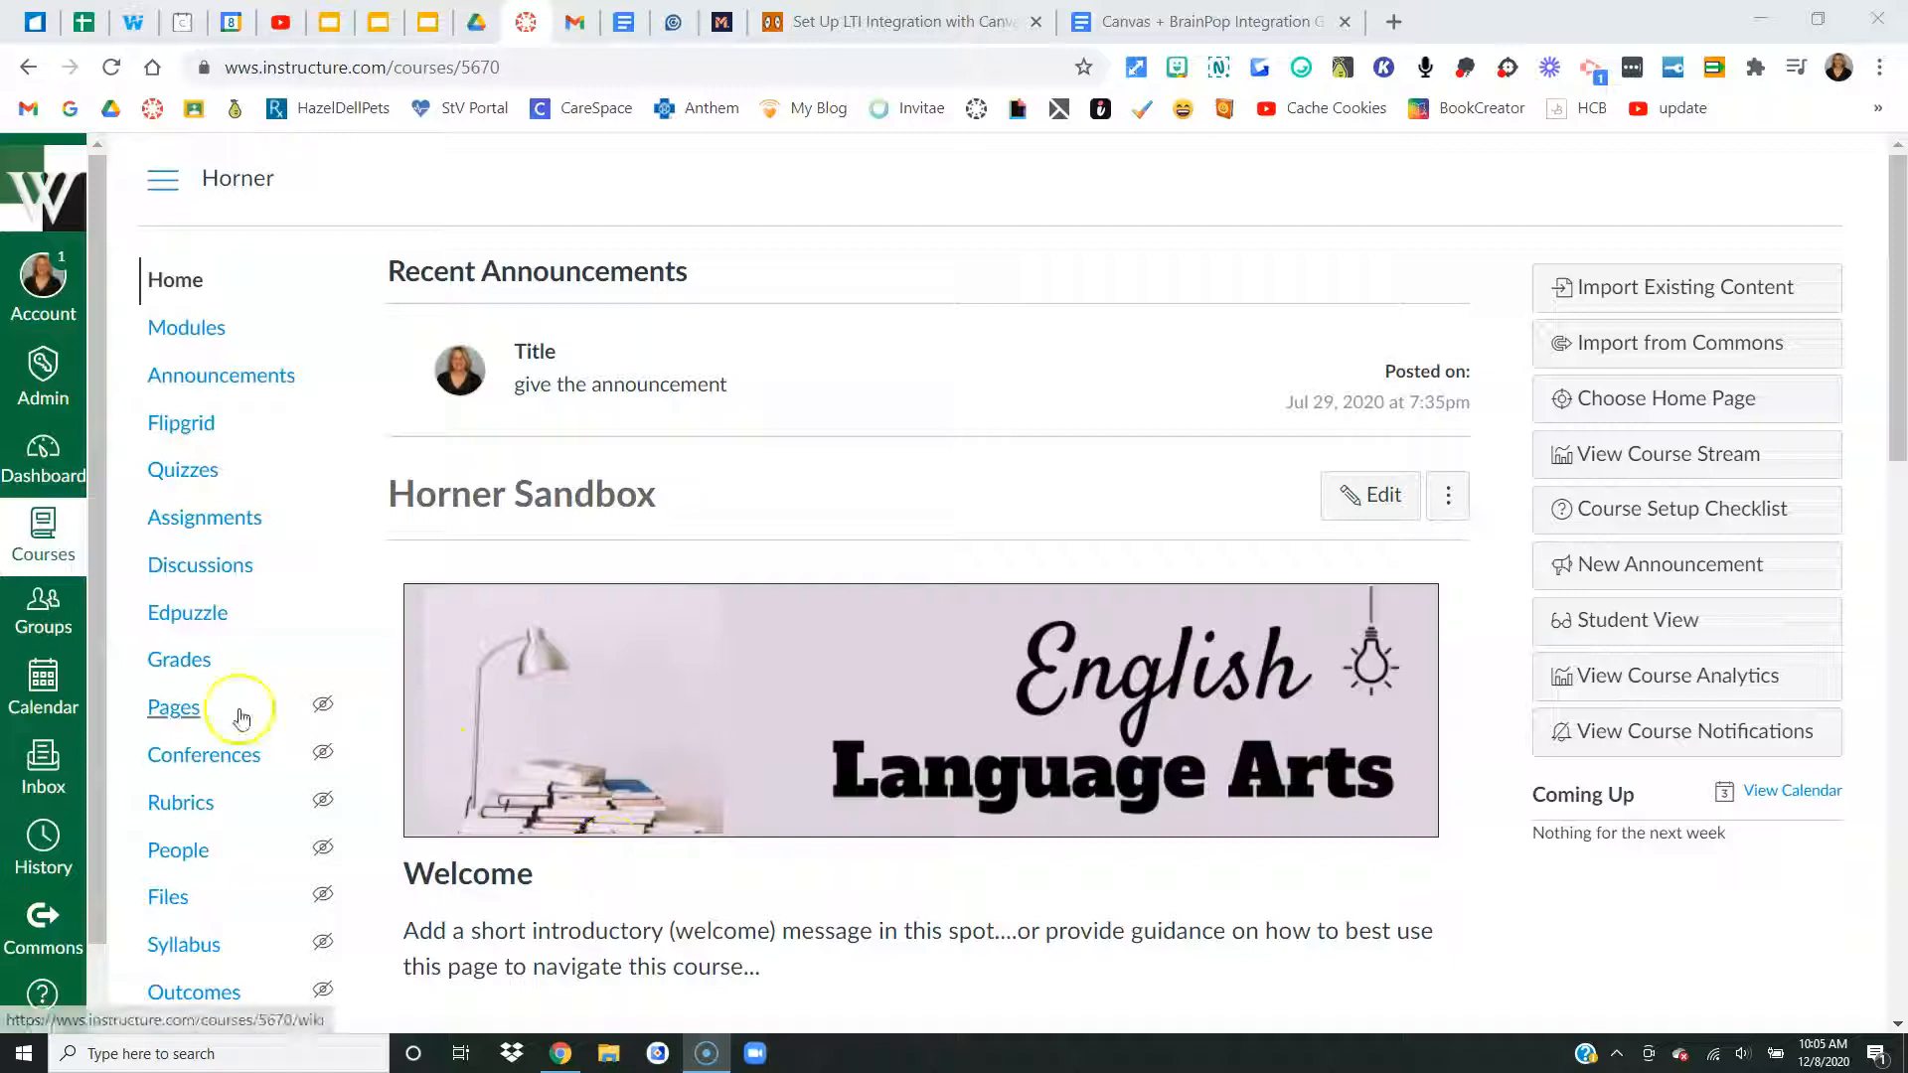
- Show the course's full Pages list, sorted by page title
left_click(173, 706)
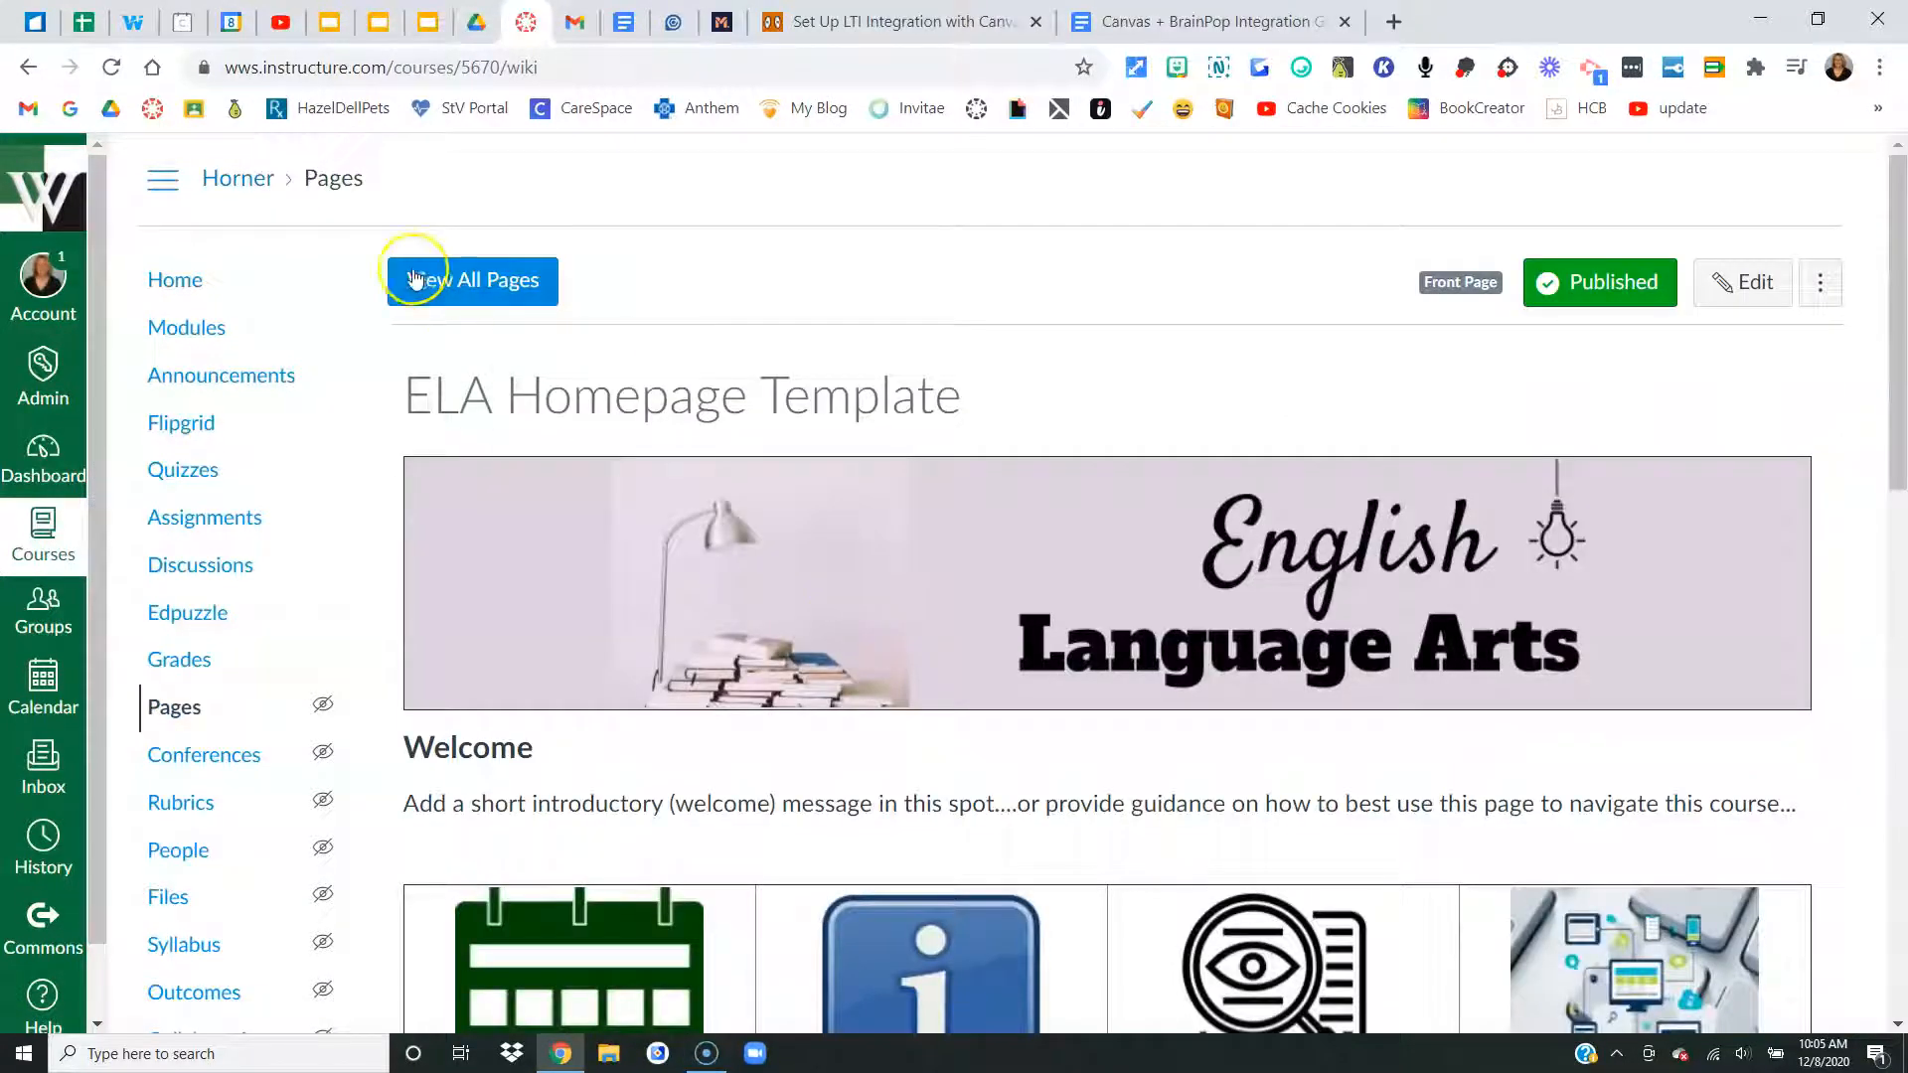
left_click(470, 280)
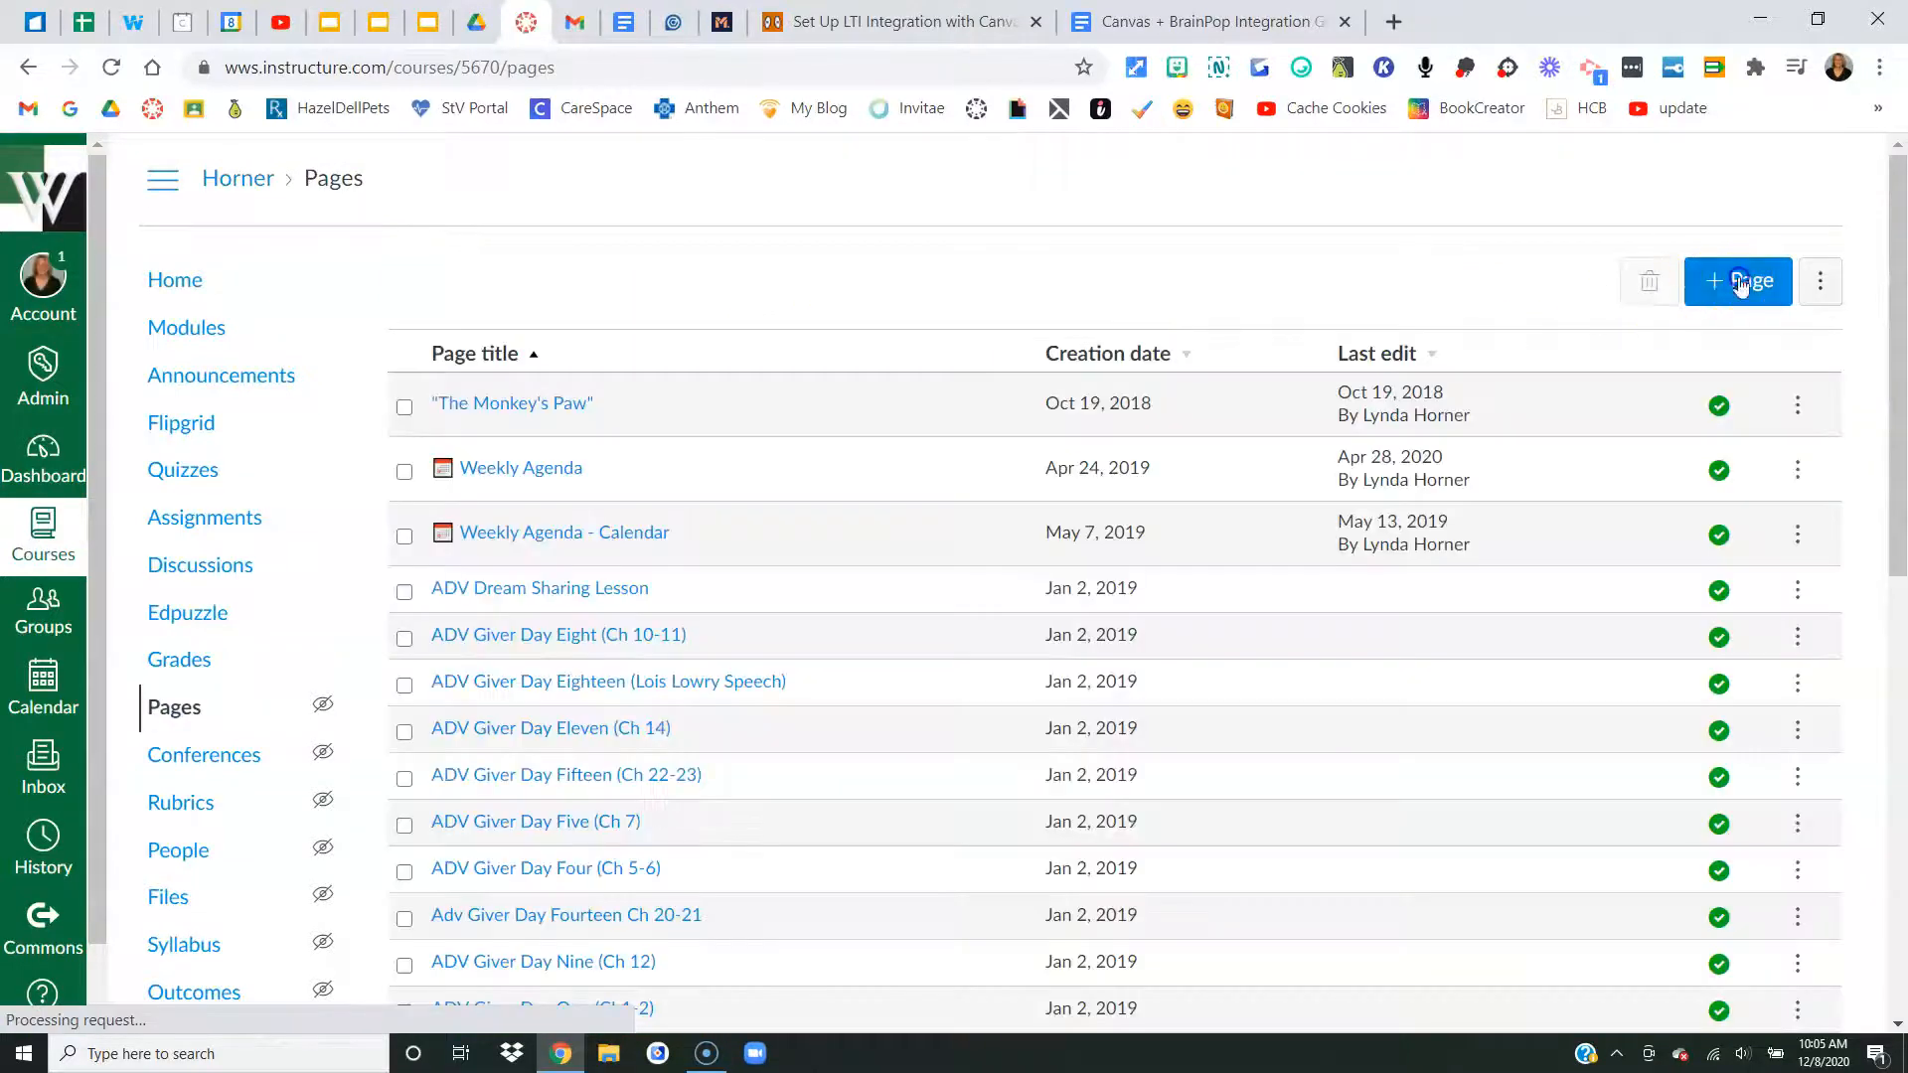
- Create a new course page titled 'Brain Pop Example' and list the embeddable apps
left_click(1738, 281)
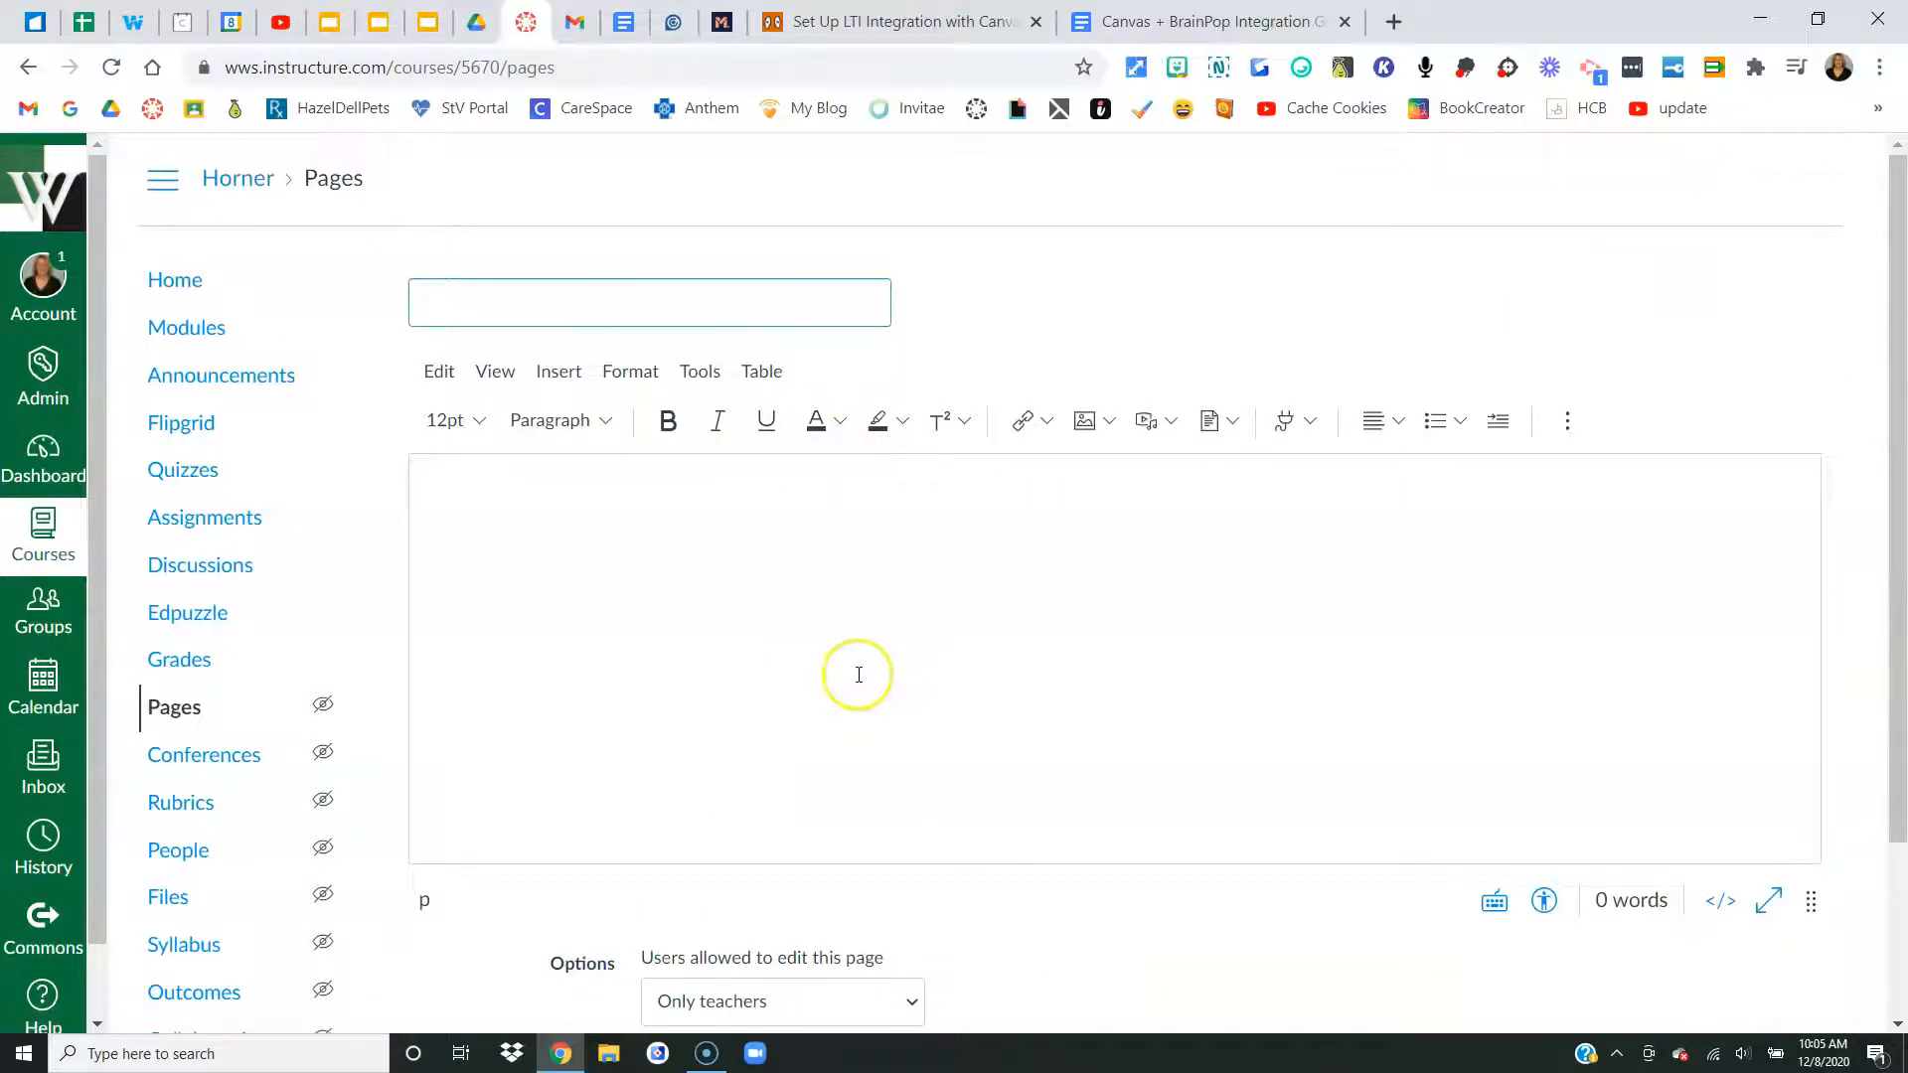
type("Brain")
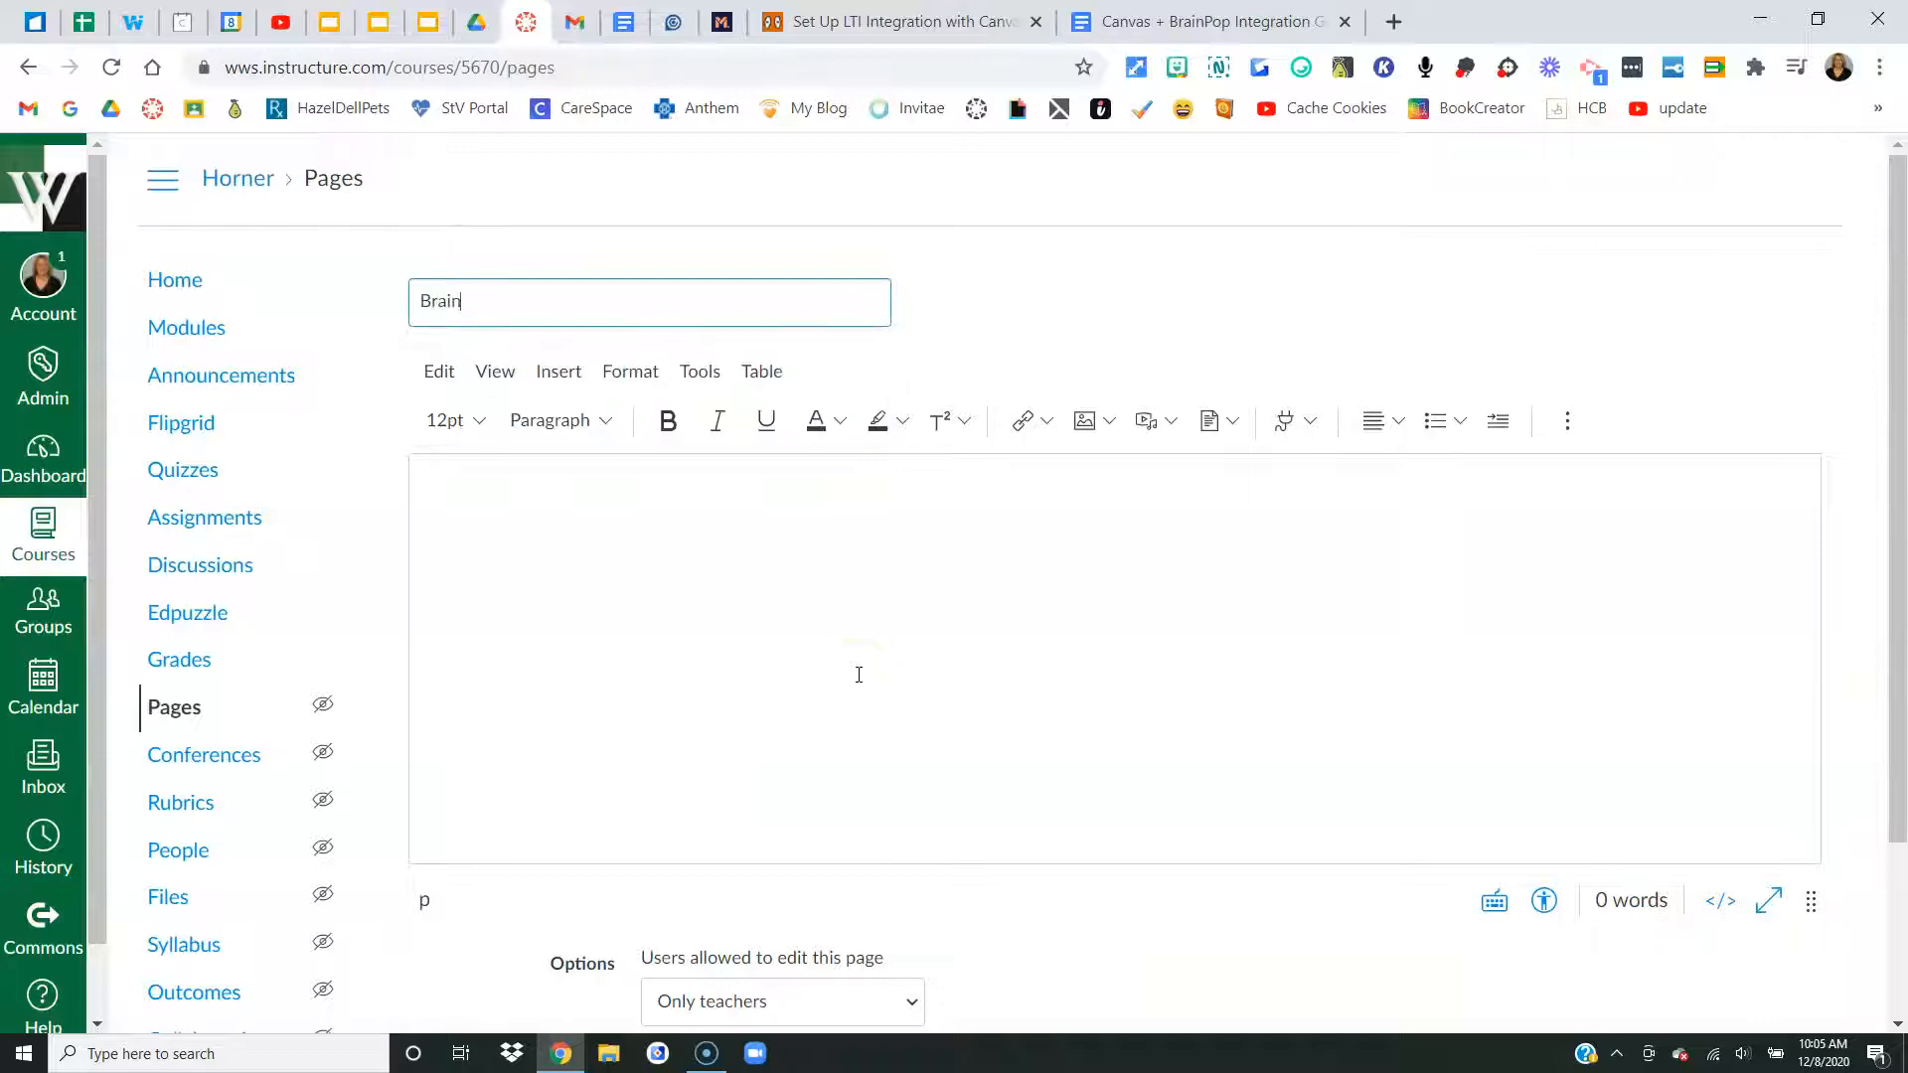
type("Pop Example")
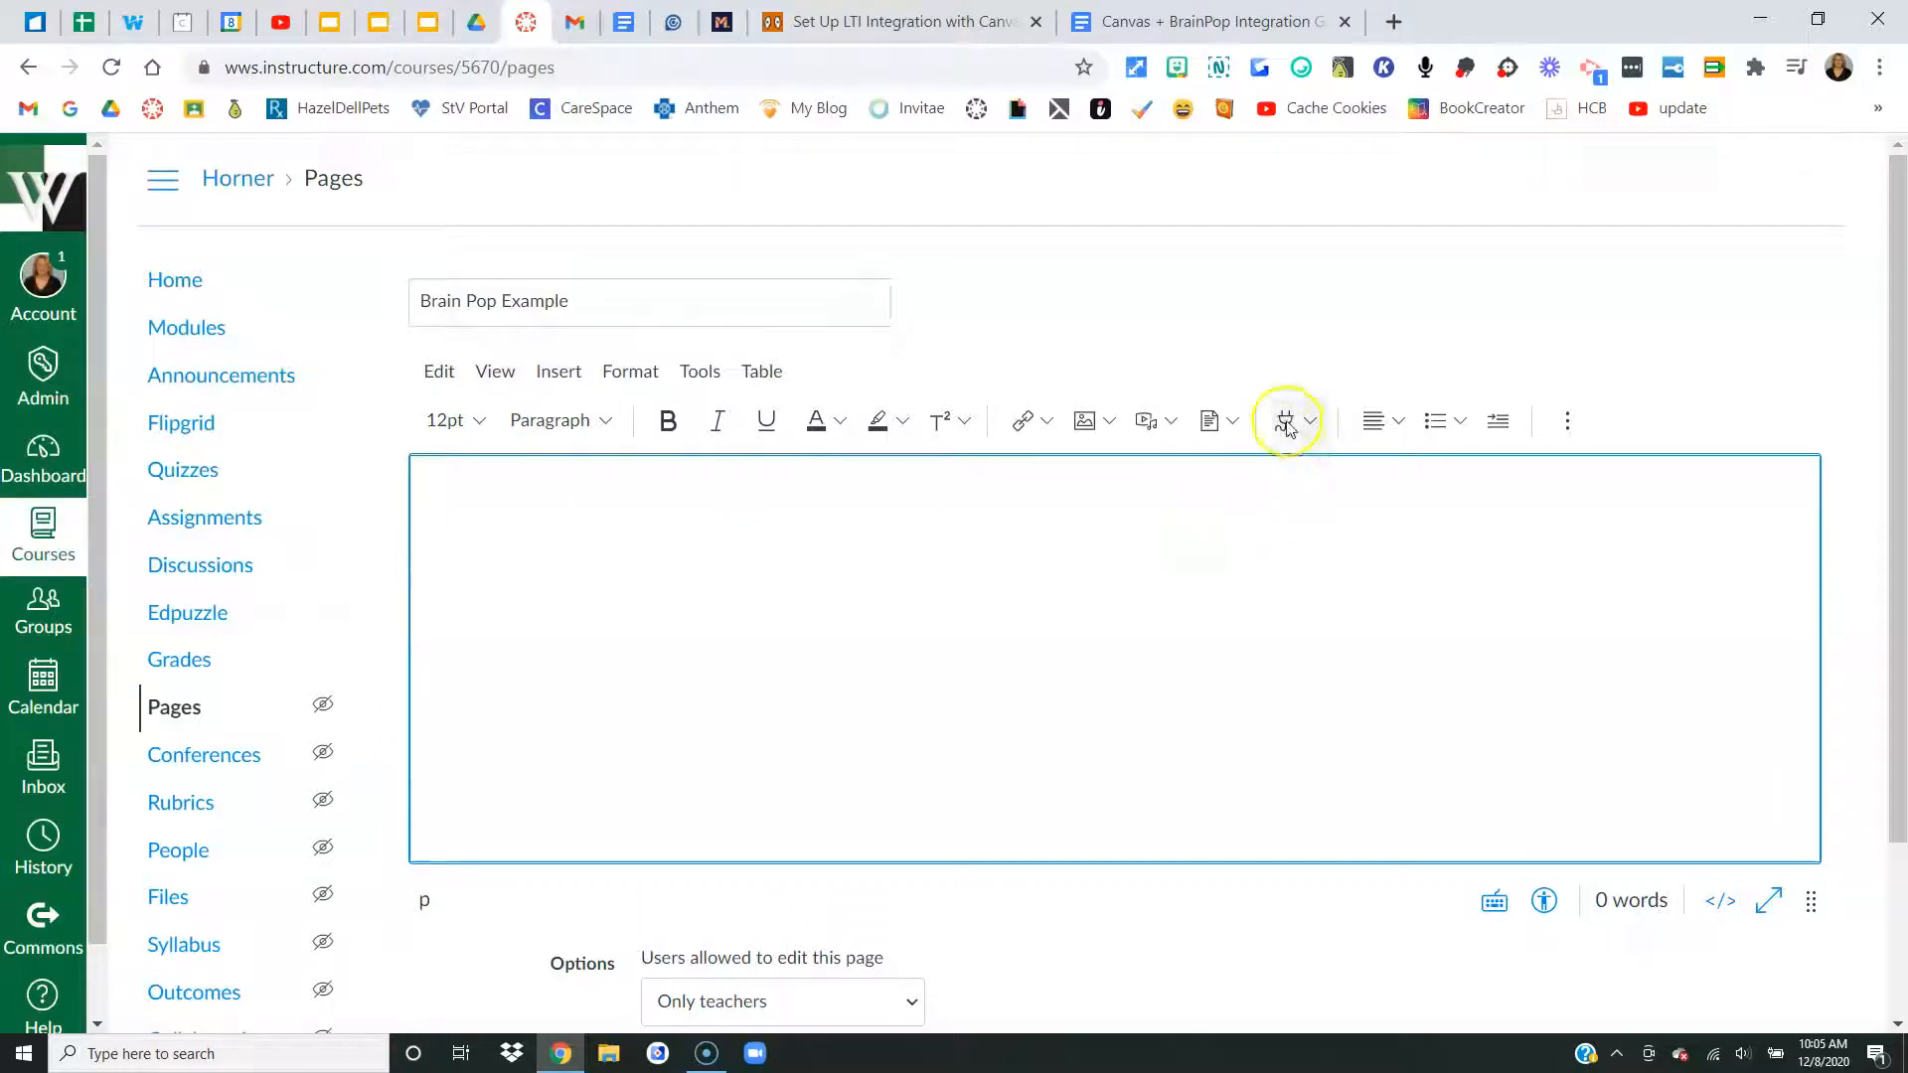
left_click(1312, 421)
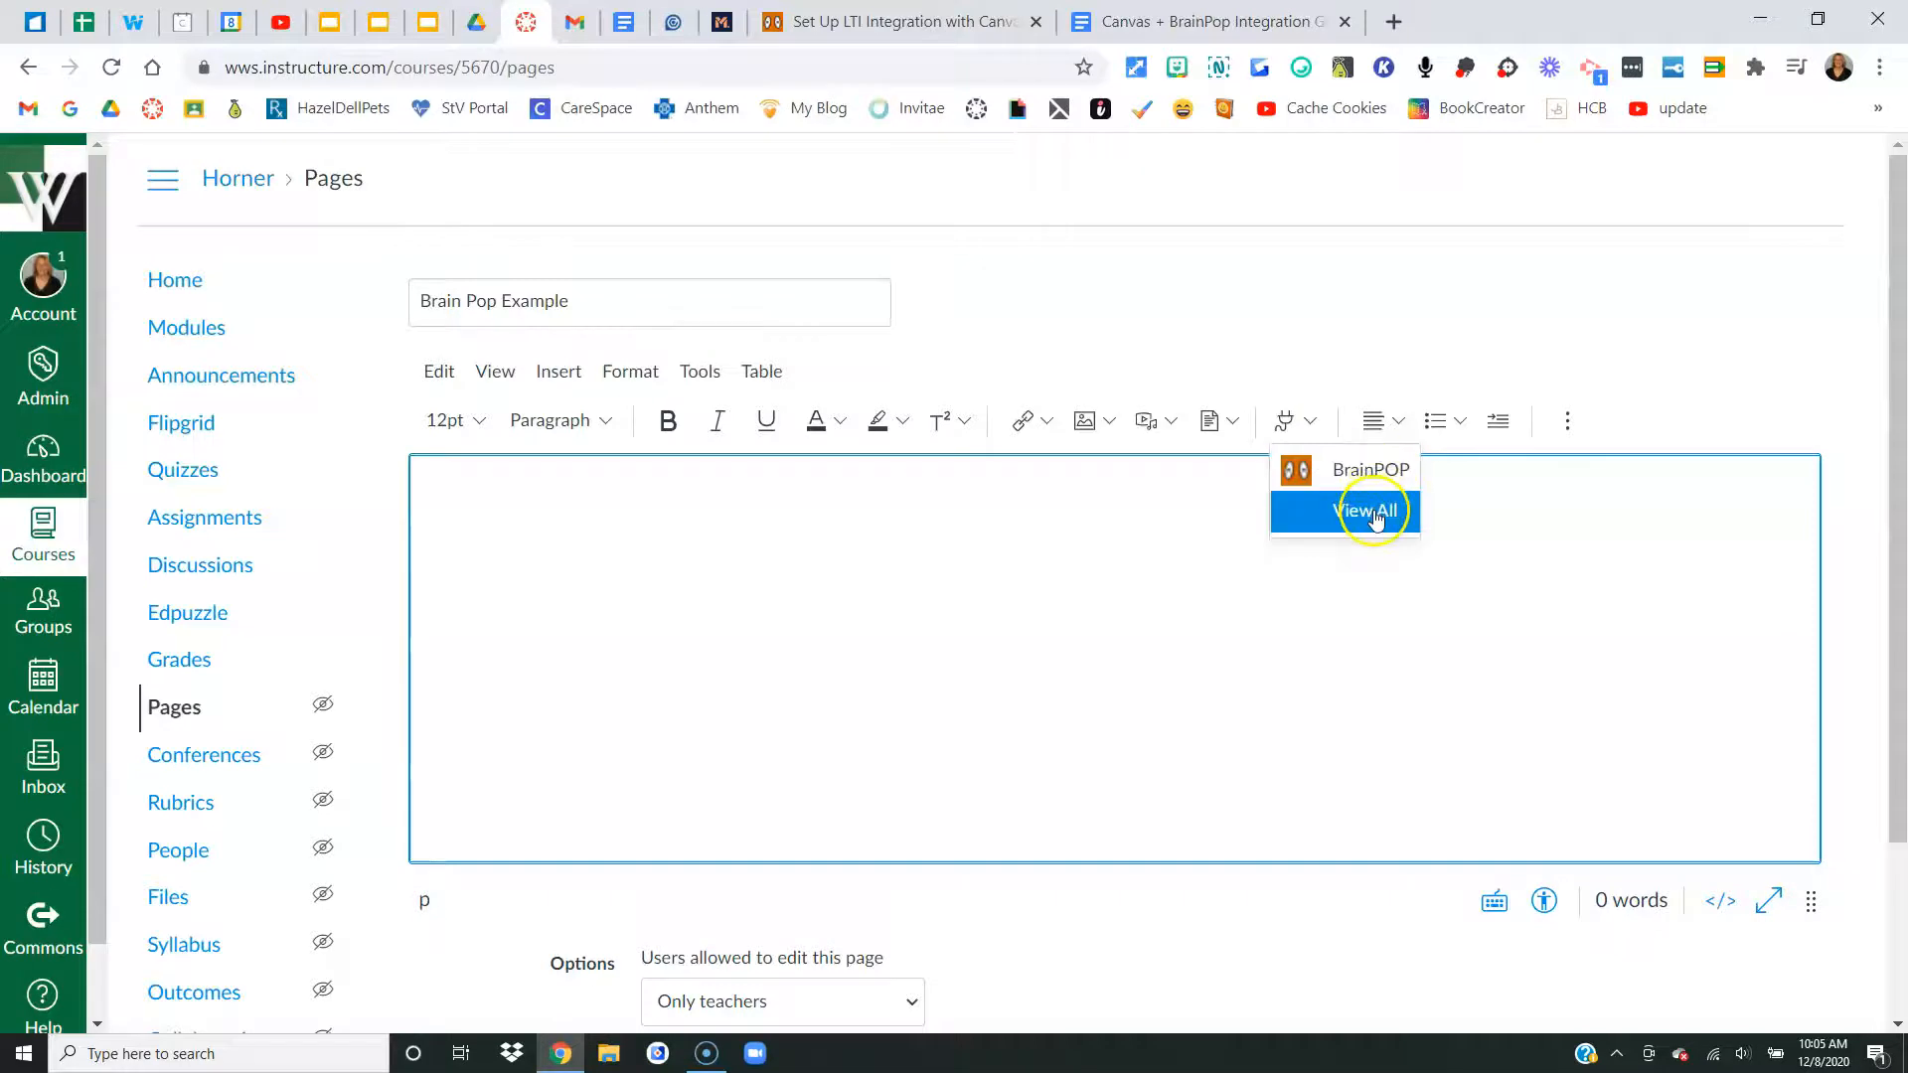
- Choose BrainPOP from the full app list, bringing up its topic picker over the page
left_click(1366, 510)
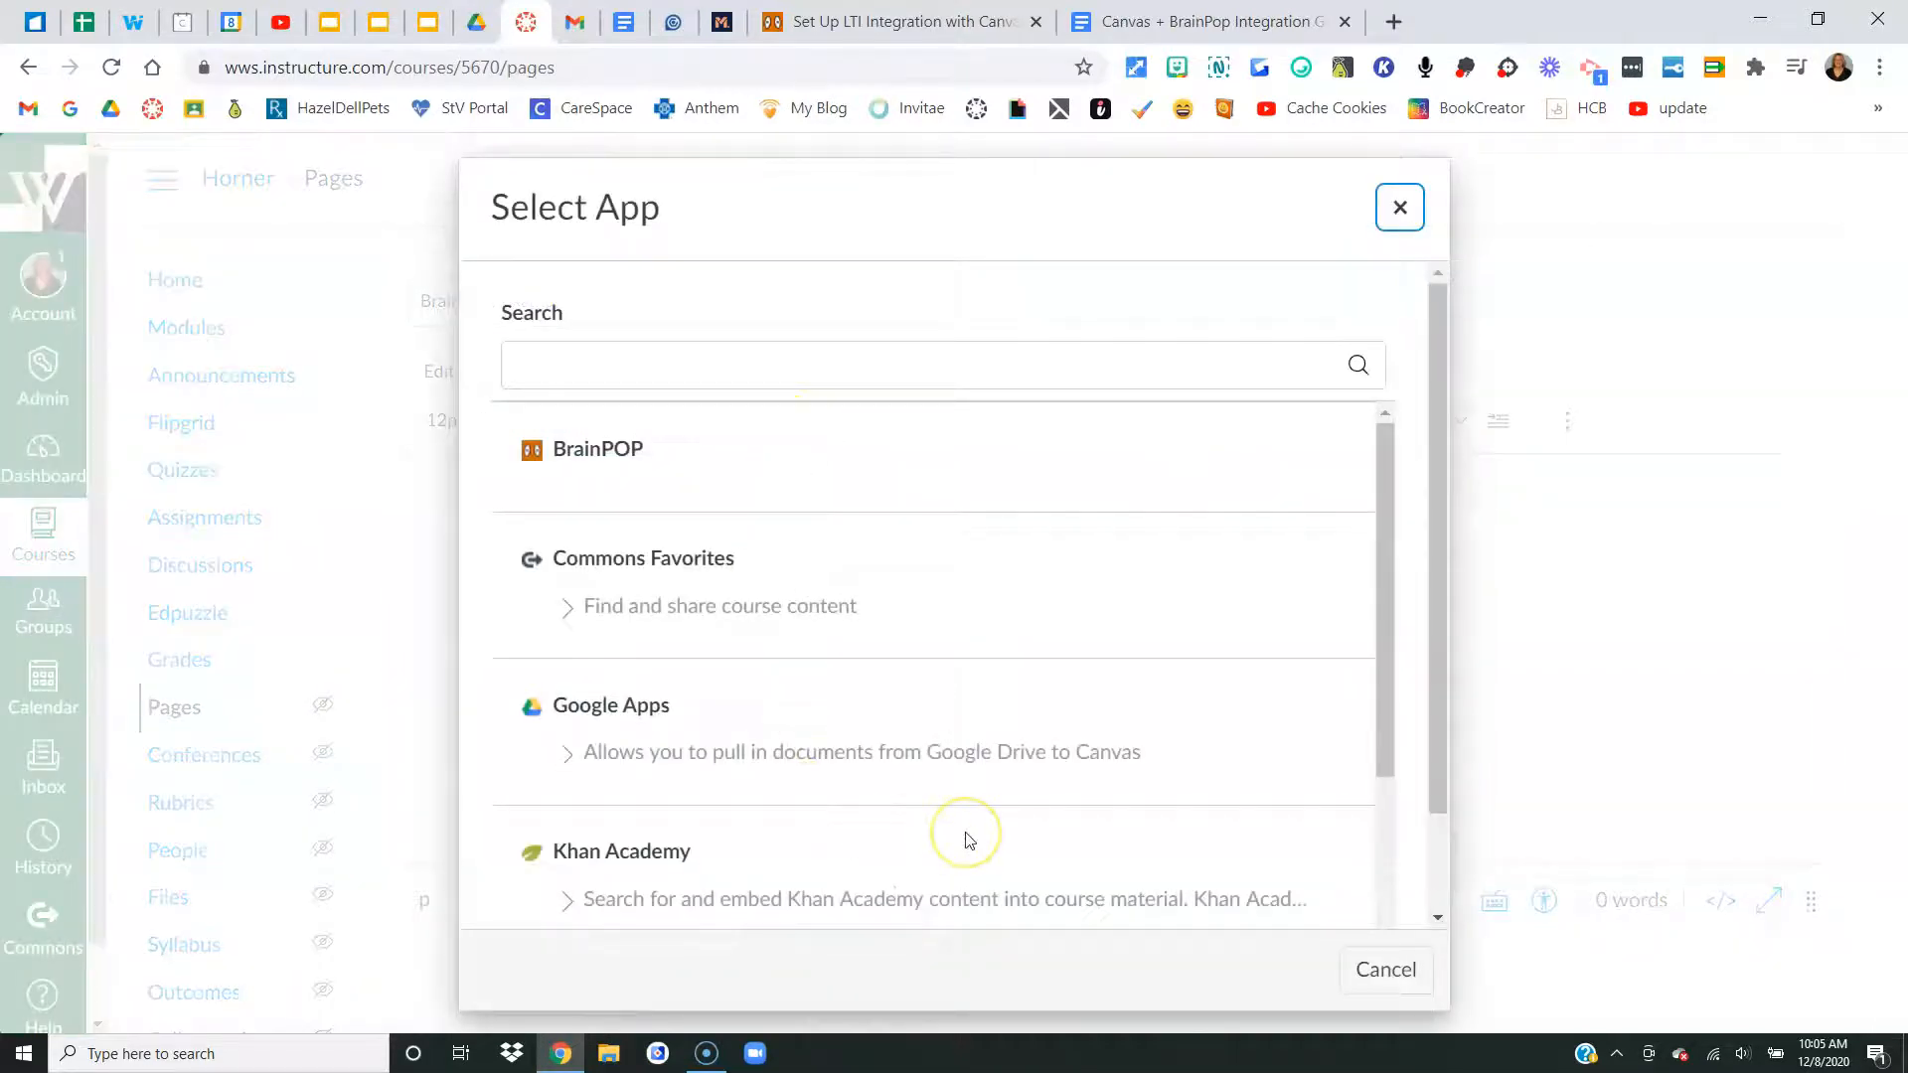
left_click(597, 448)
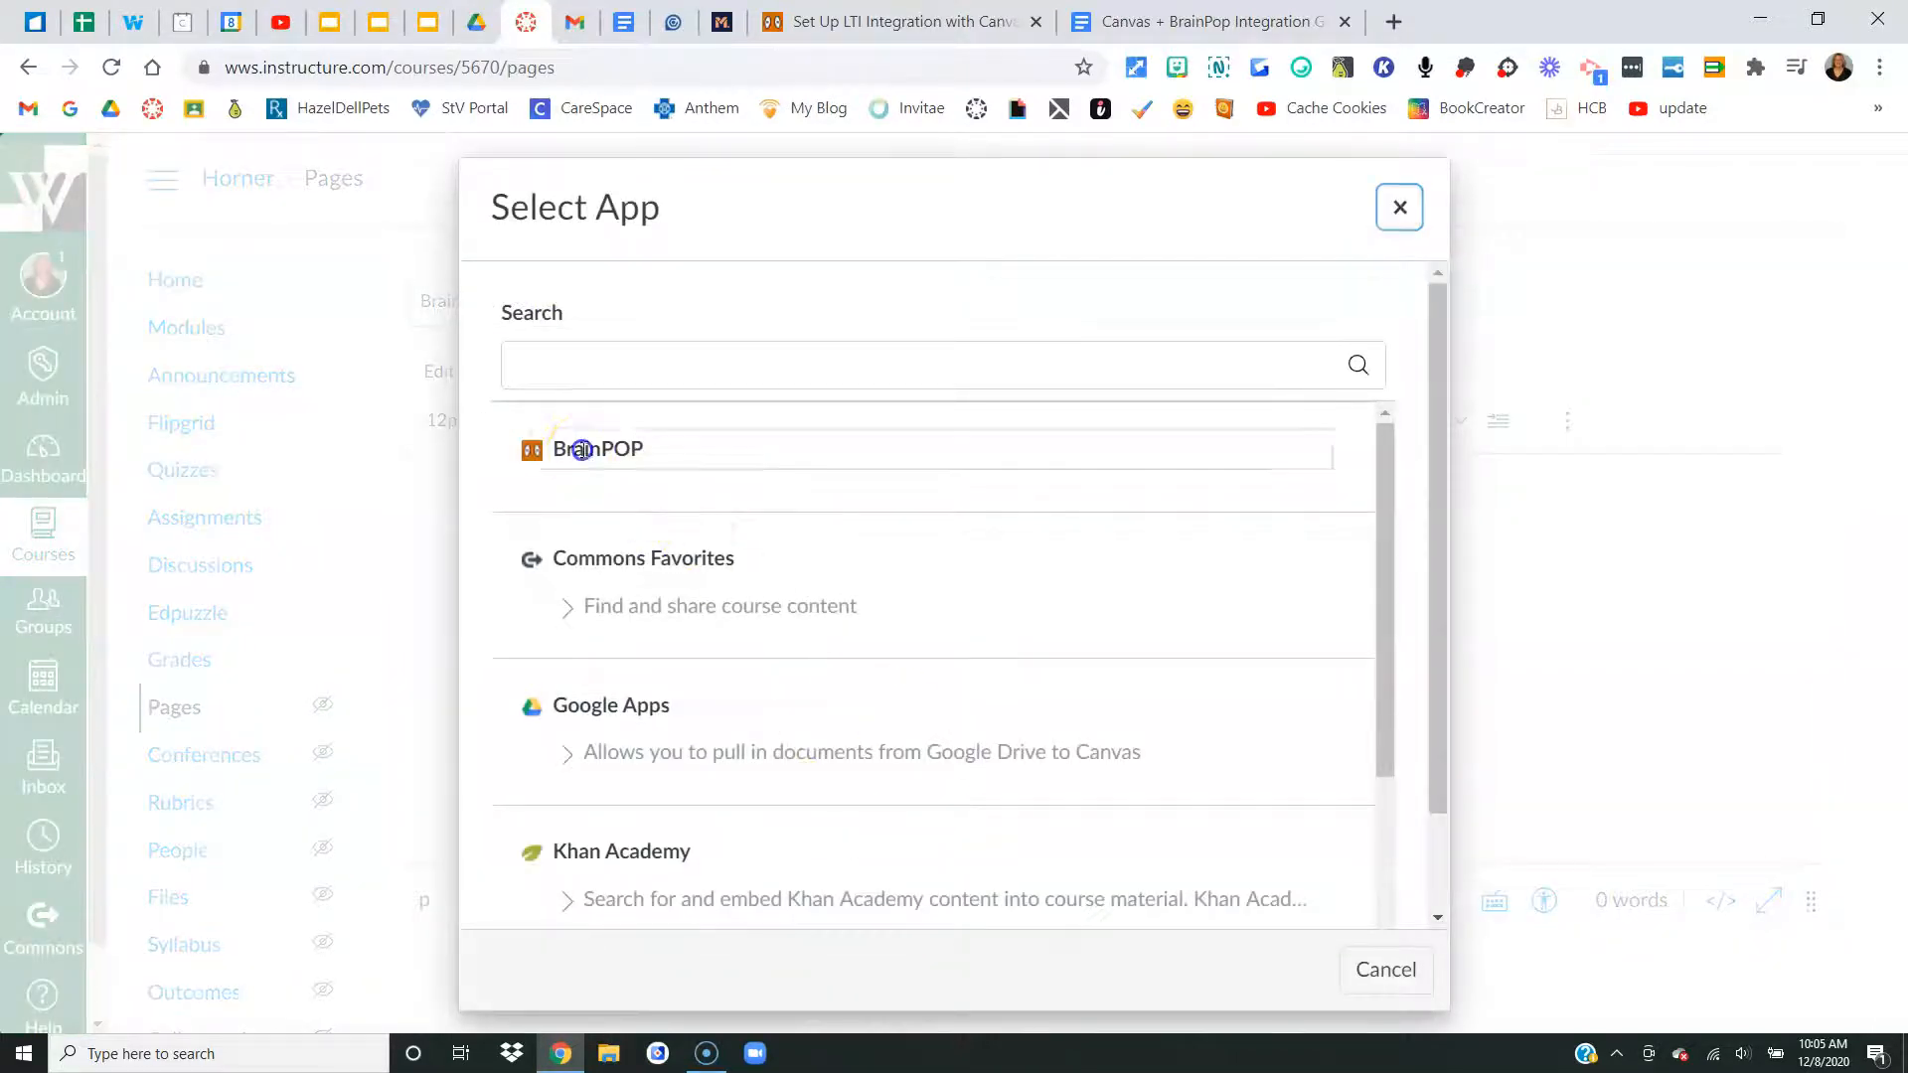
left_click(597, 449)
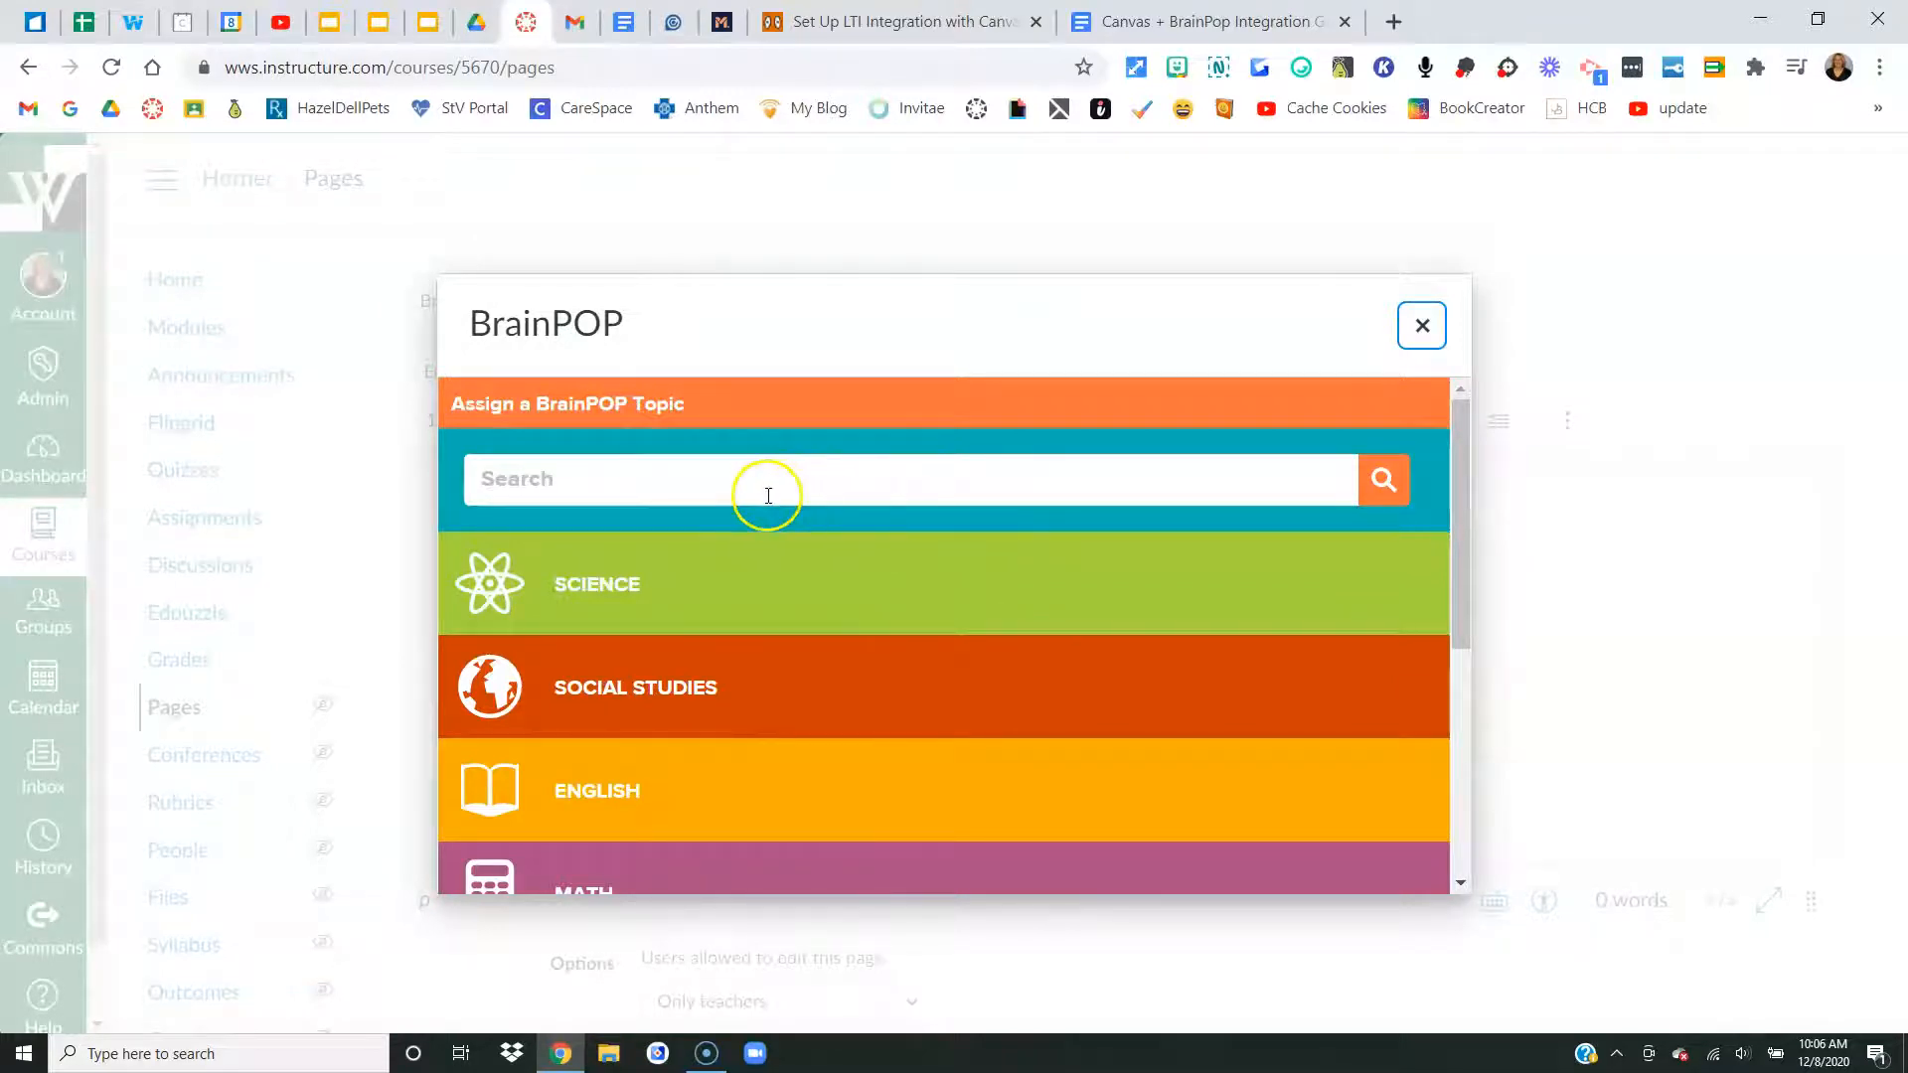
mouse_move(857, 672)
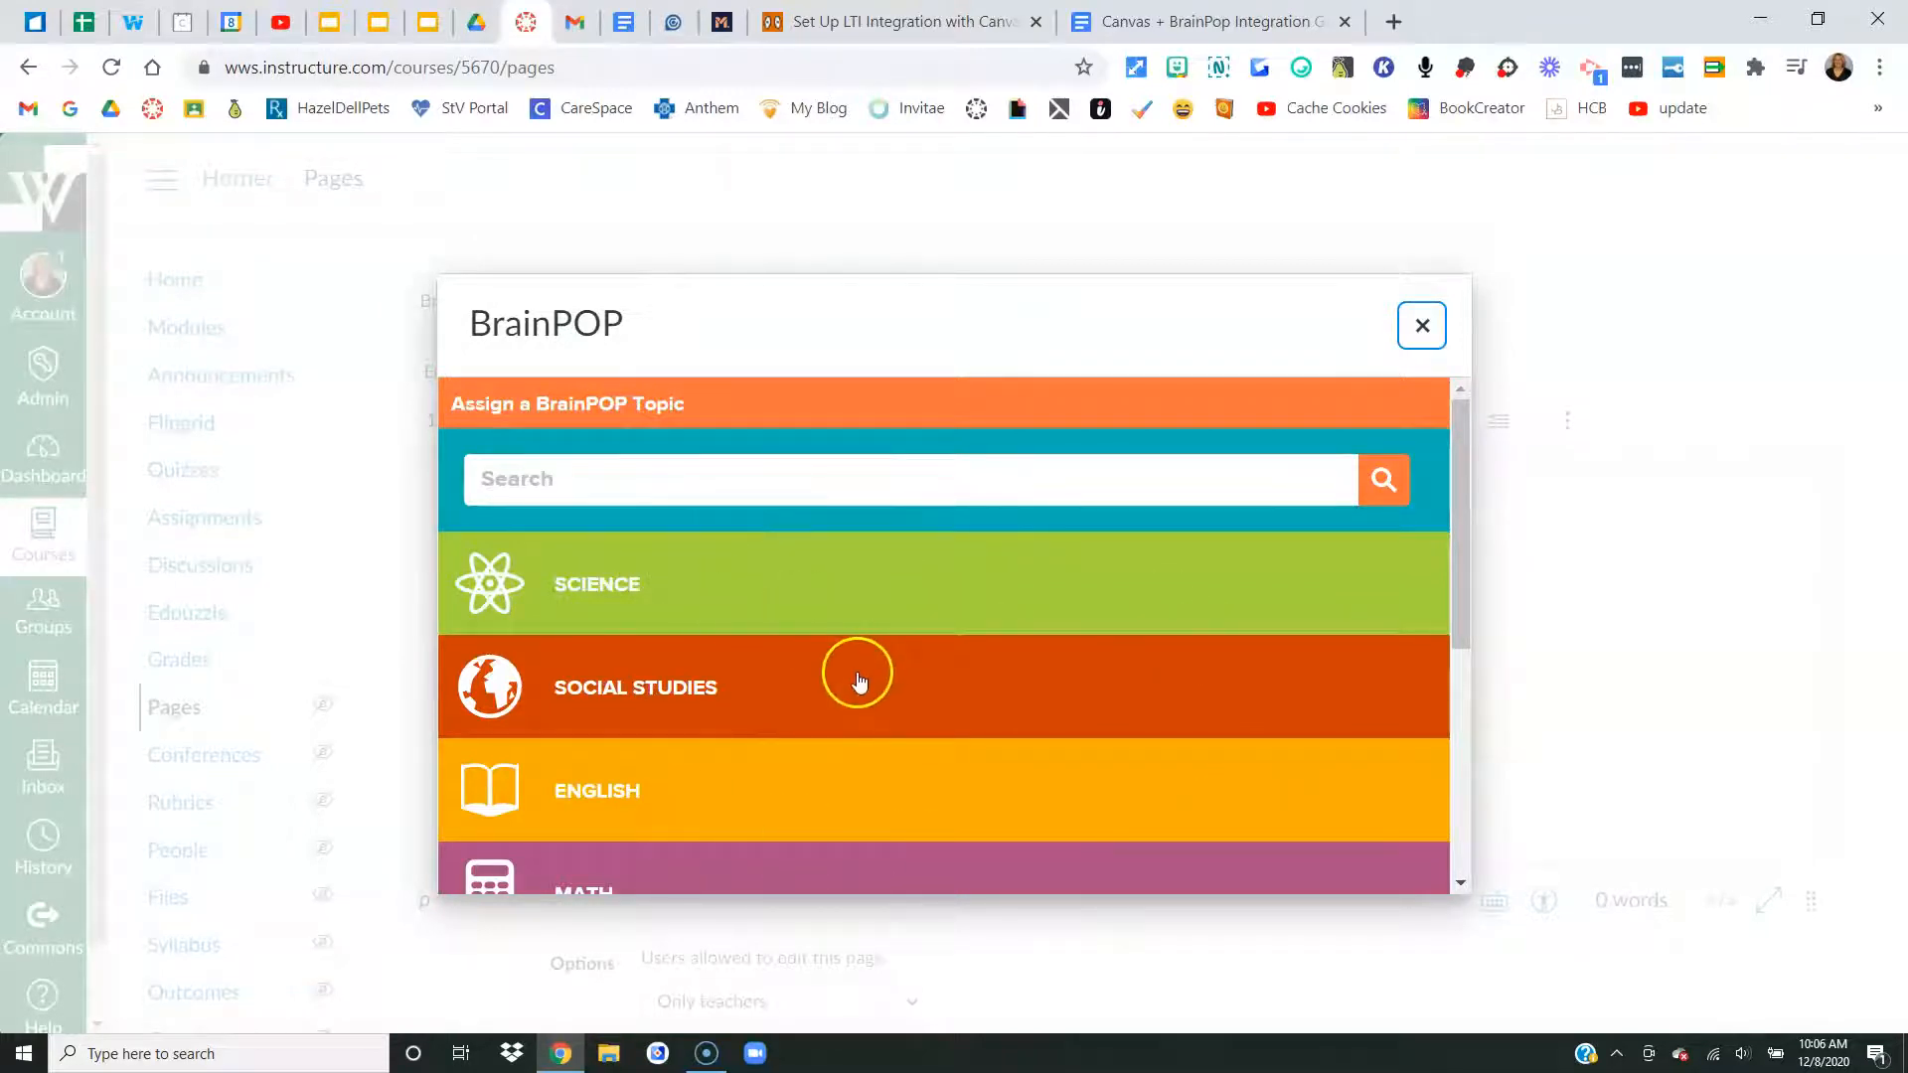
- Insert the Similes and Metaphors topic from English > Writing into the page body
left_click(597, 790)
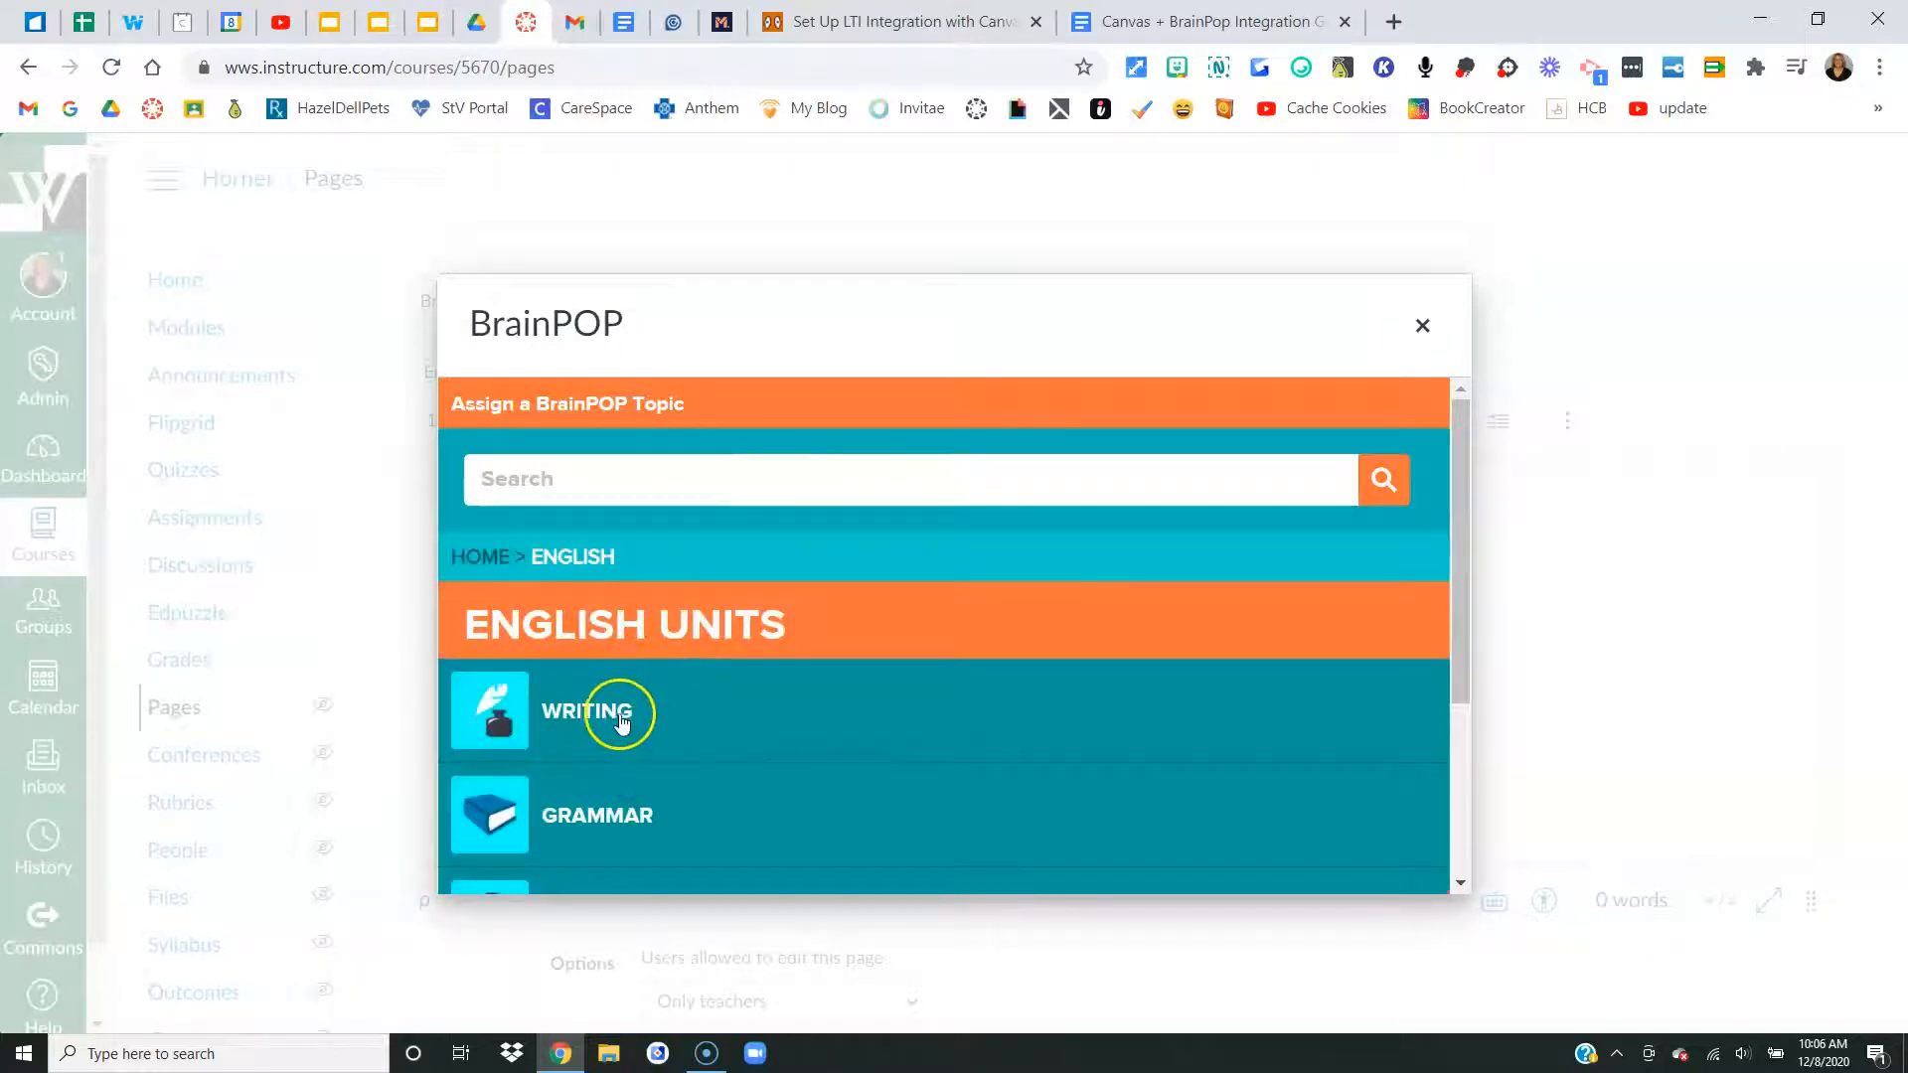
left_click(586, 712)
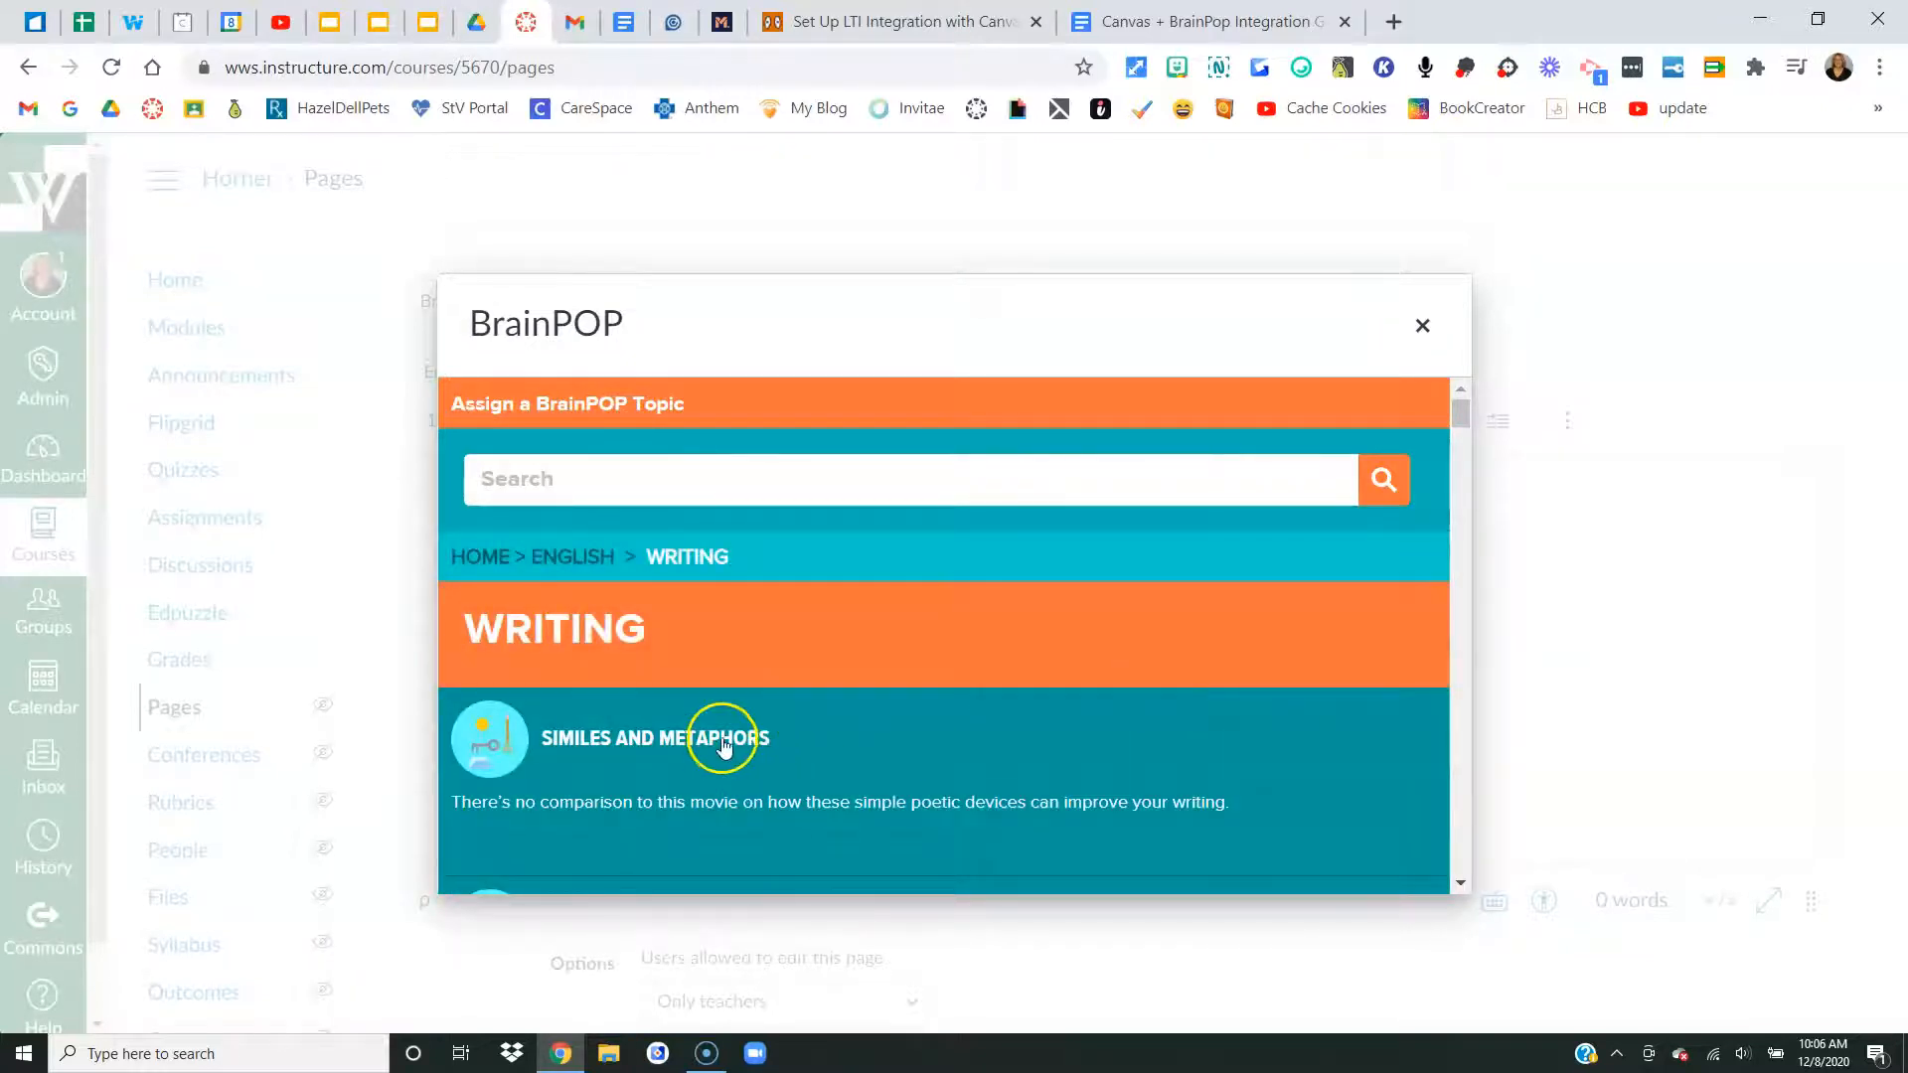
mouse_move(717, 736)
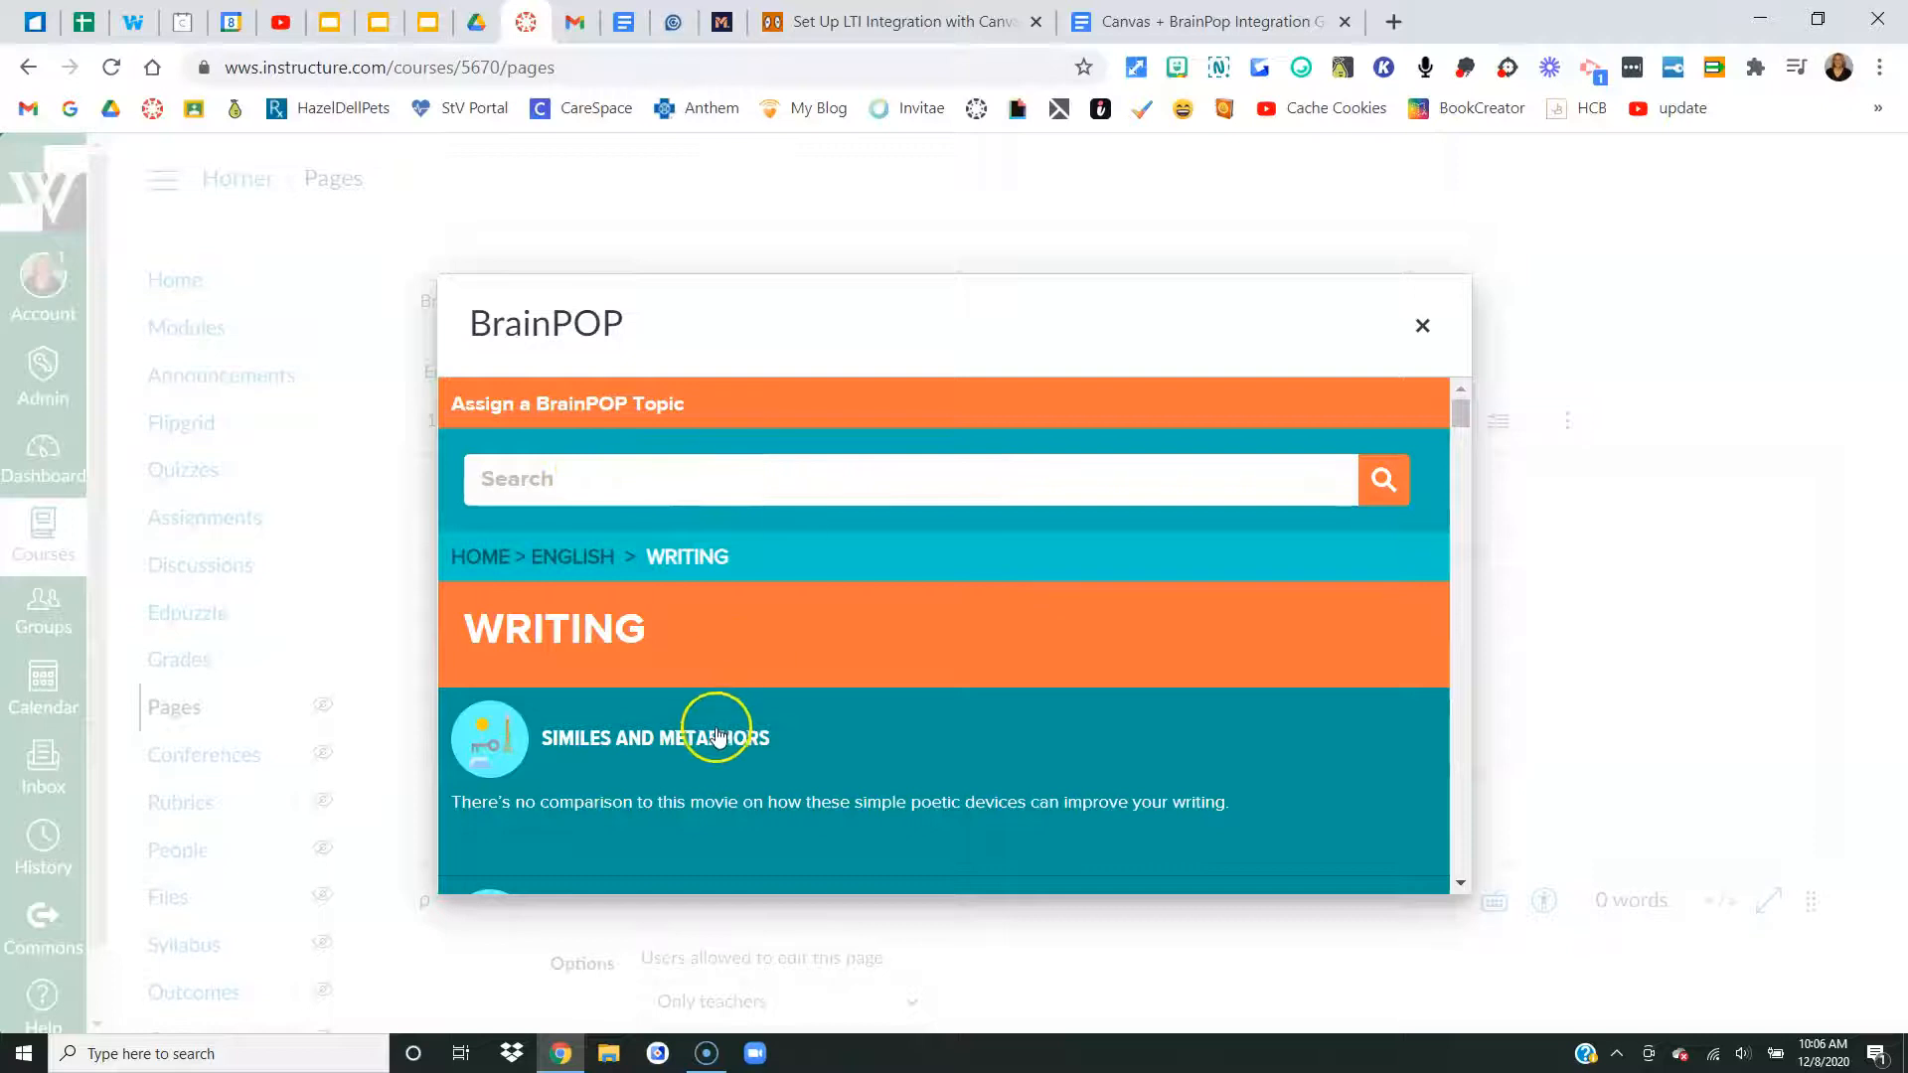
left_click(654, 738)
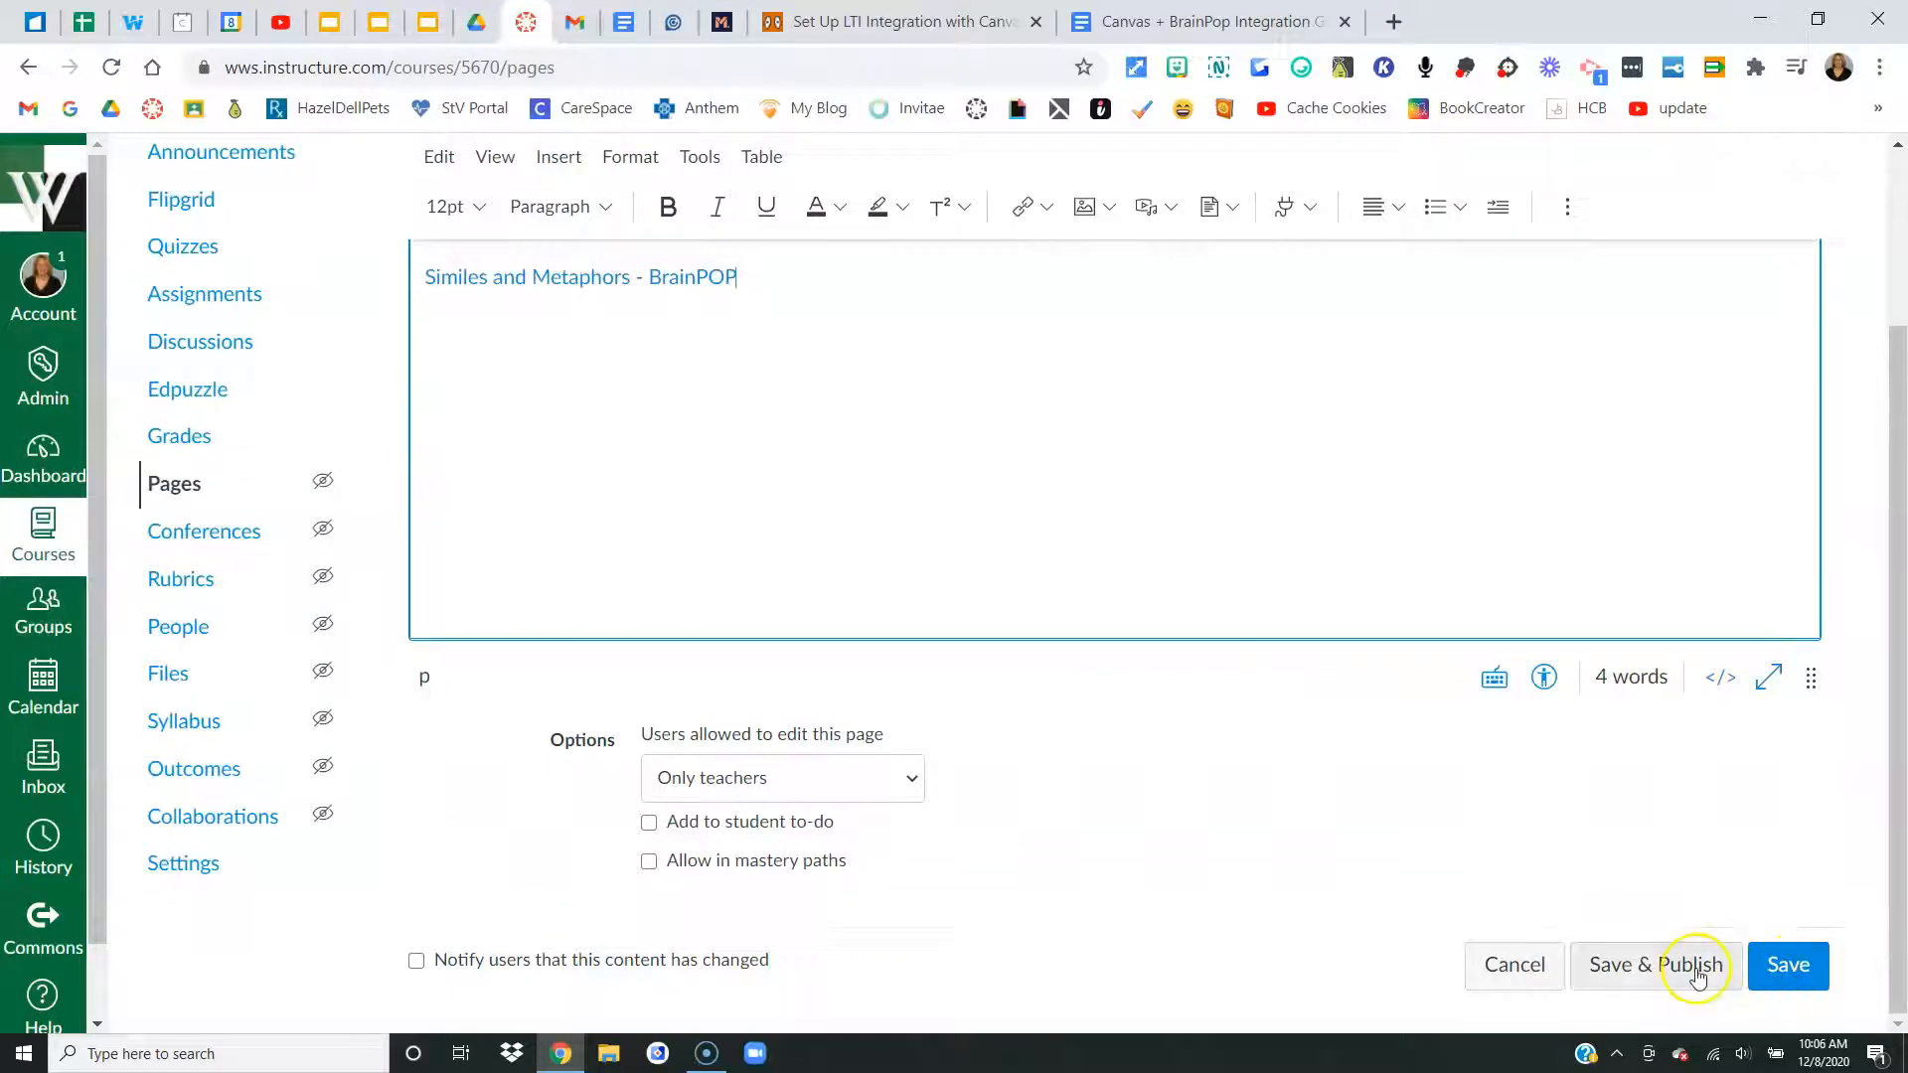
- Save and publish the Brain Pop Example page with its BrainPOP link
left_click(1655, 964)
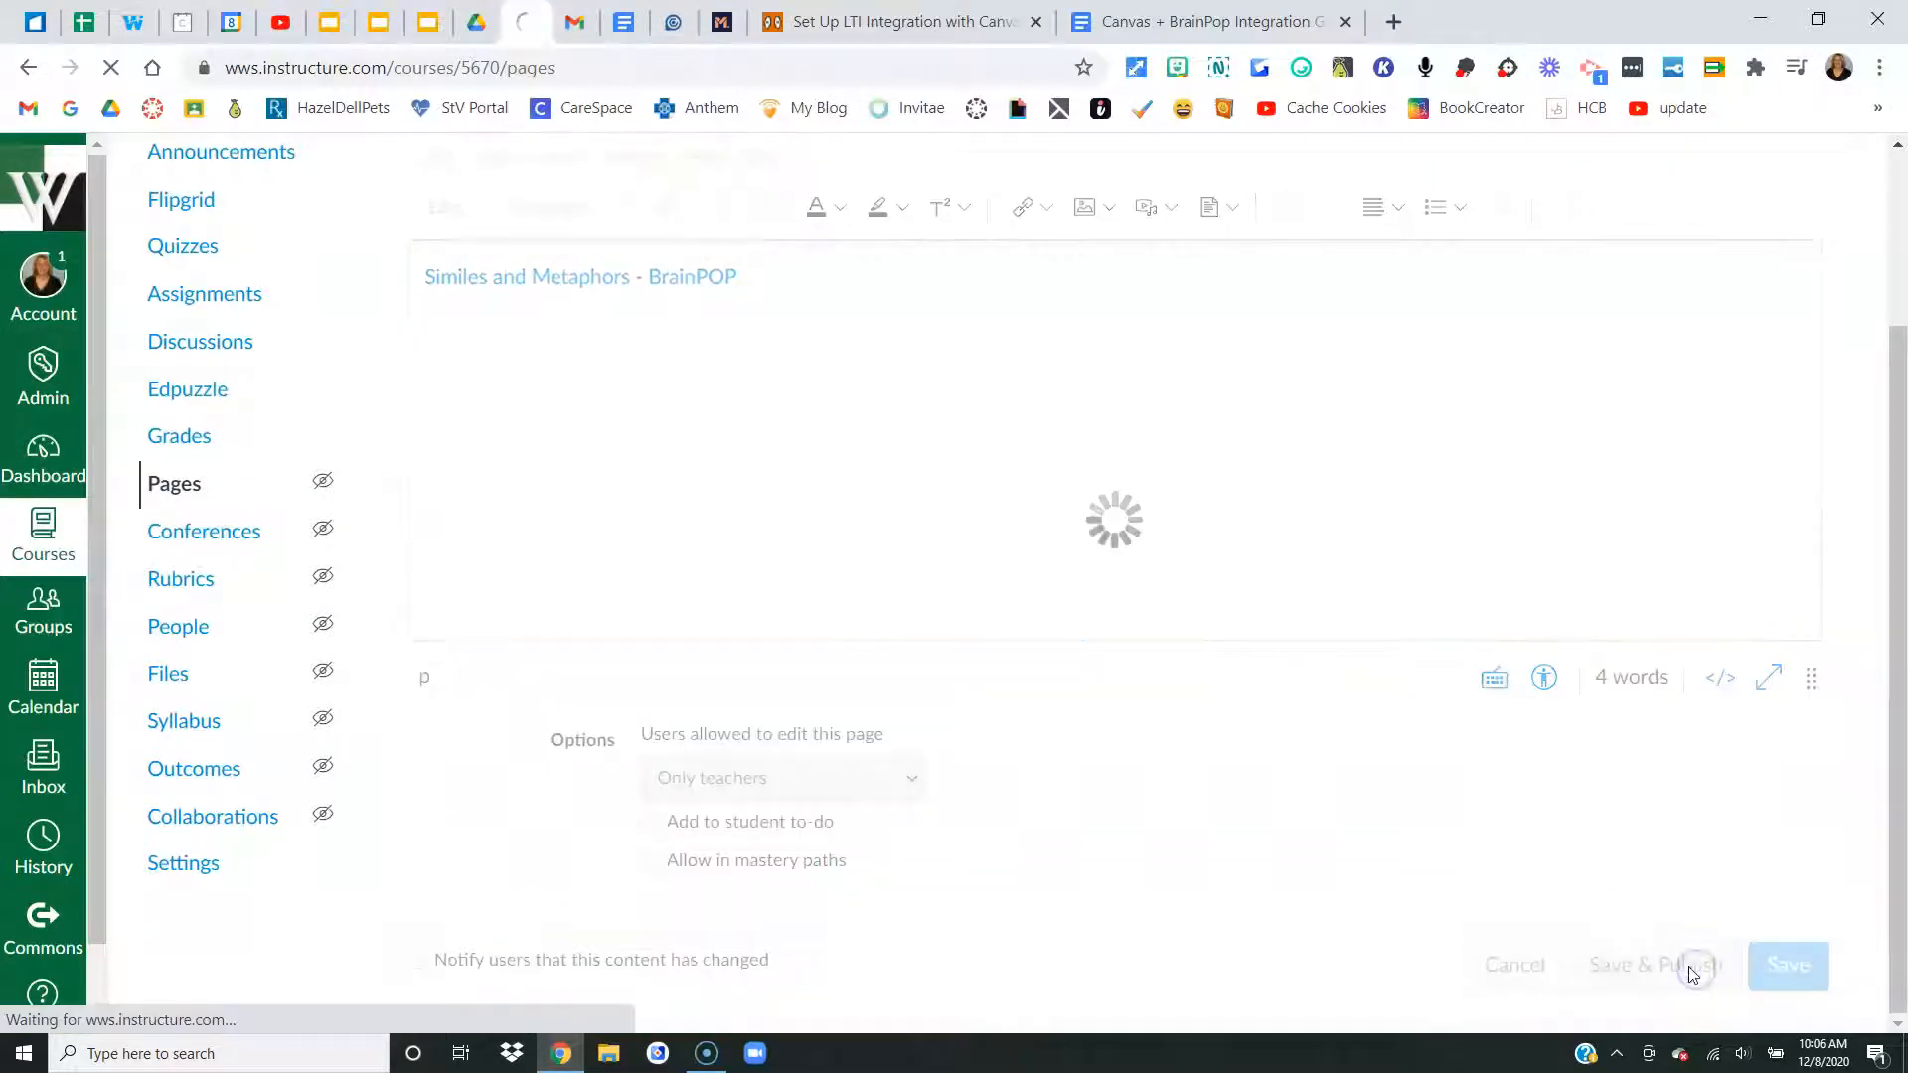
left_click(1788, 965)
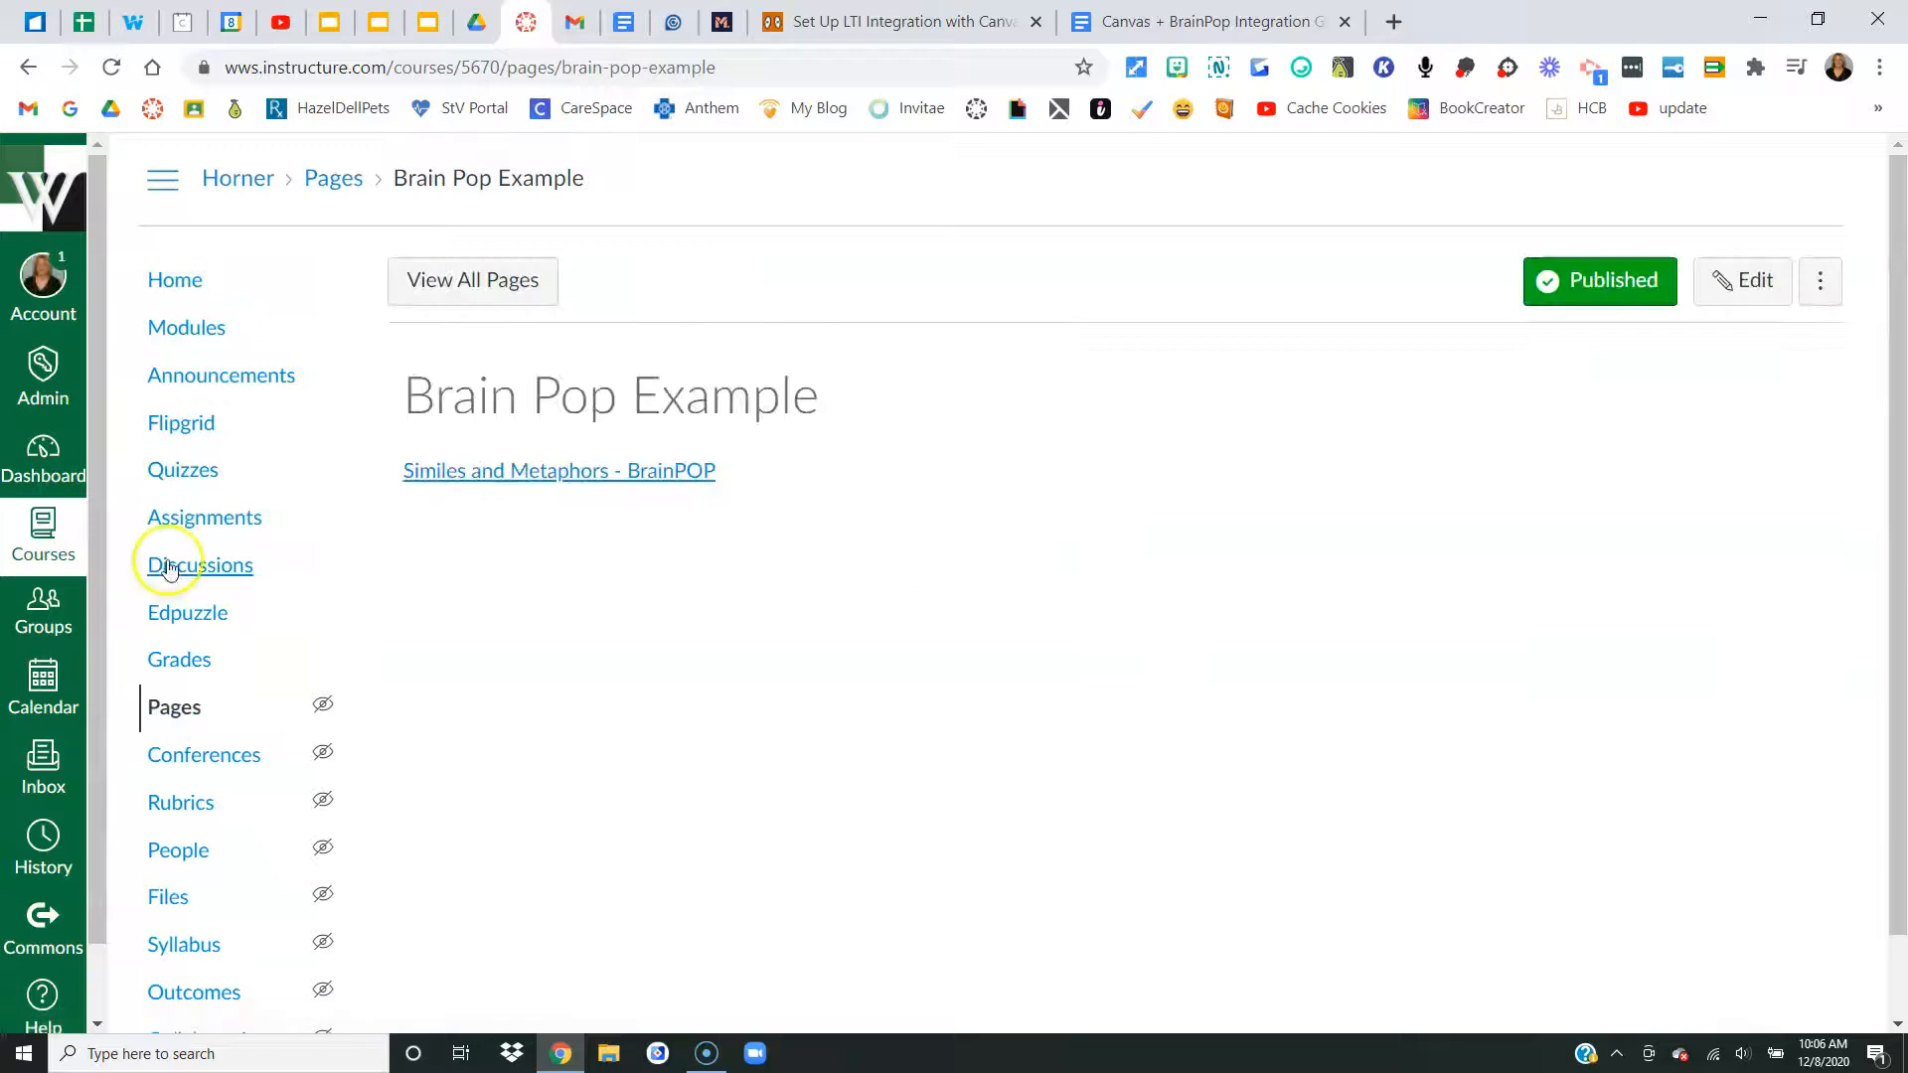
mouse_move(558, 471)
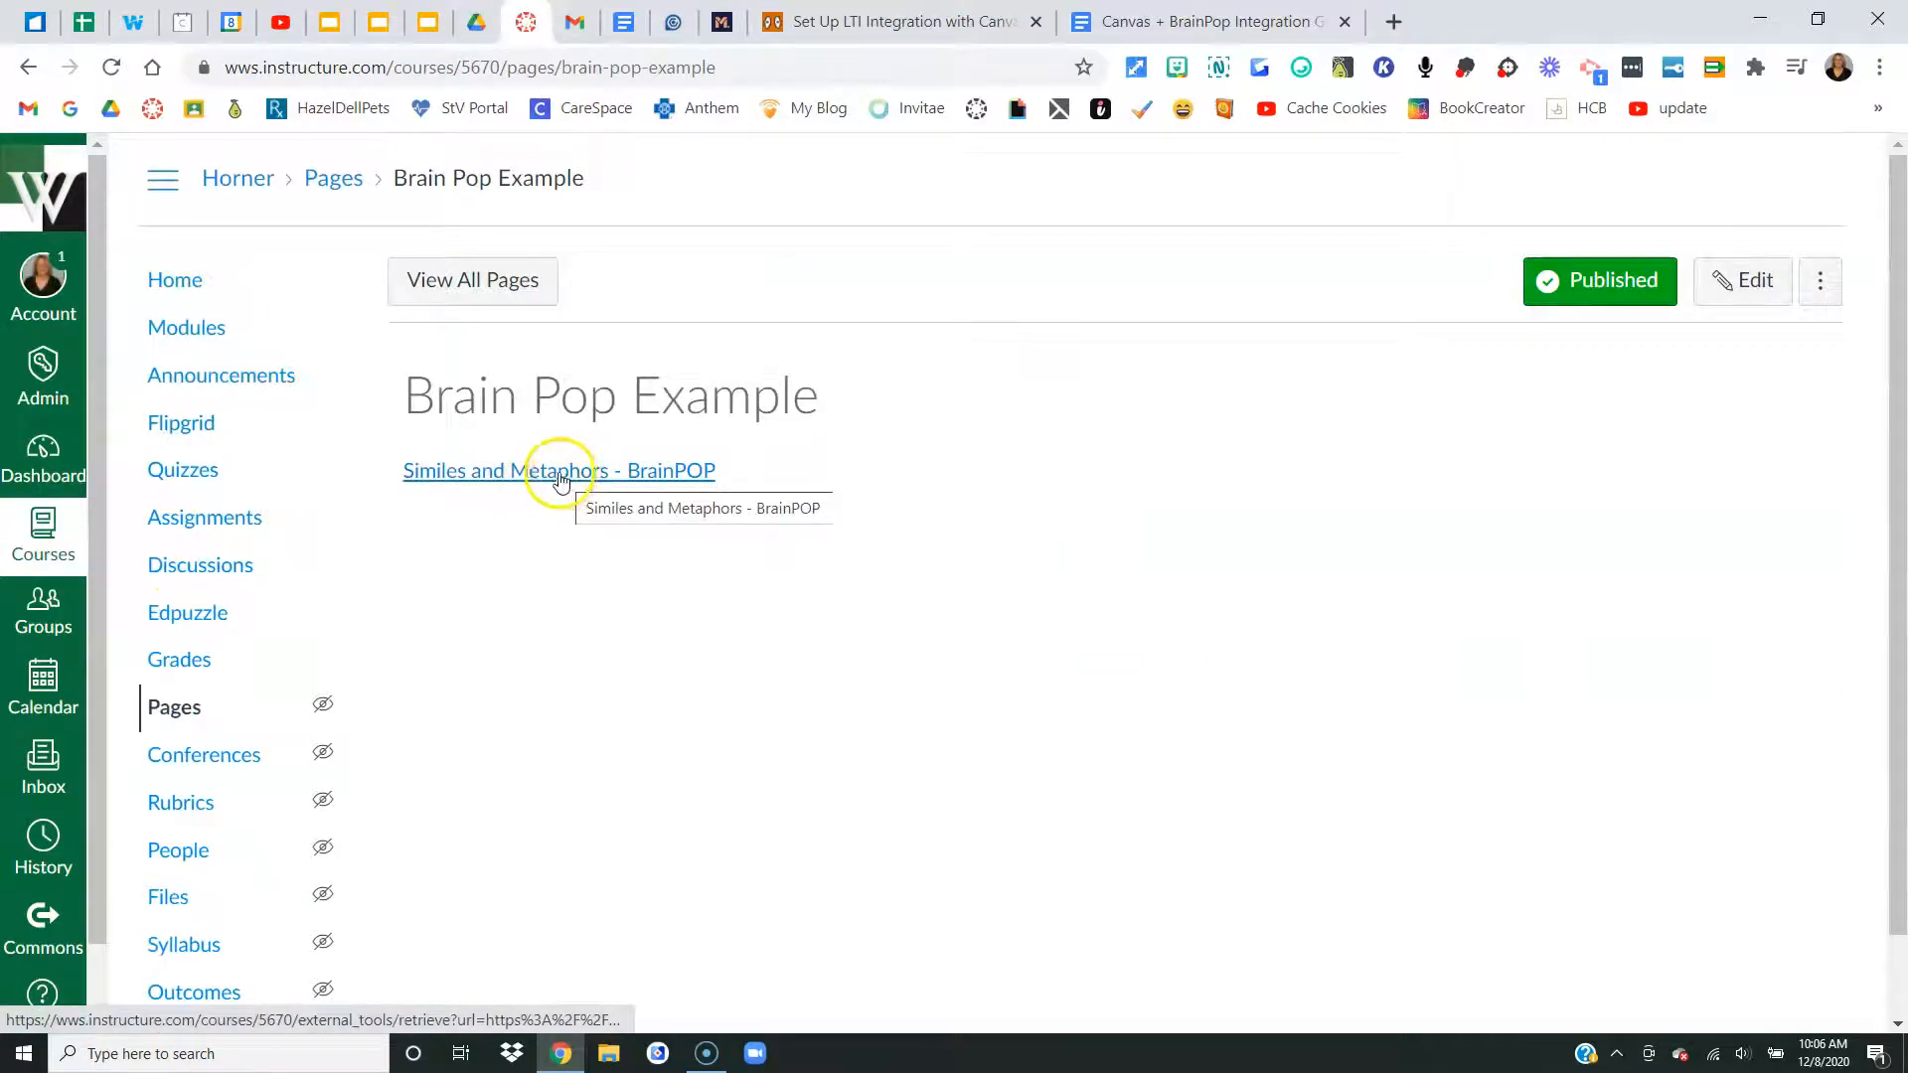
- Follow the Similes and Metaphors - BrainPOP link and look through its movie and activities
left_click(559, 471)
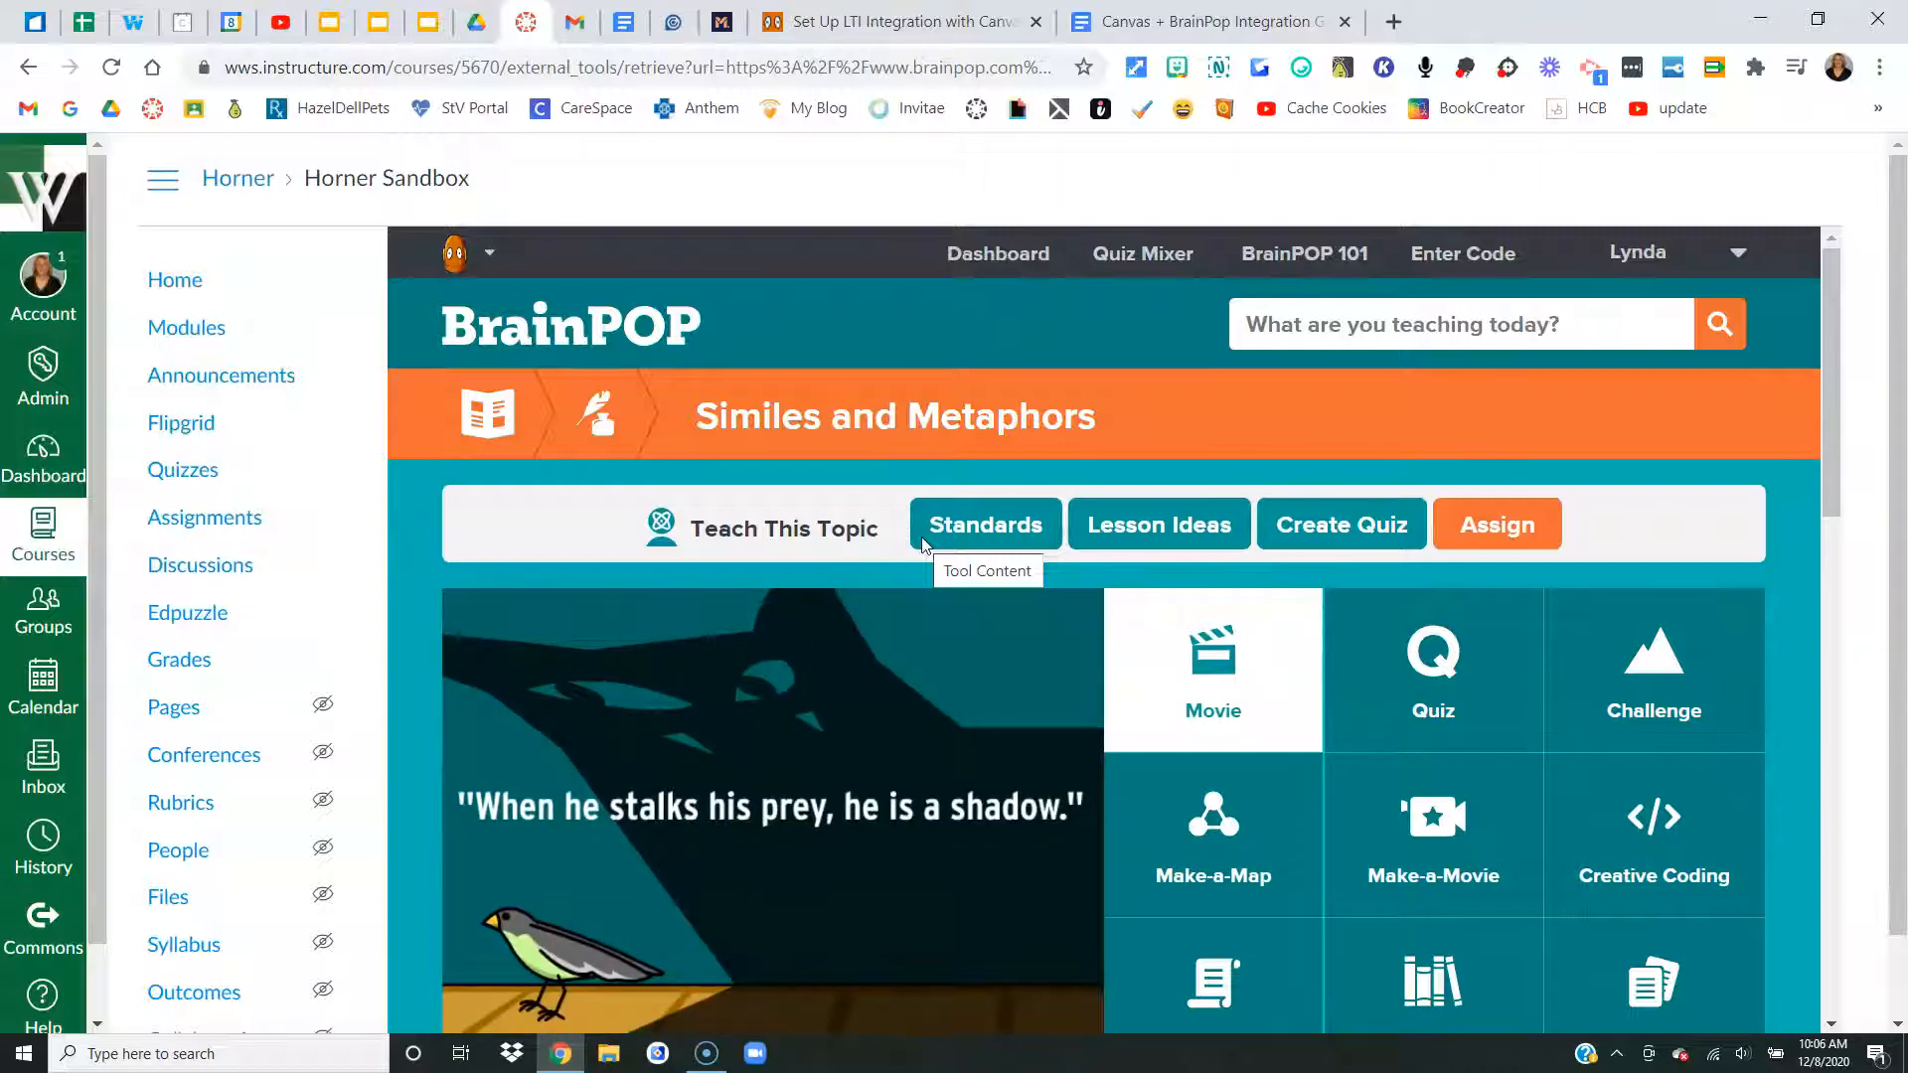
scroll("down", 3)
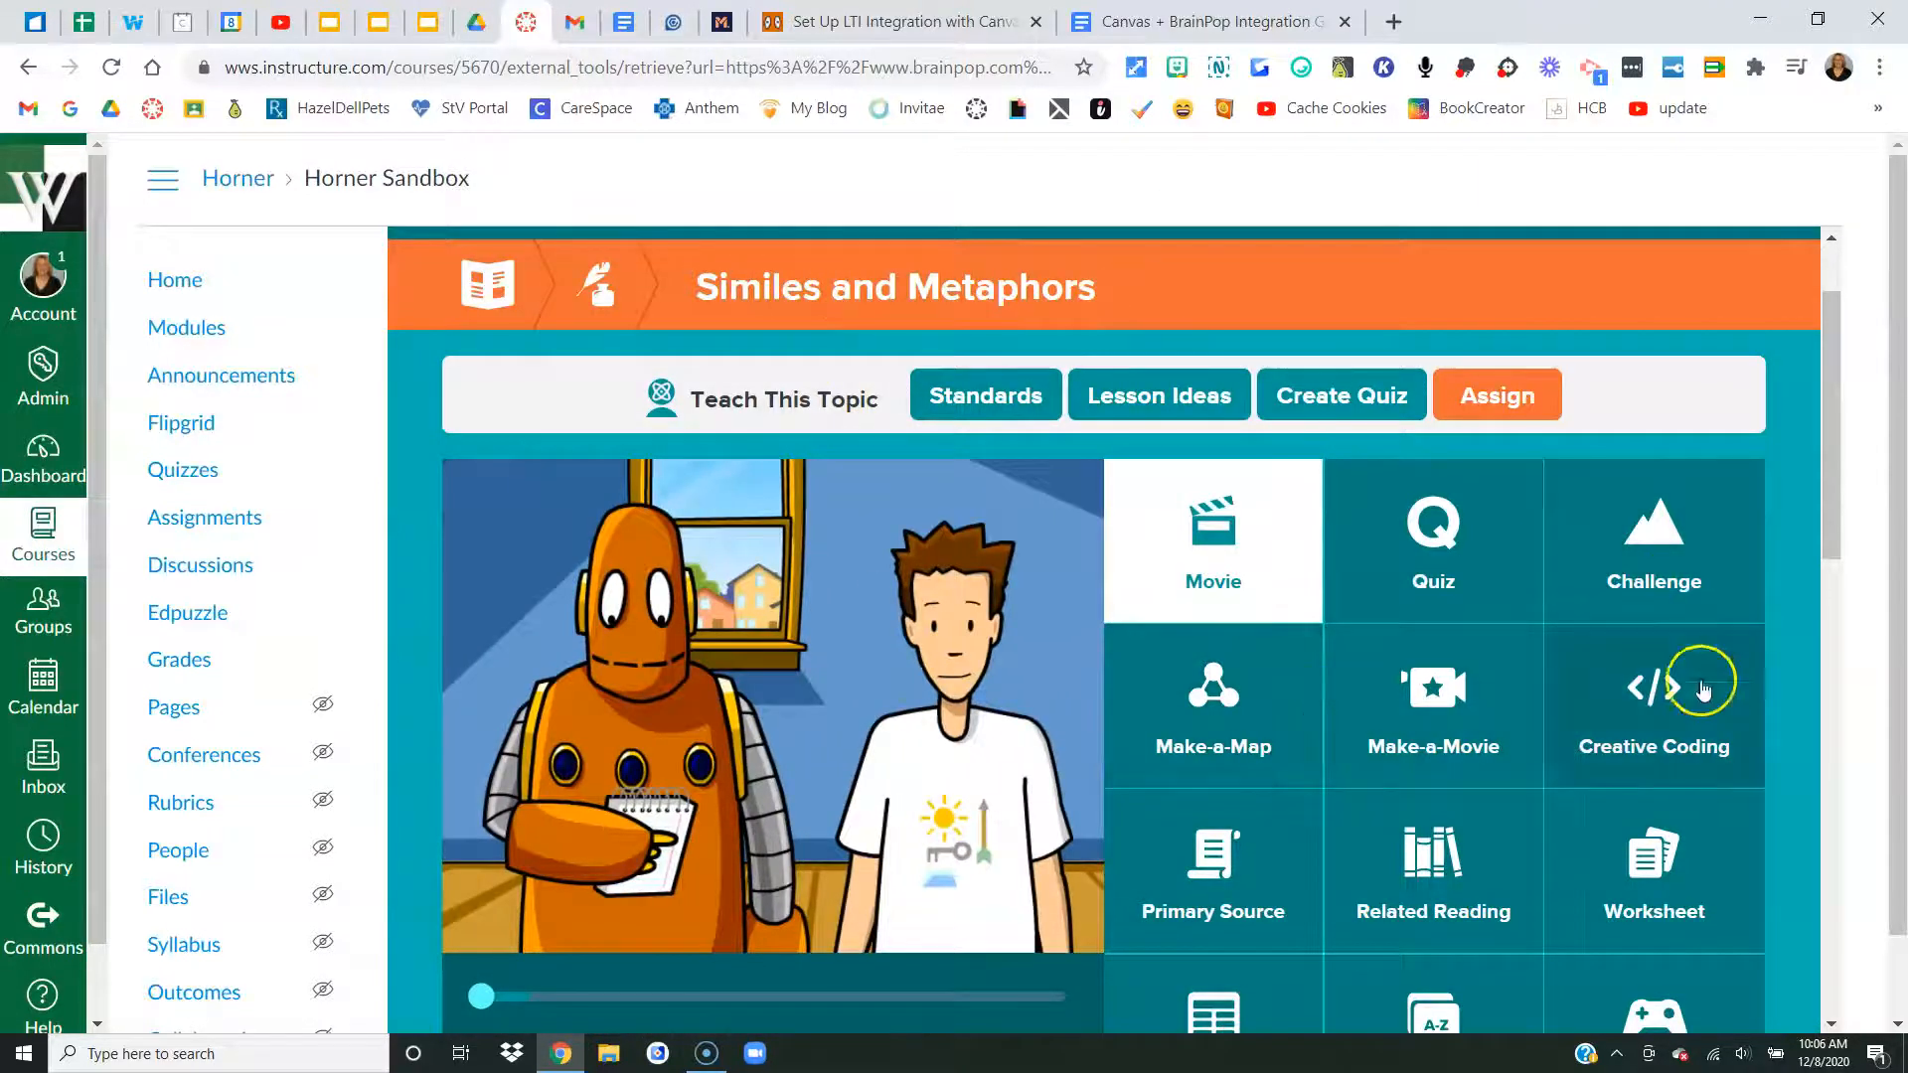
scroll("down", 3)
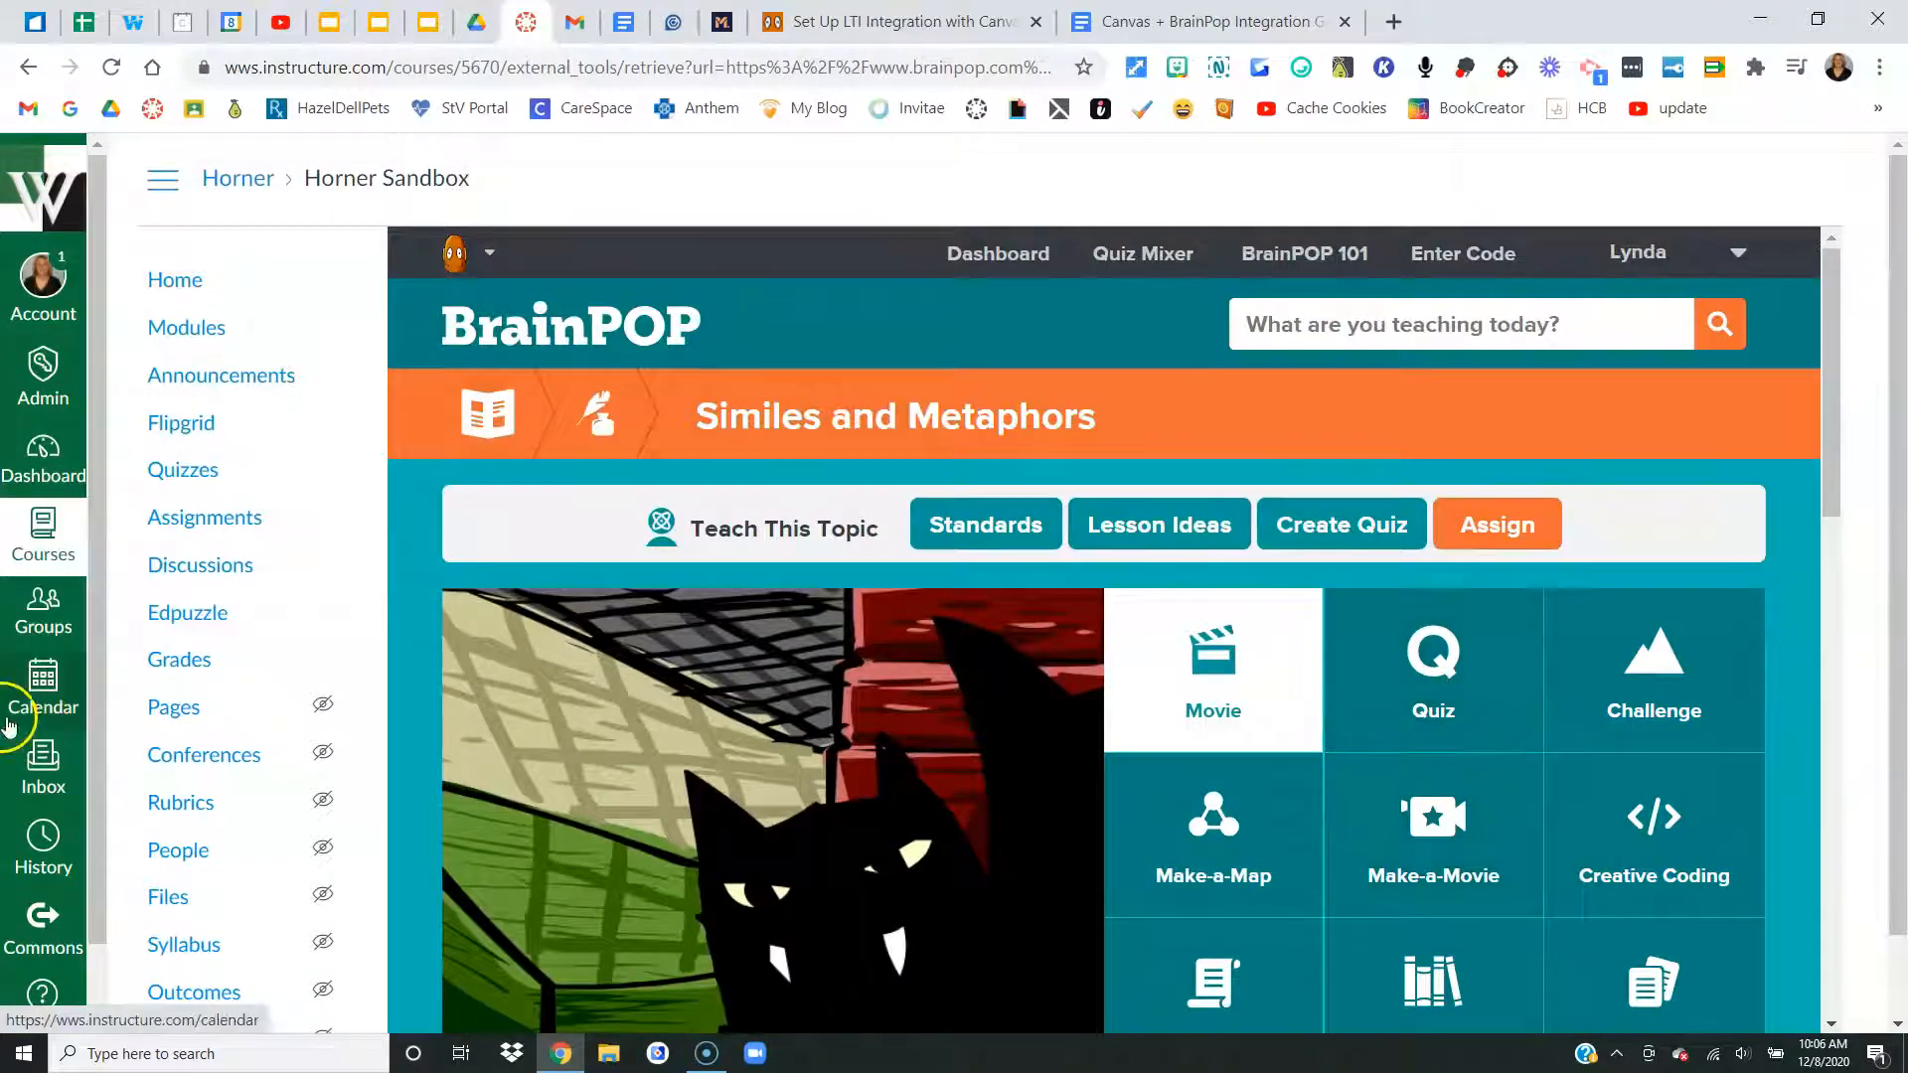
- Create a new assignment 'BrainPop Assignment Example' with 'Directions' as its description
left_click(205, 516)
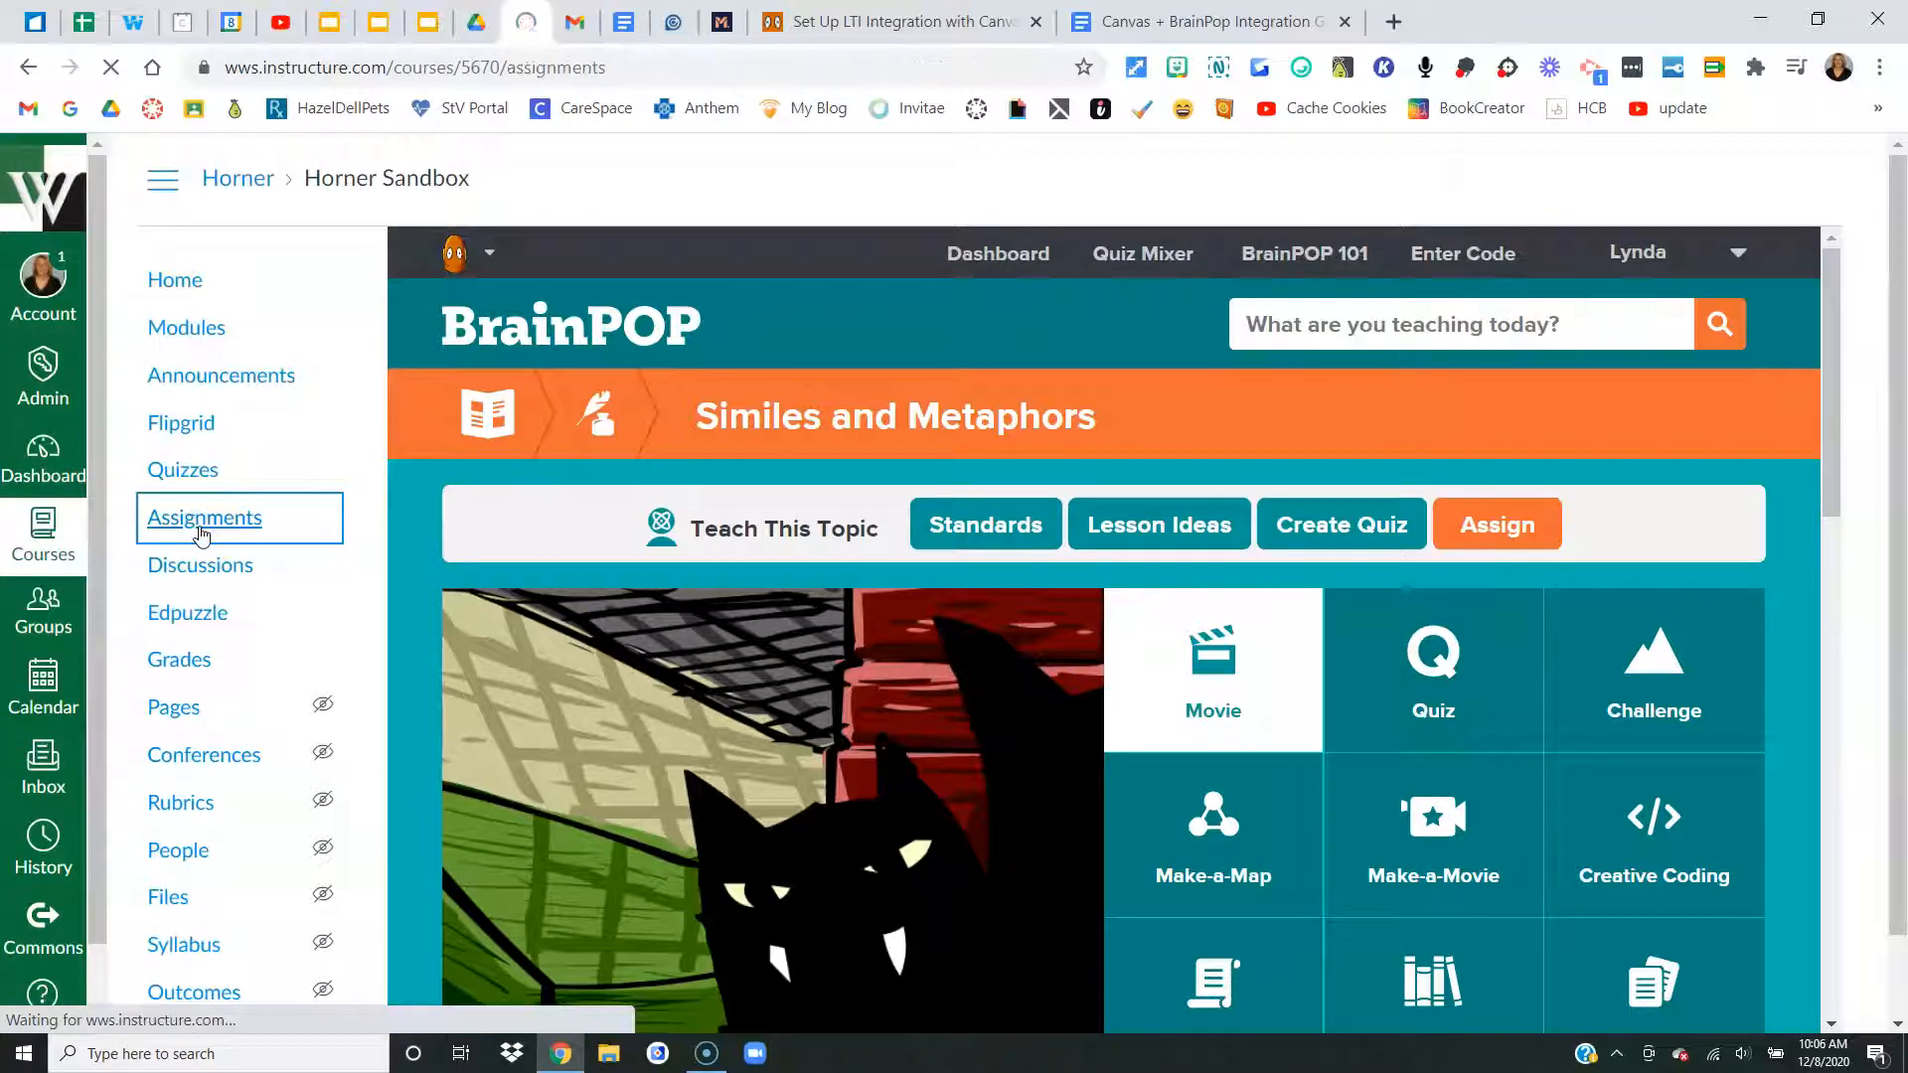
left_click(205, 516)
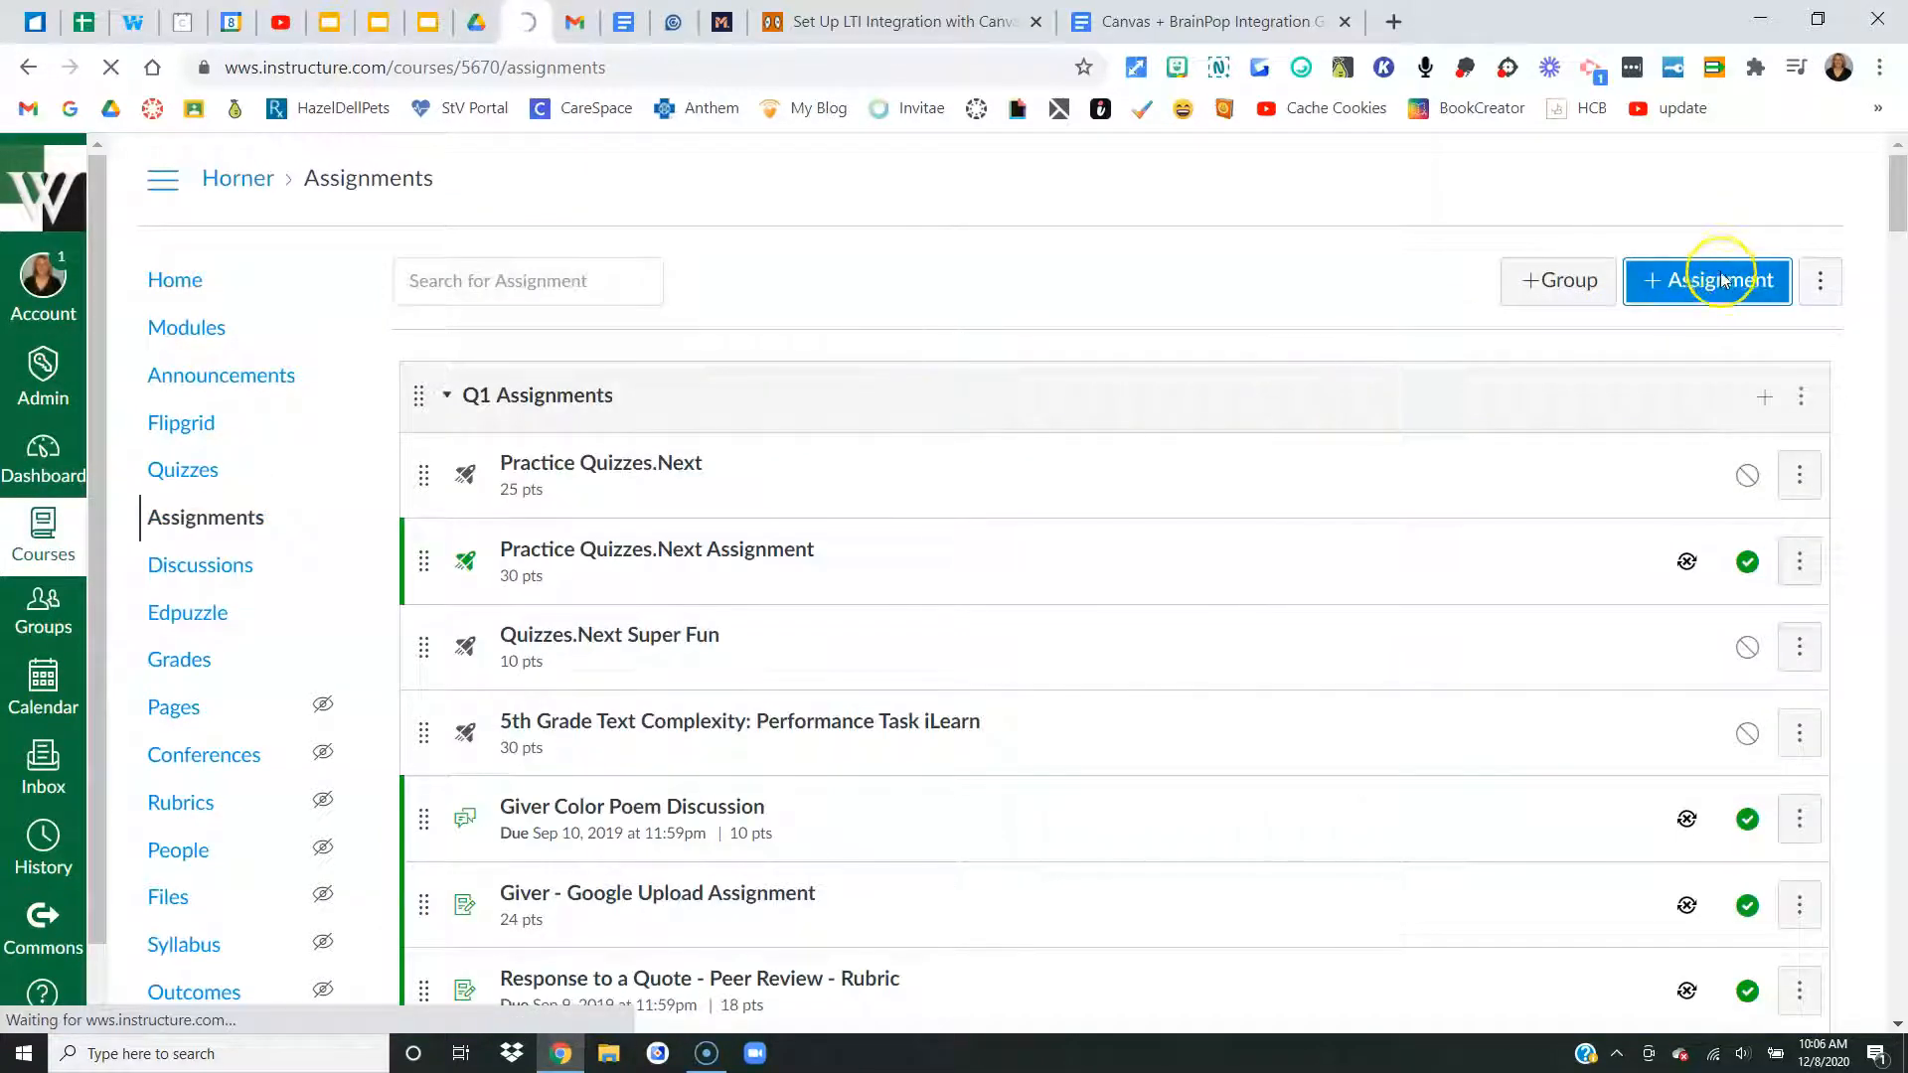
left_click(1705, 280)
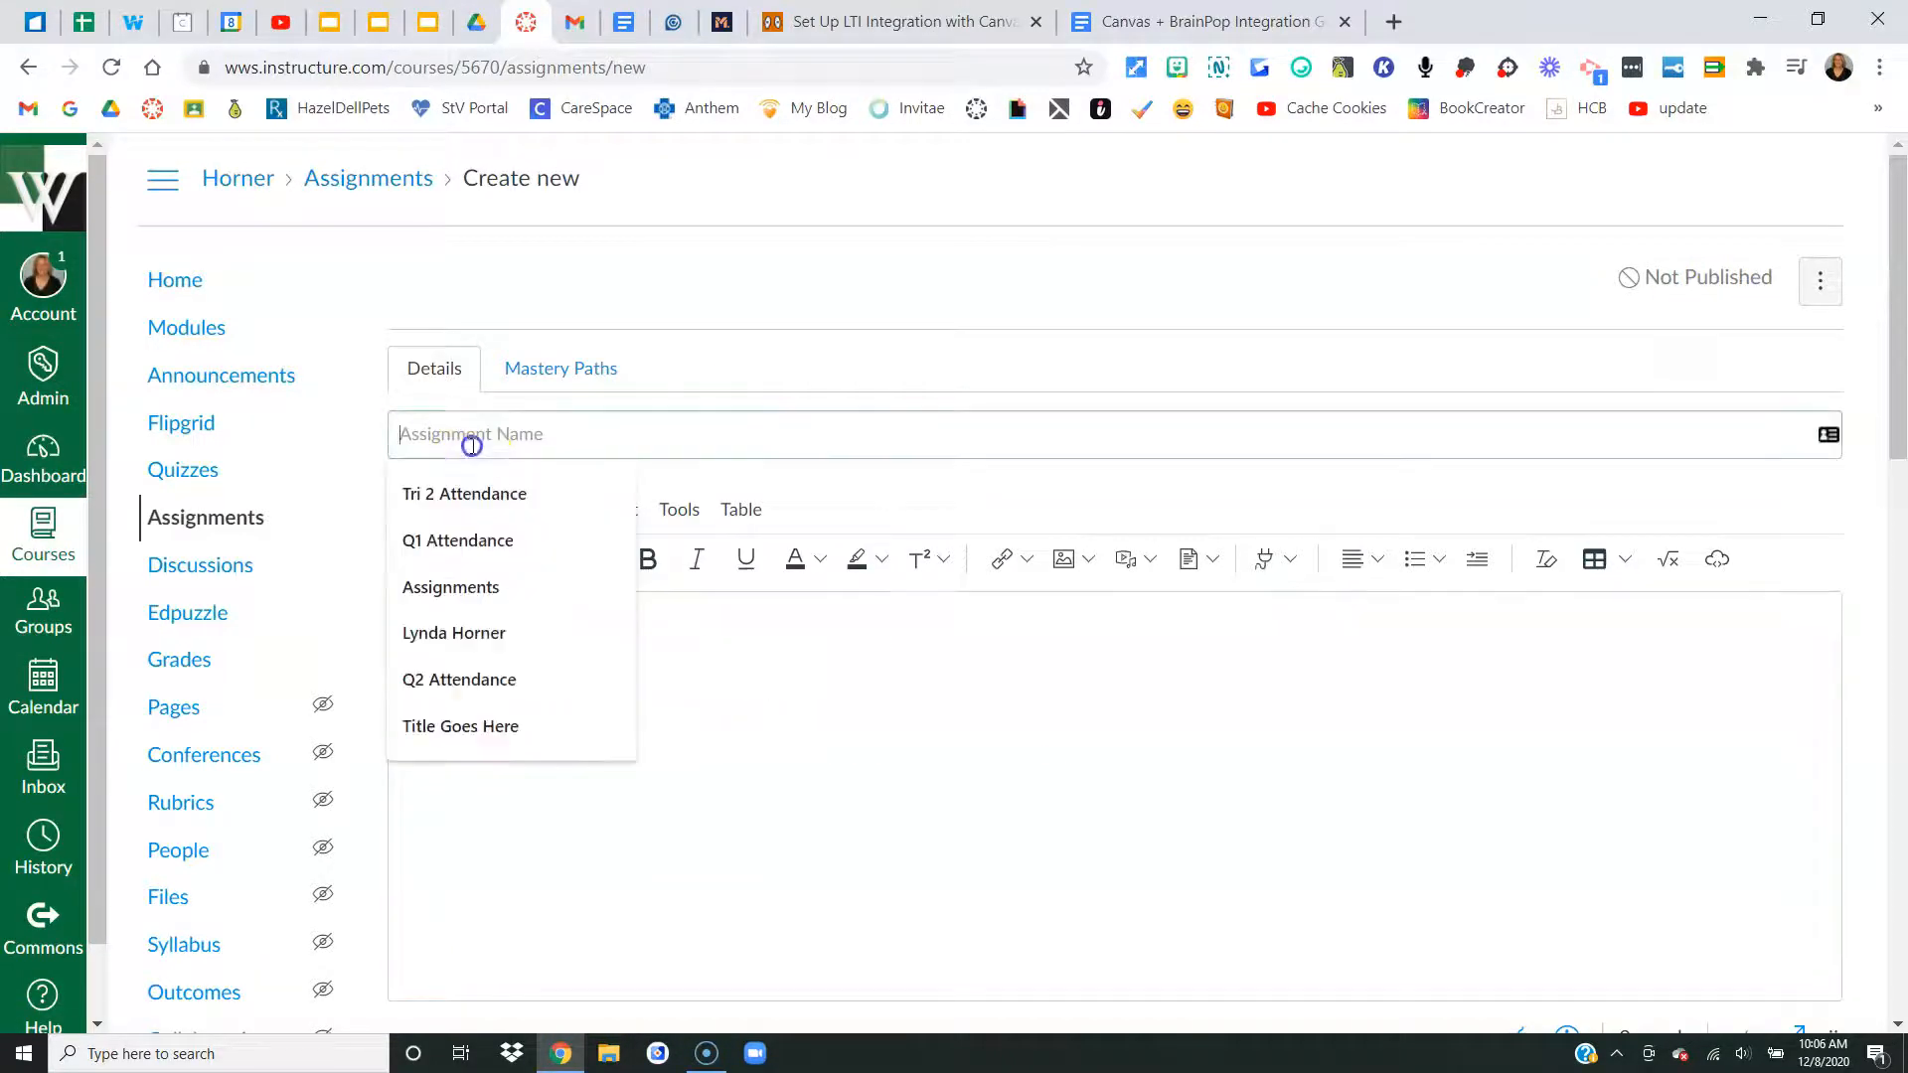
type("BrainPop Assignment Ex")
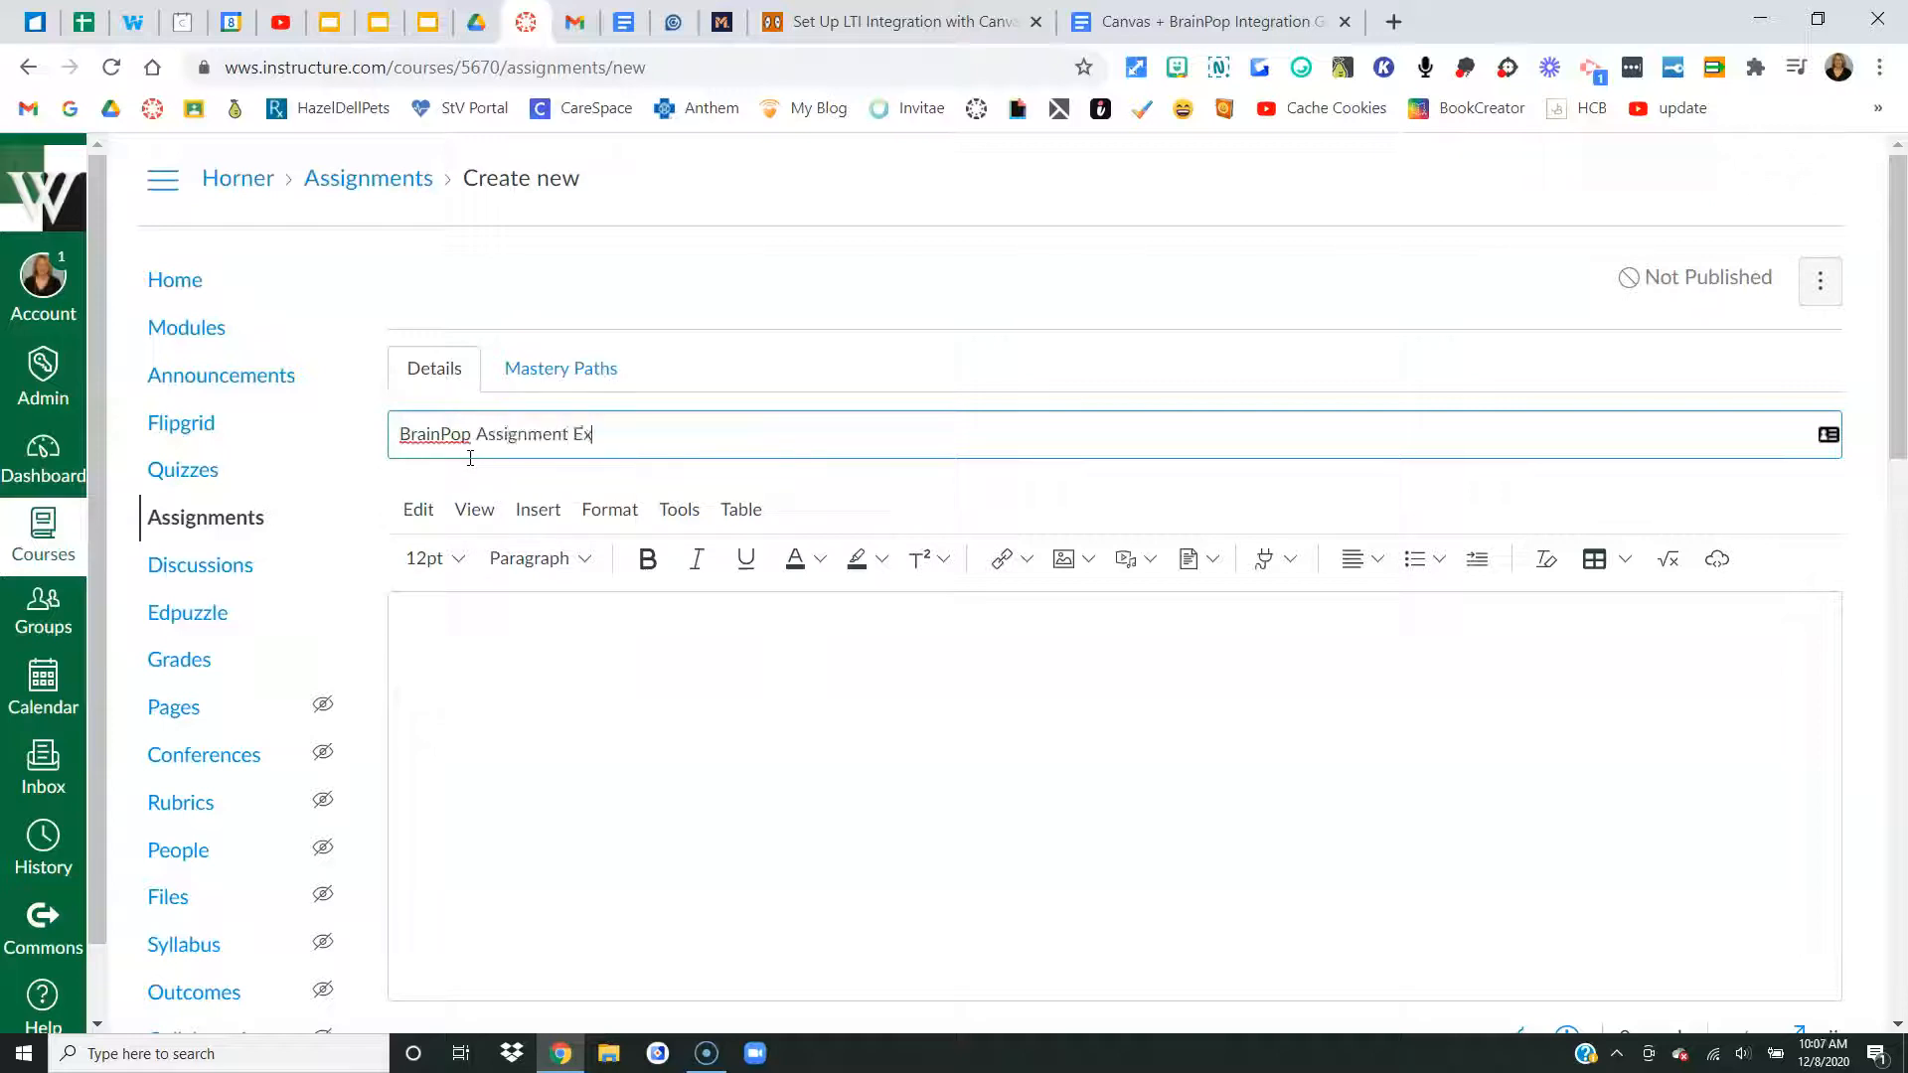
type("ap")
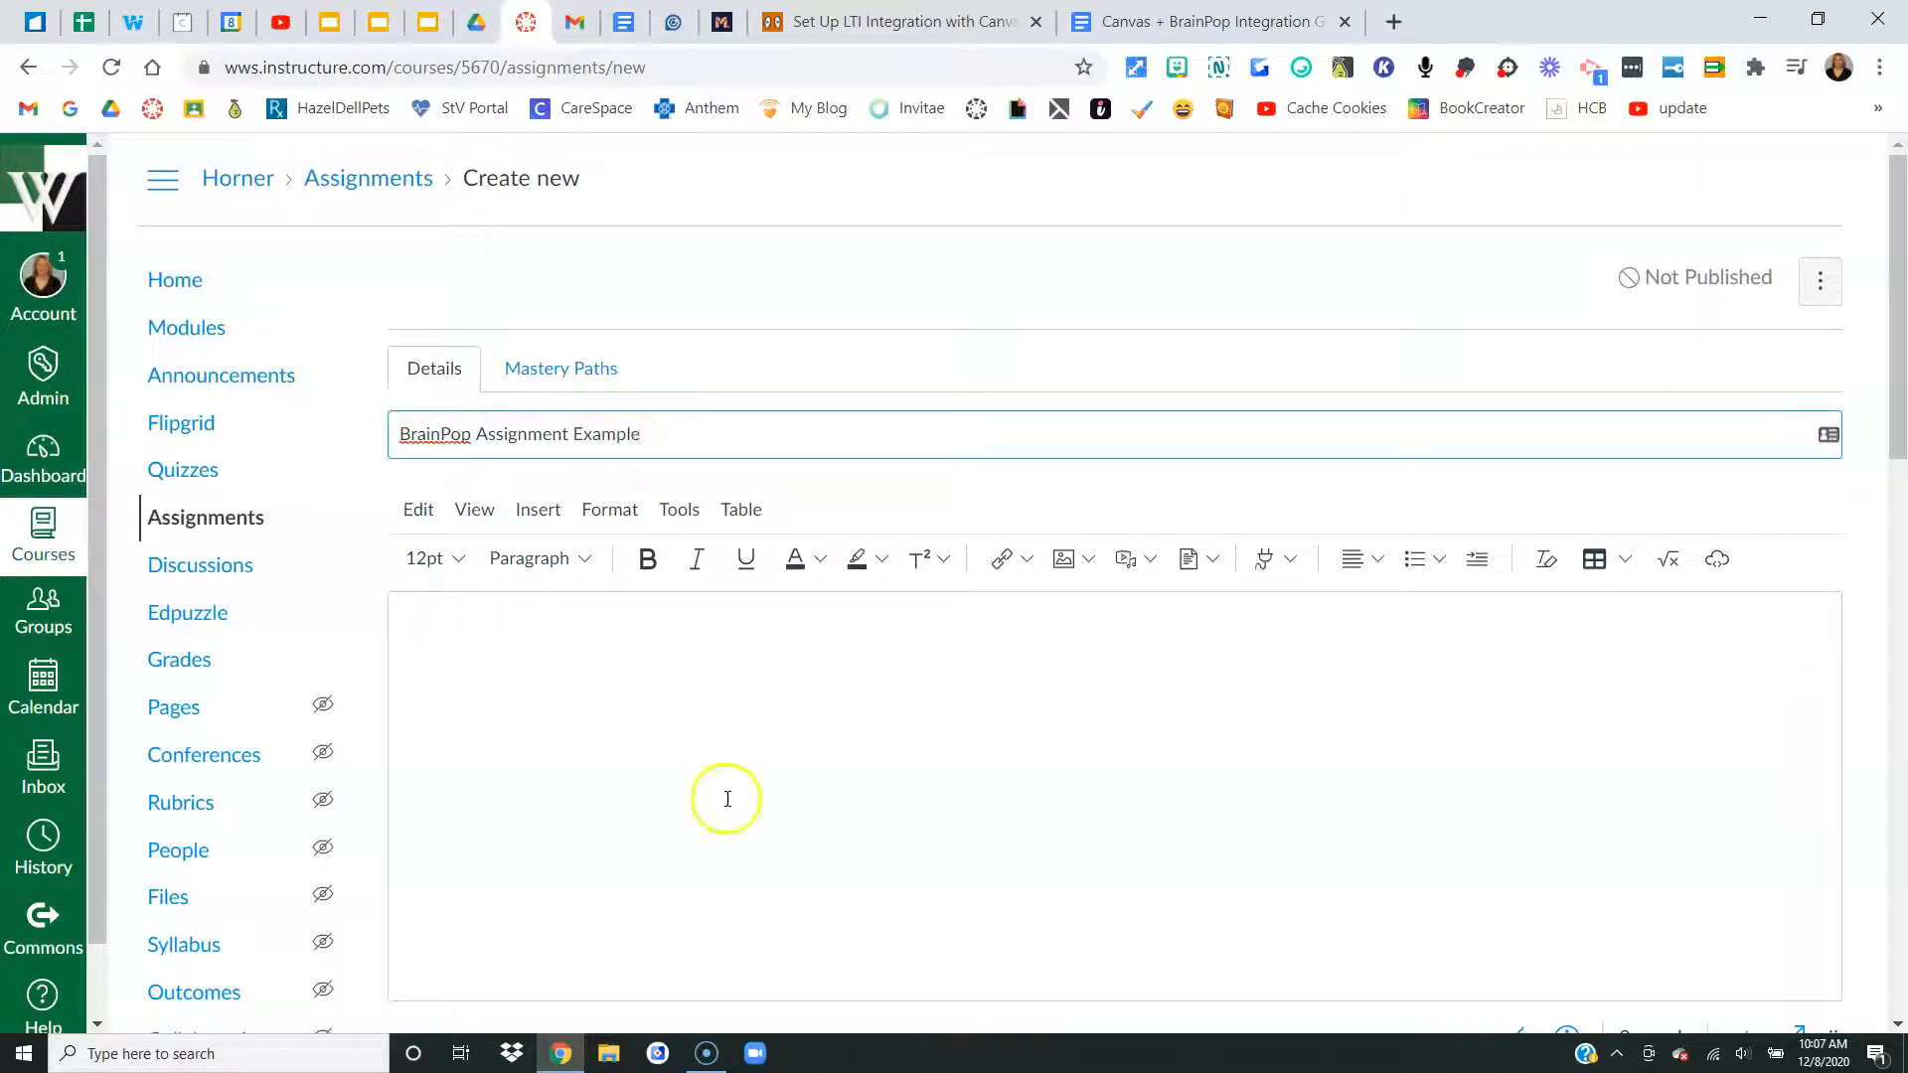
type("Directions")
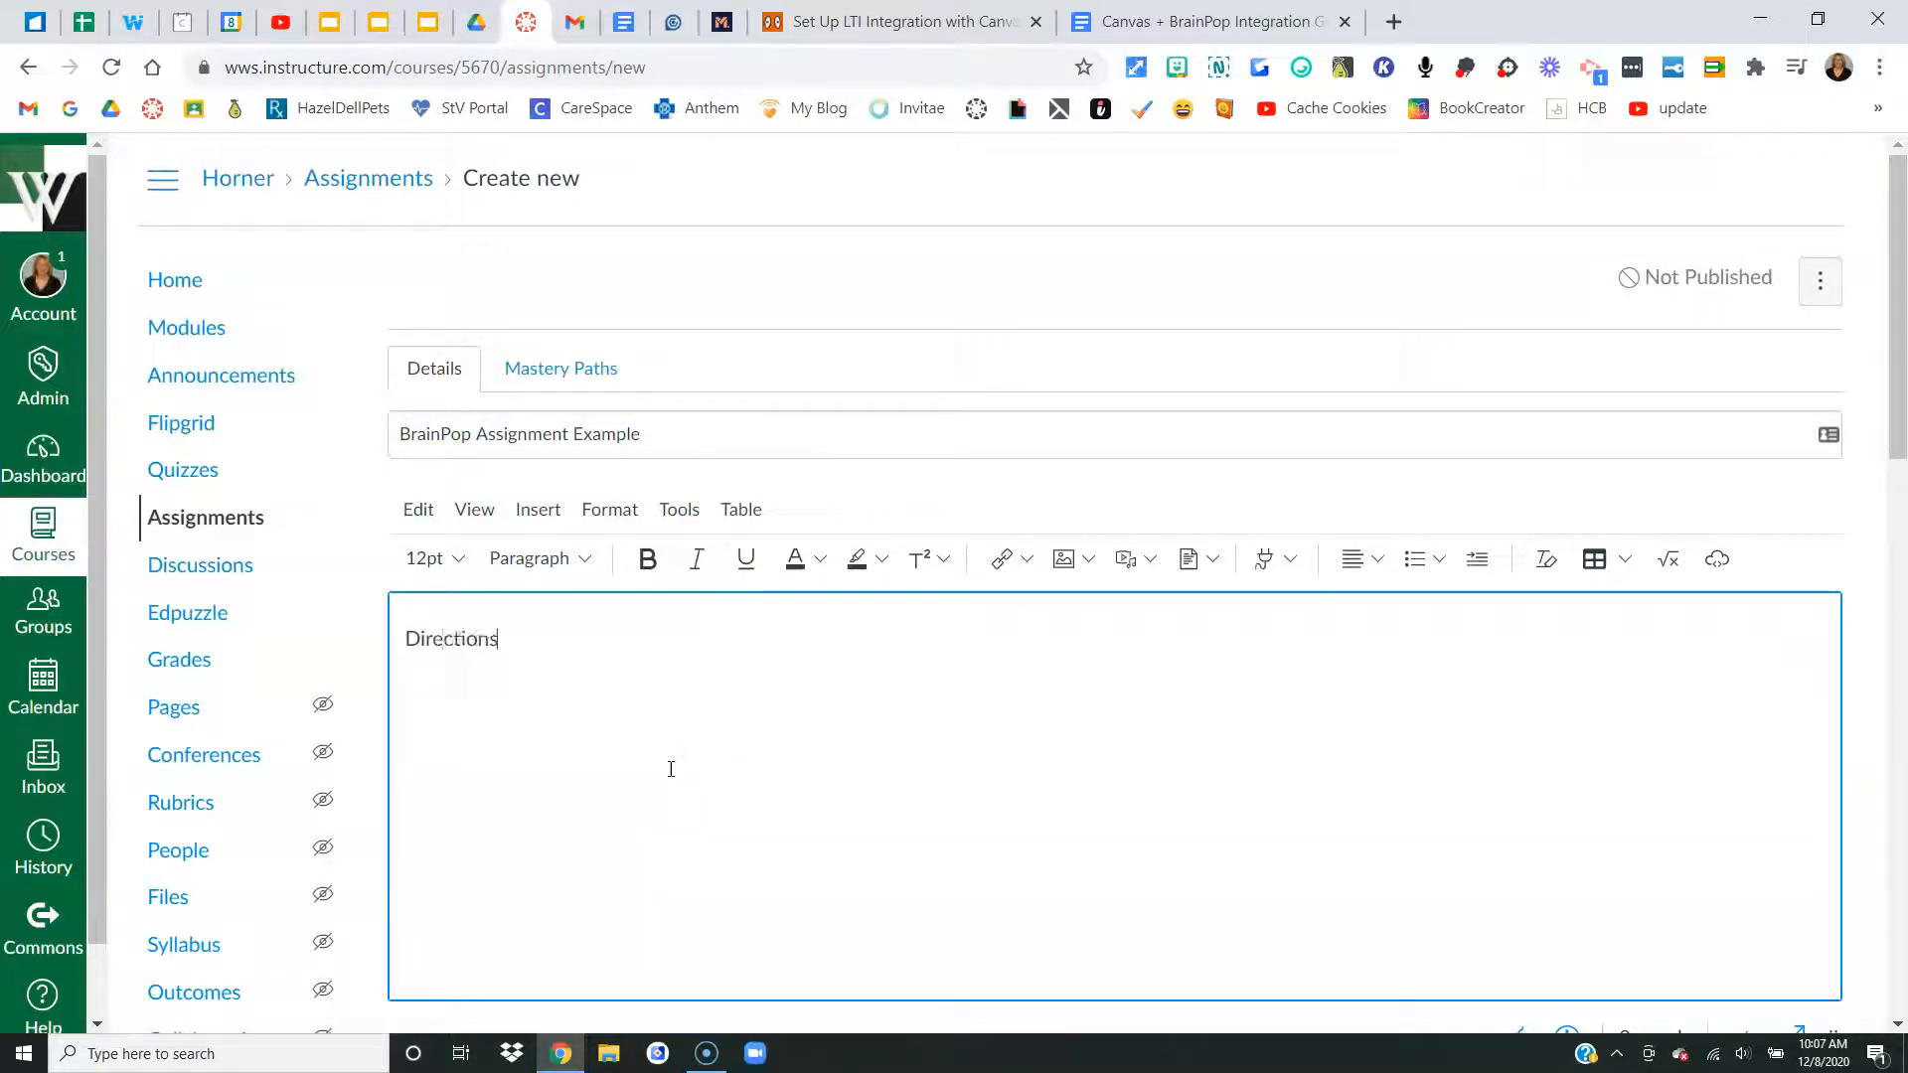
scroll("down", 3)
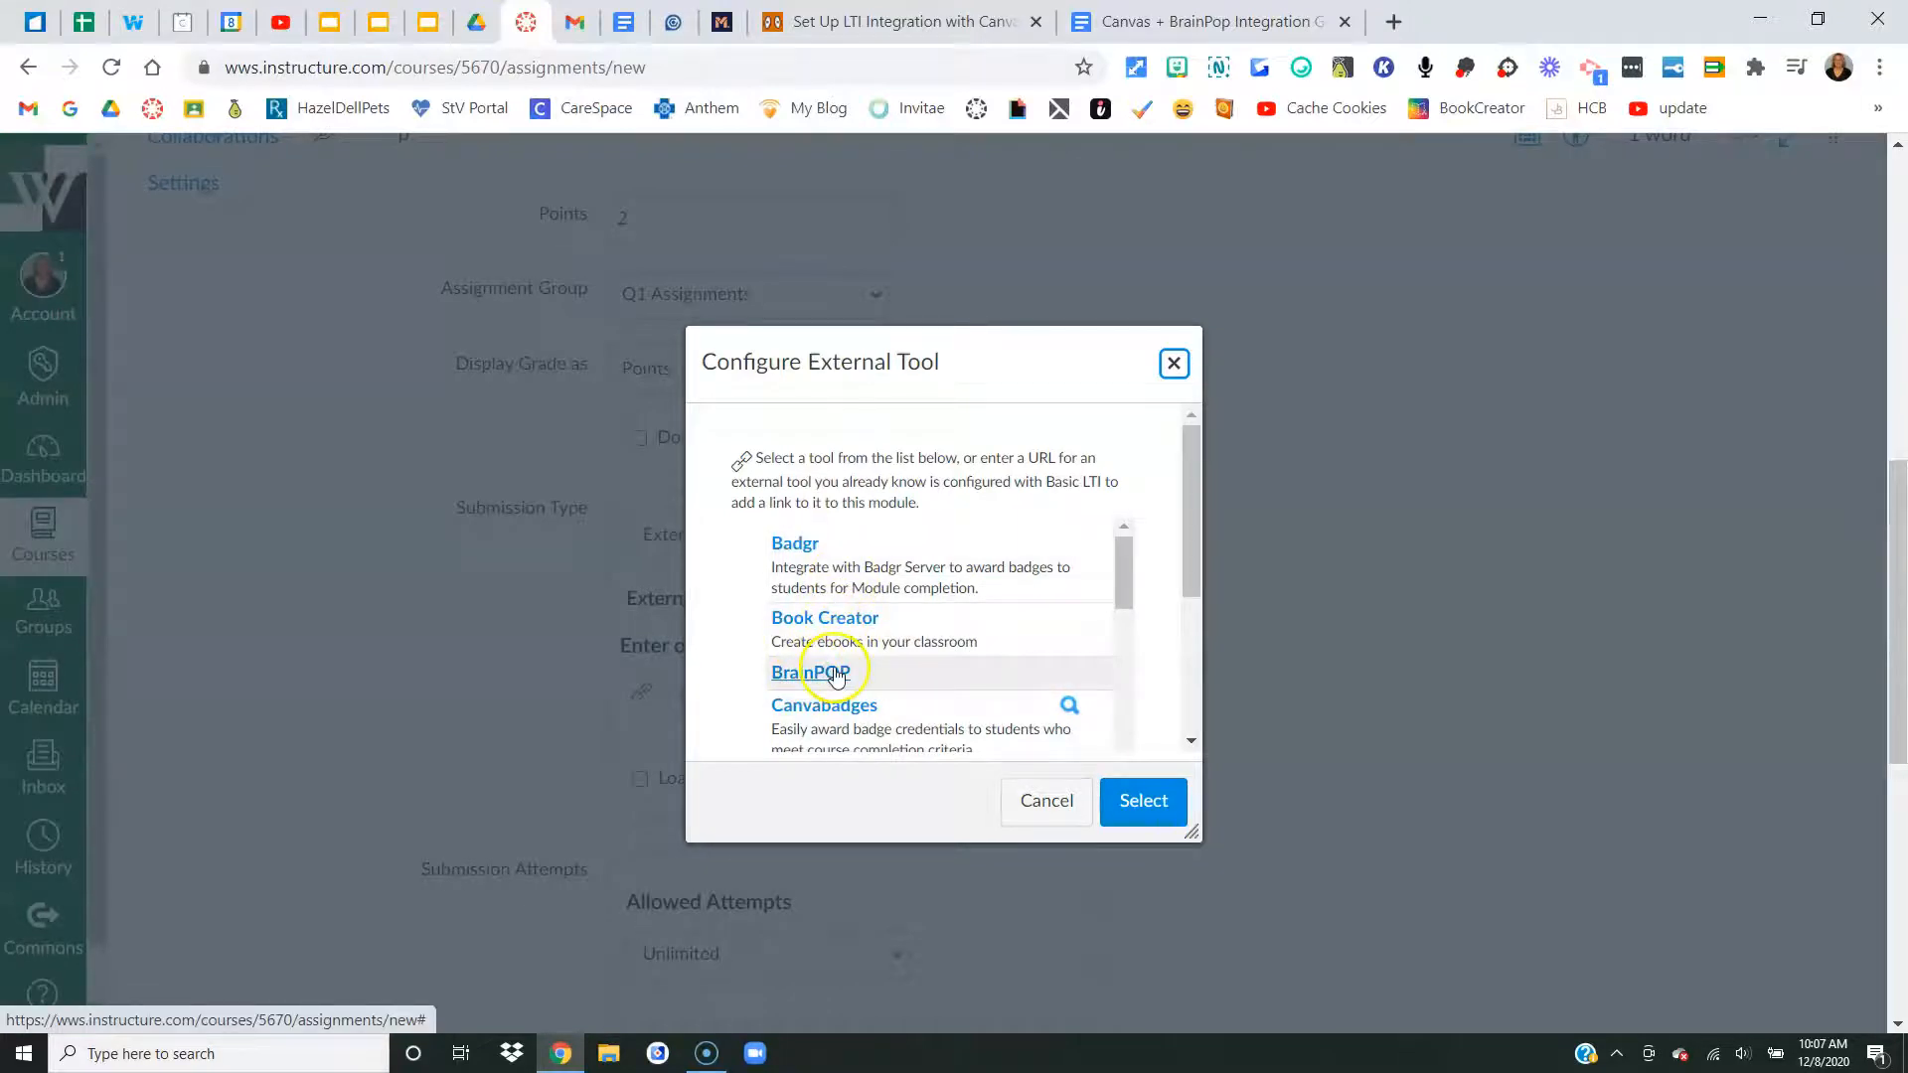
- Choose BrainPOP as the assignment's external submission tool
left_click(1141, 801)
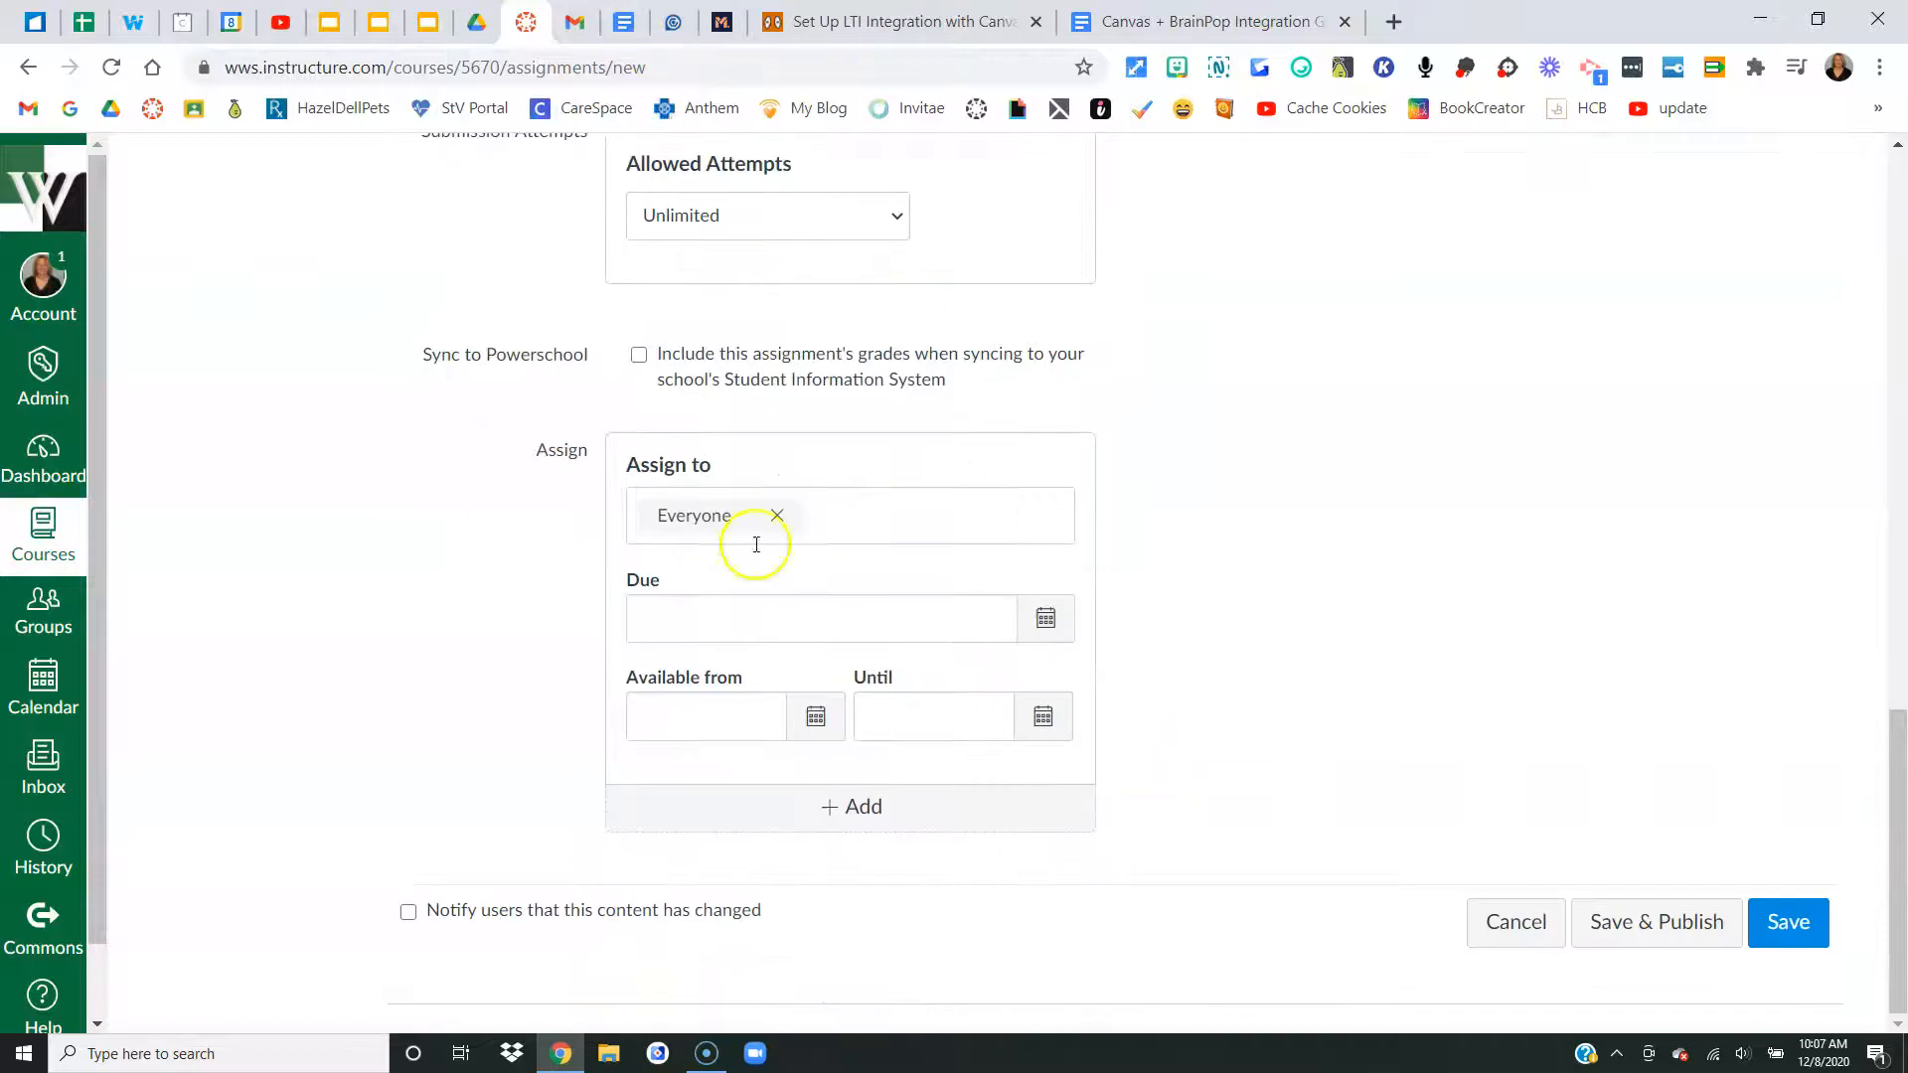
mouse_move(1728, 910)
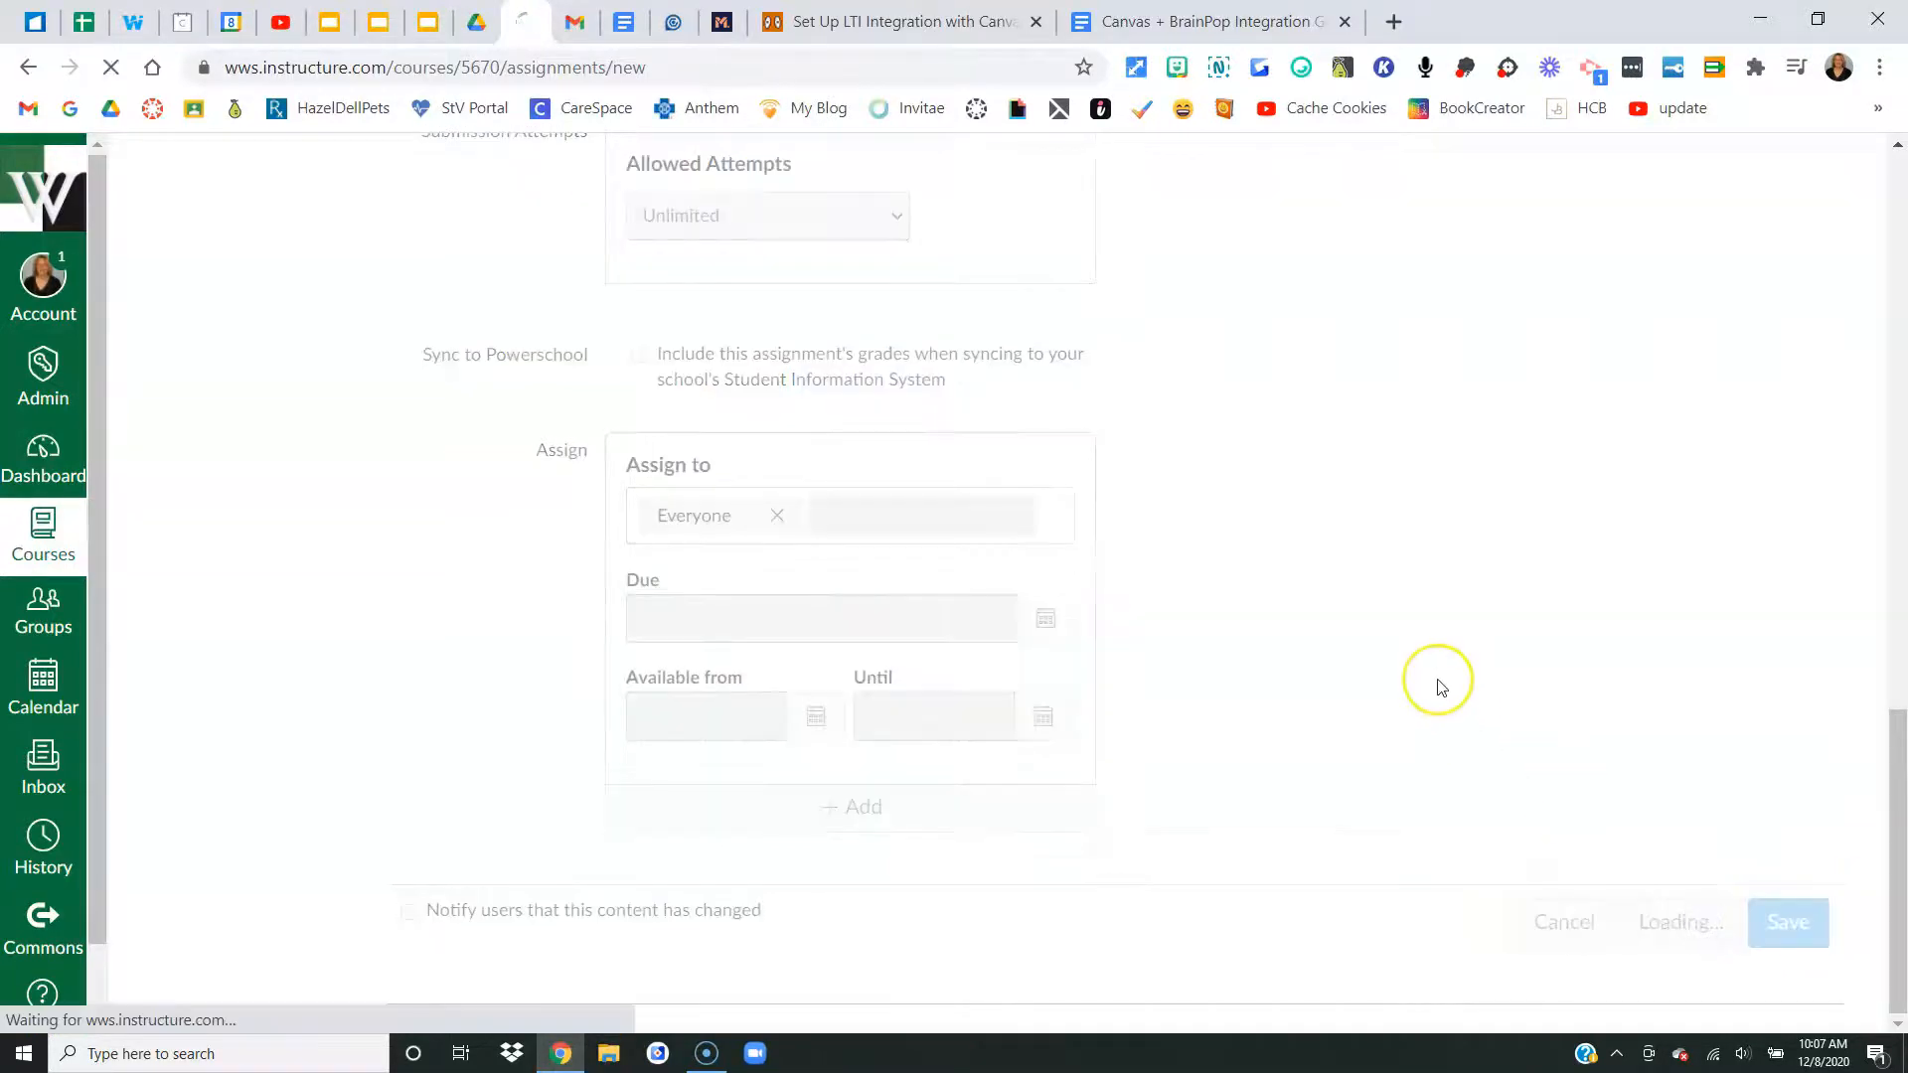
- Attach a BrainPOP English resource to the assignment and return to the course home
left_click(1787, 921)
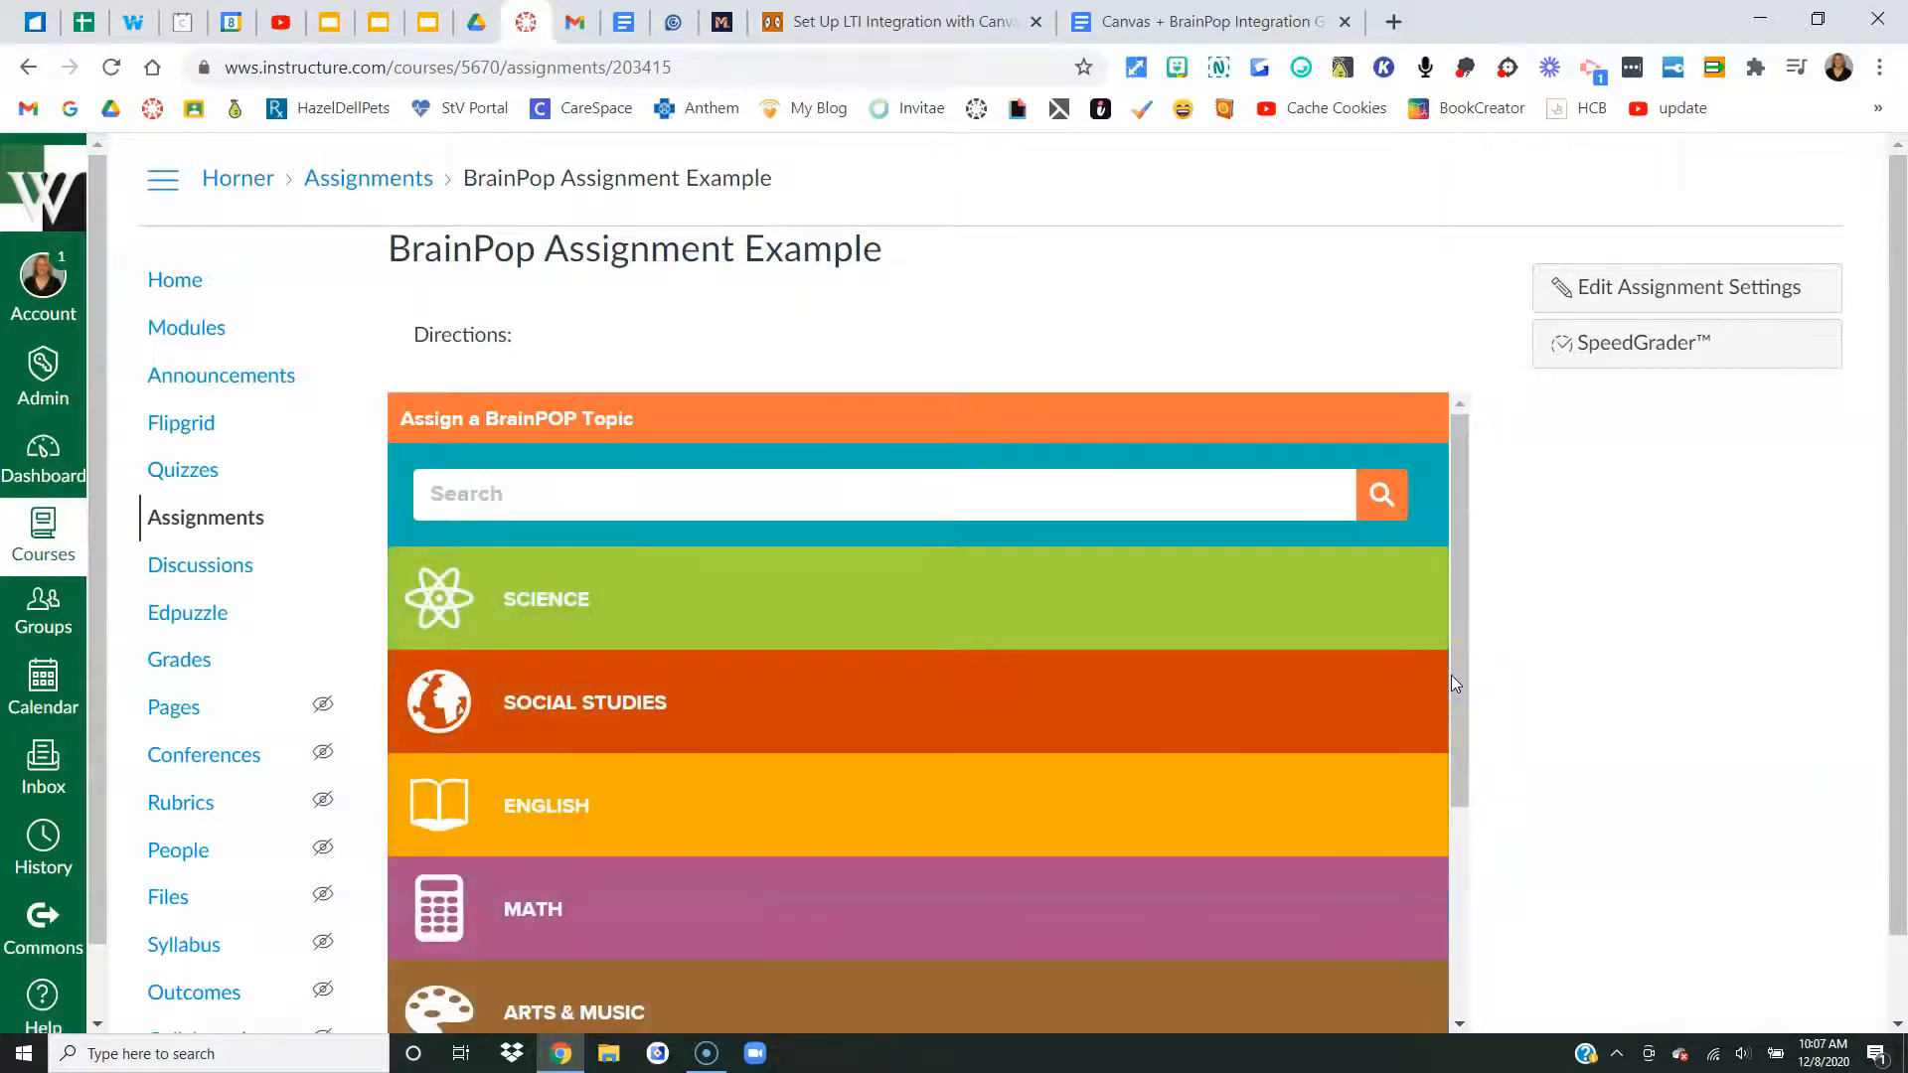
left_click(545, 806)
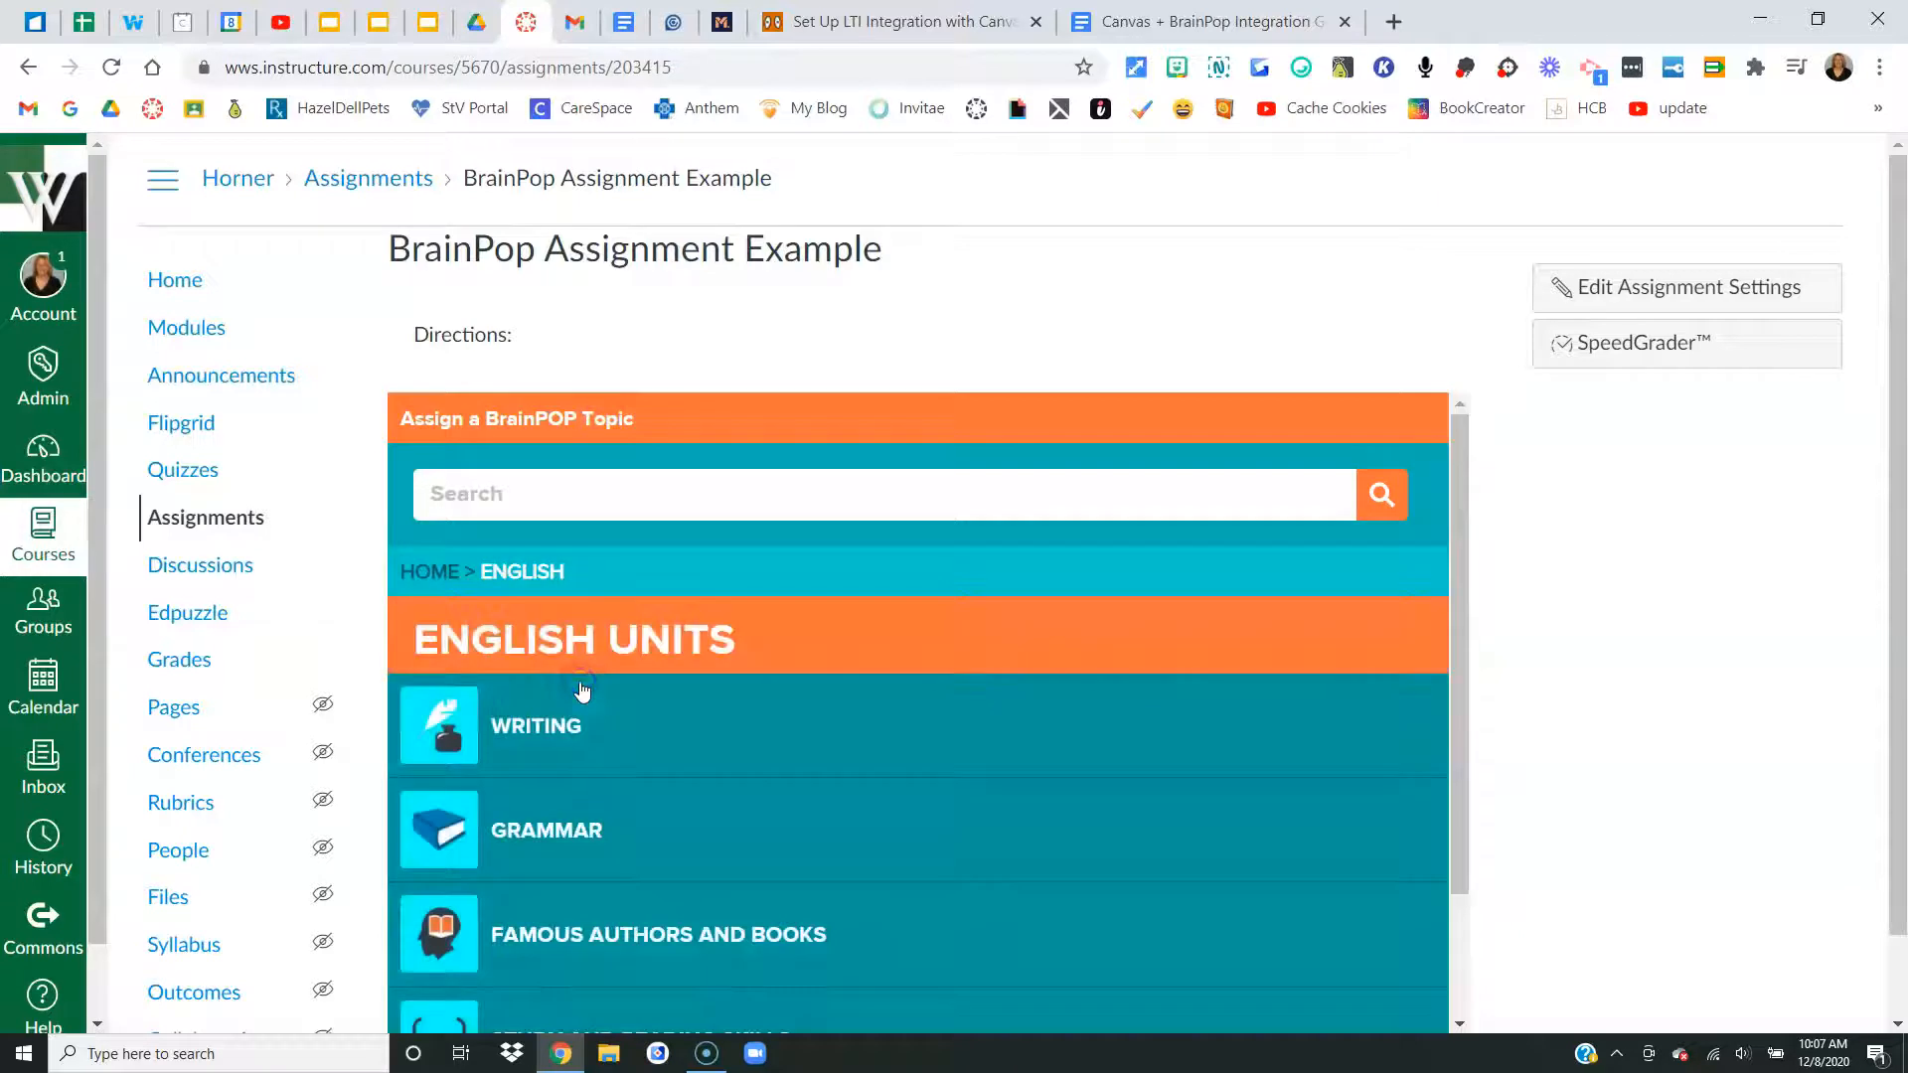
left_click(547, 830)
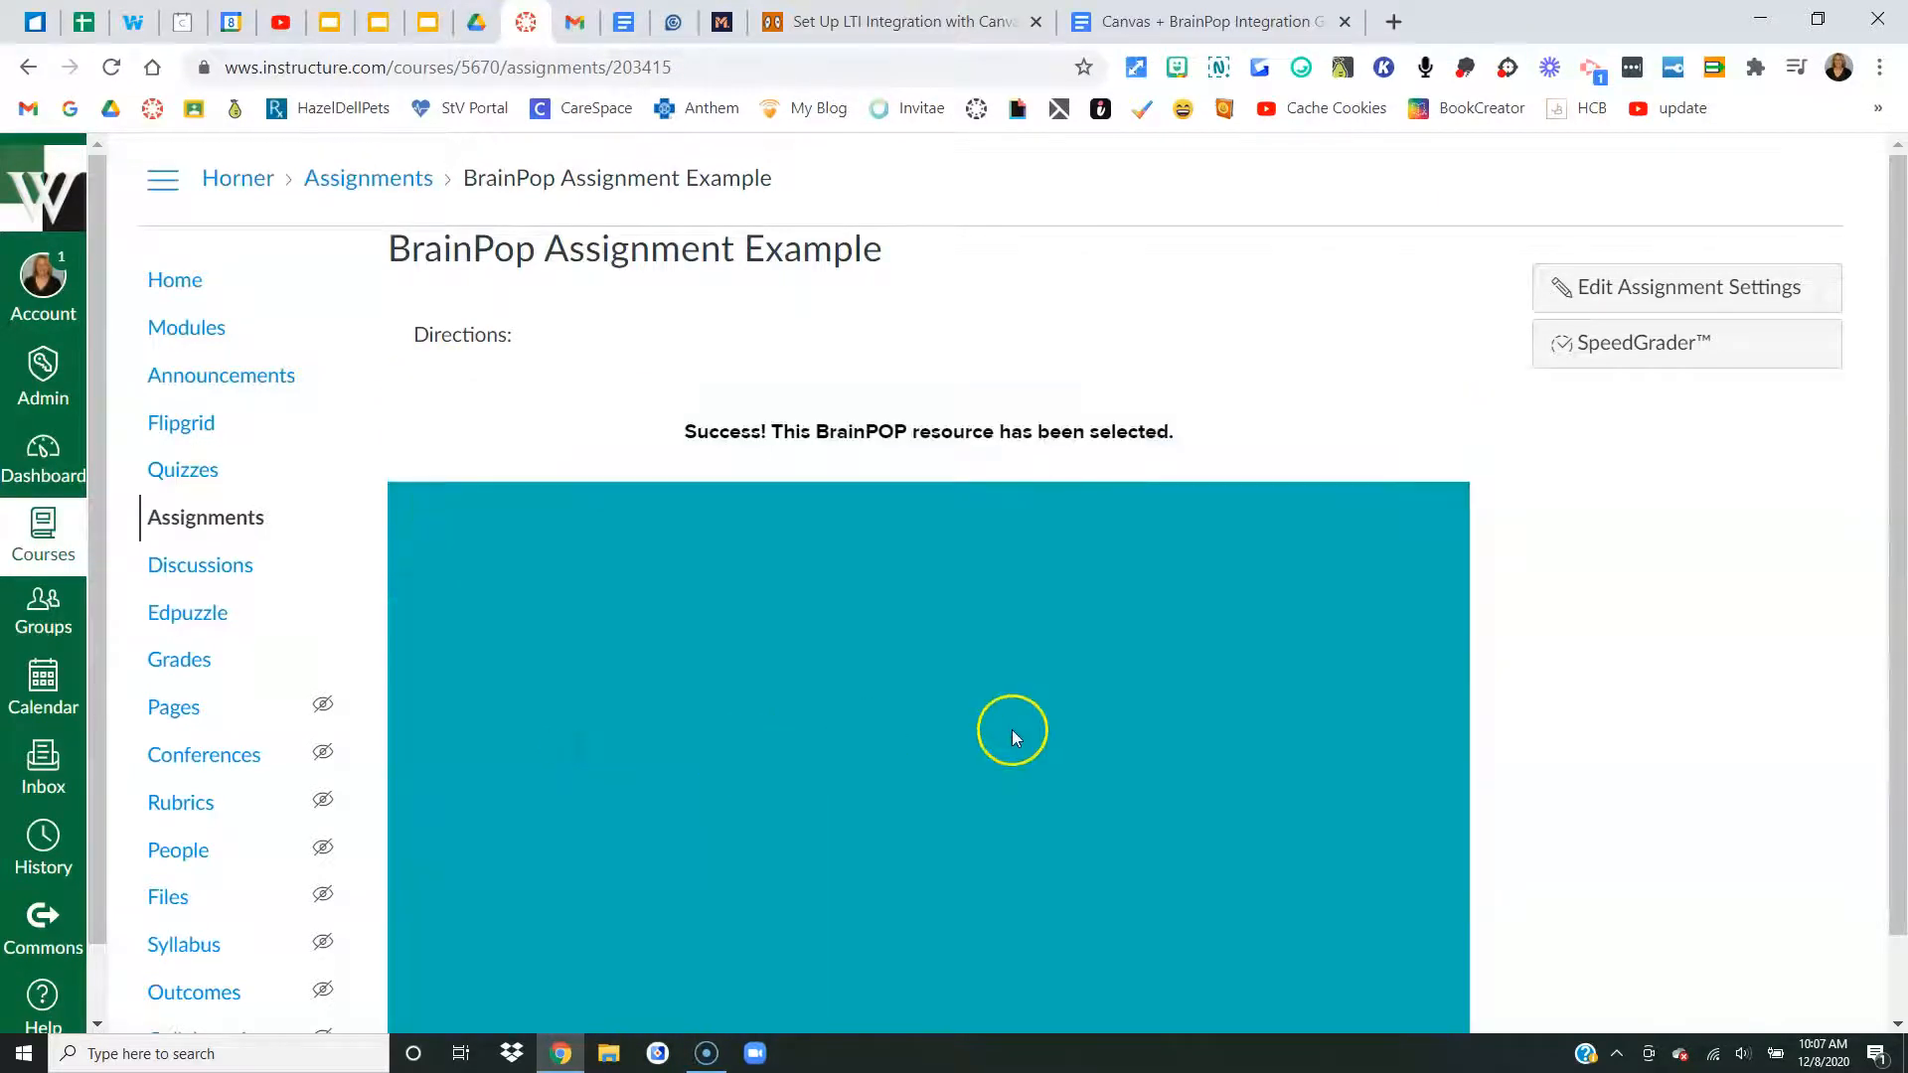
mouse_move(934, 462)
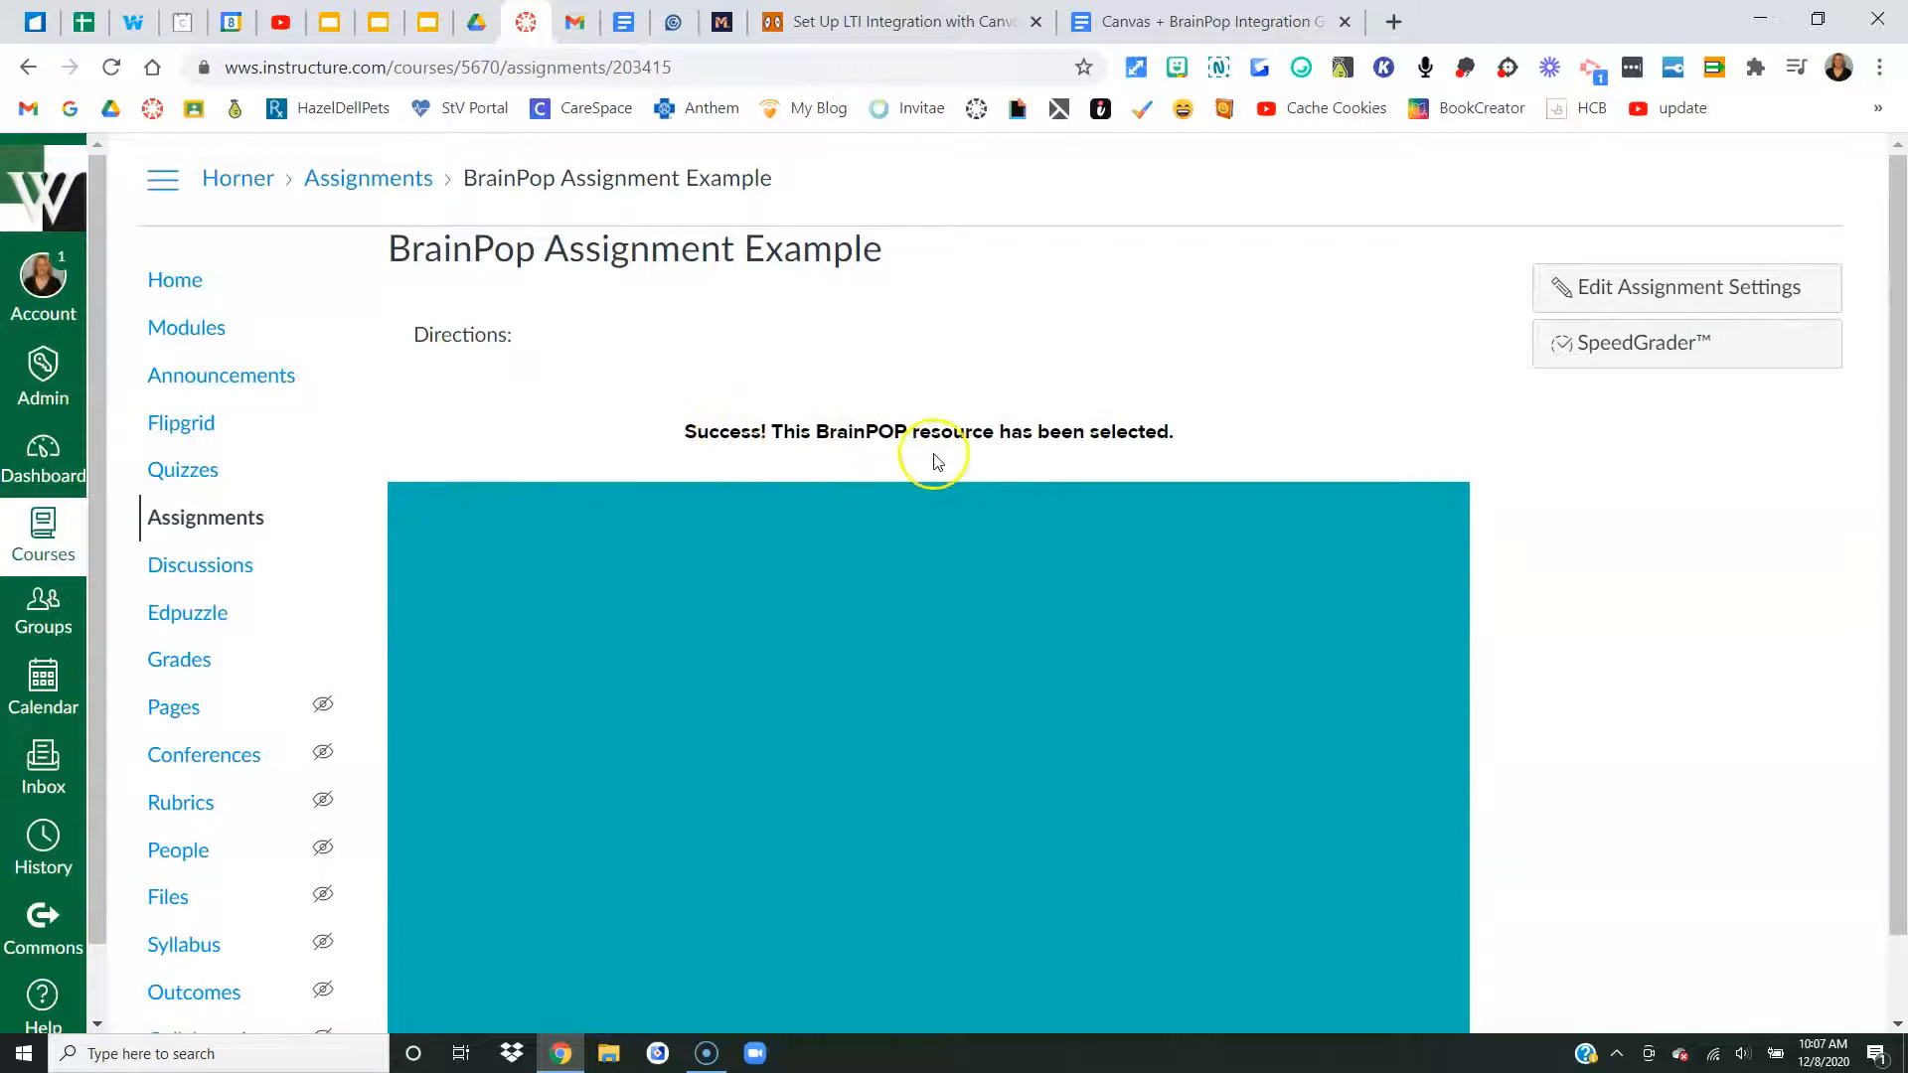
mouse_move(1208, 435)
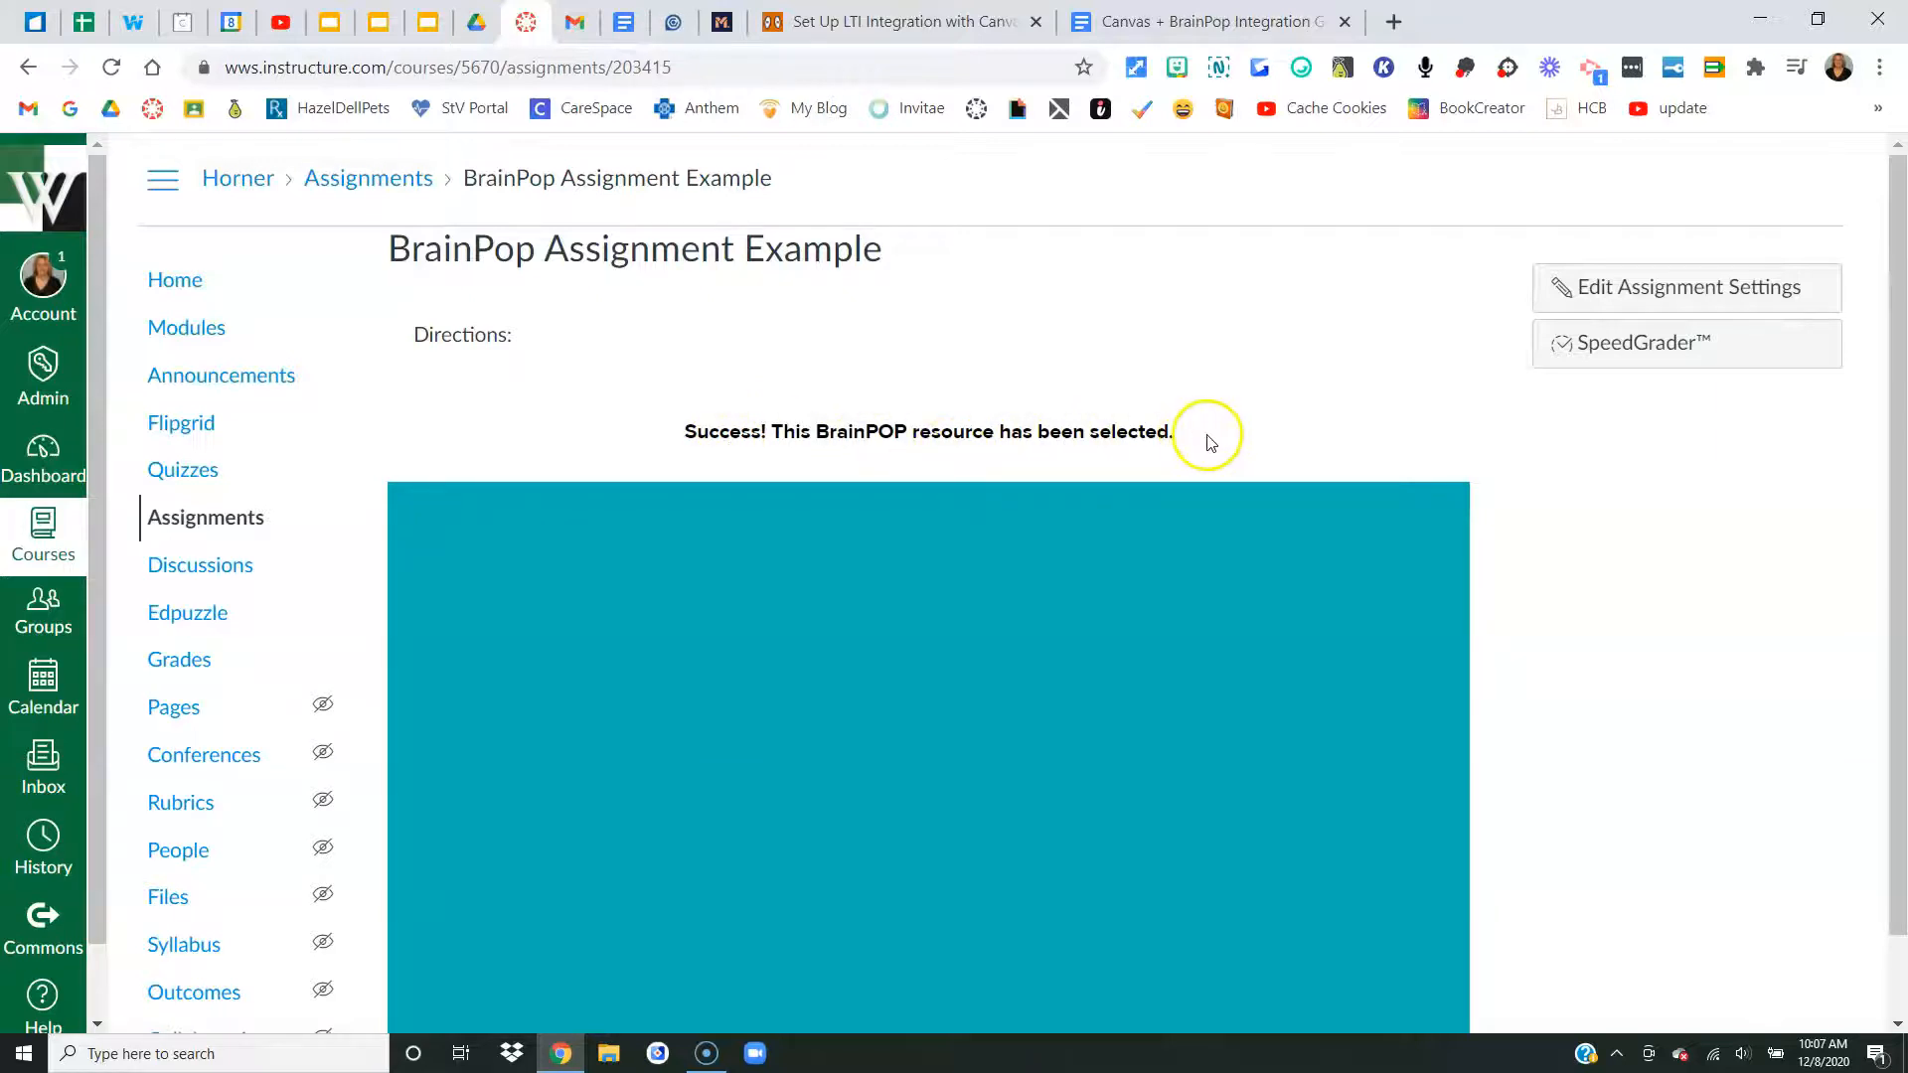
scroll("down", 3)
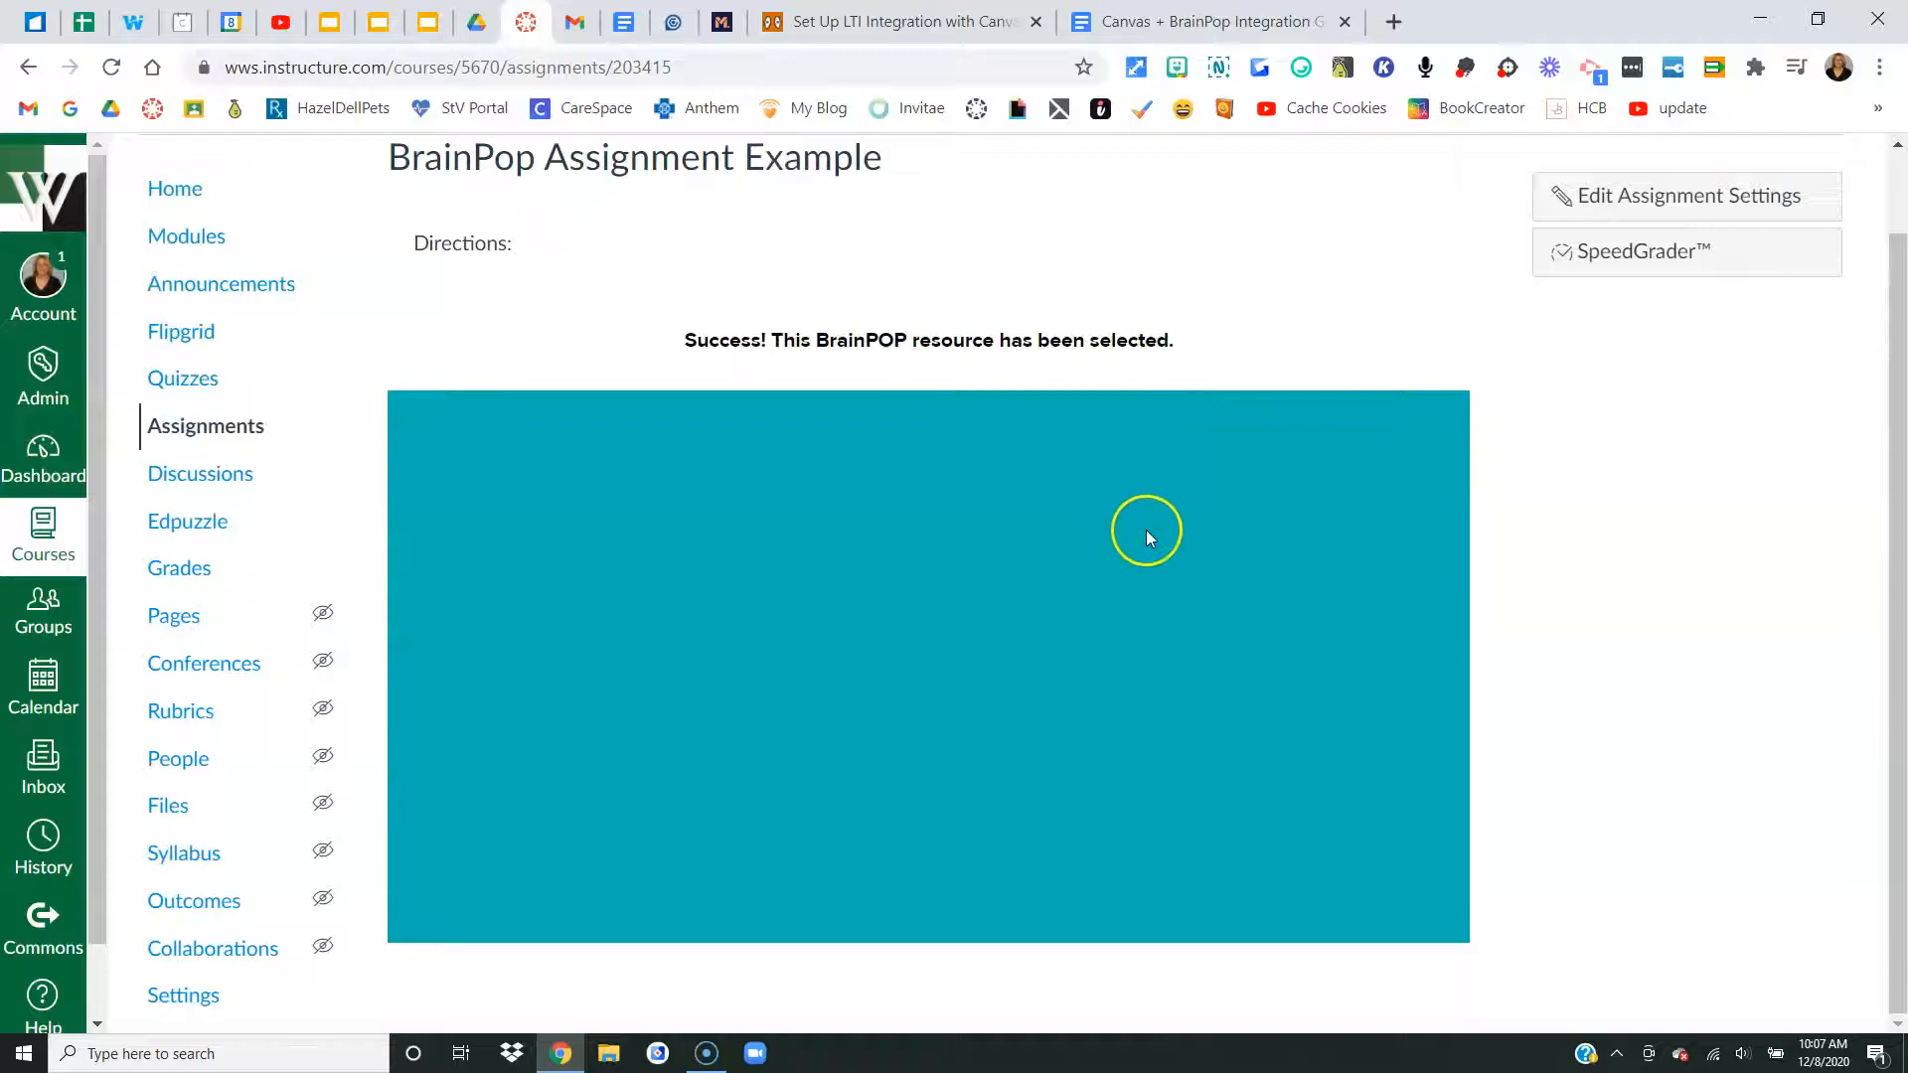
mouse_move(1141, 545)
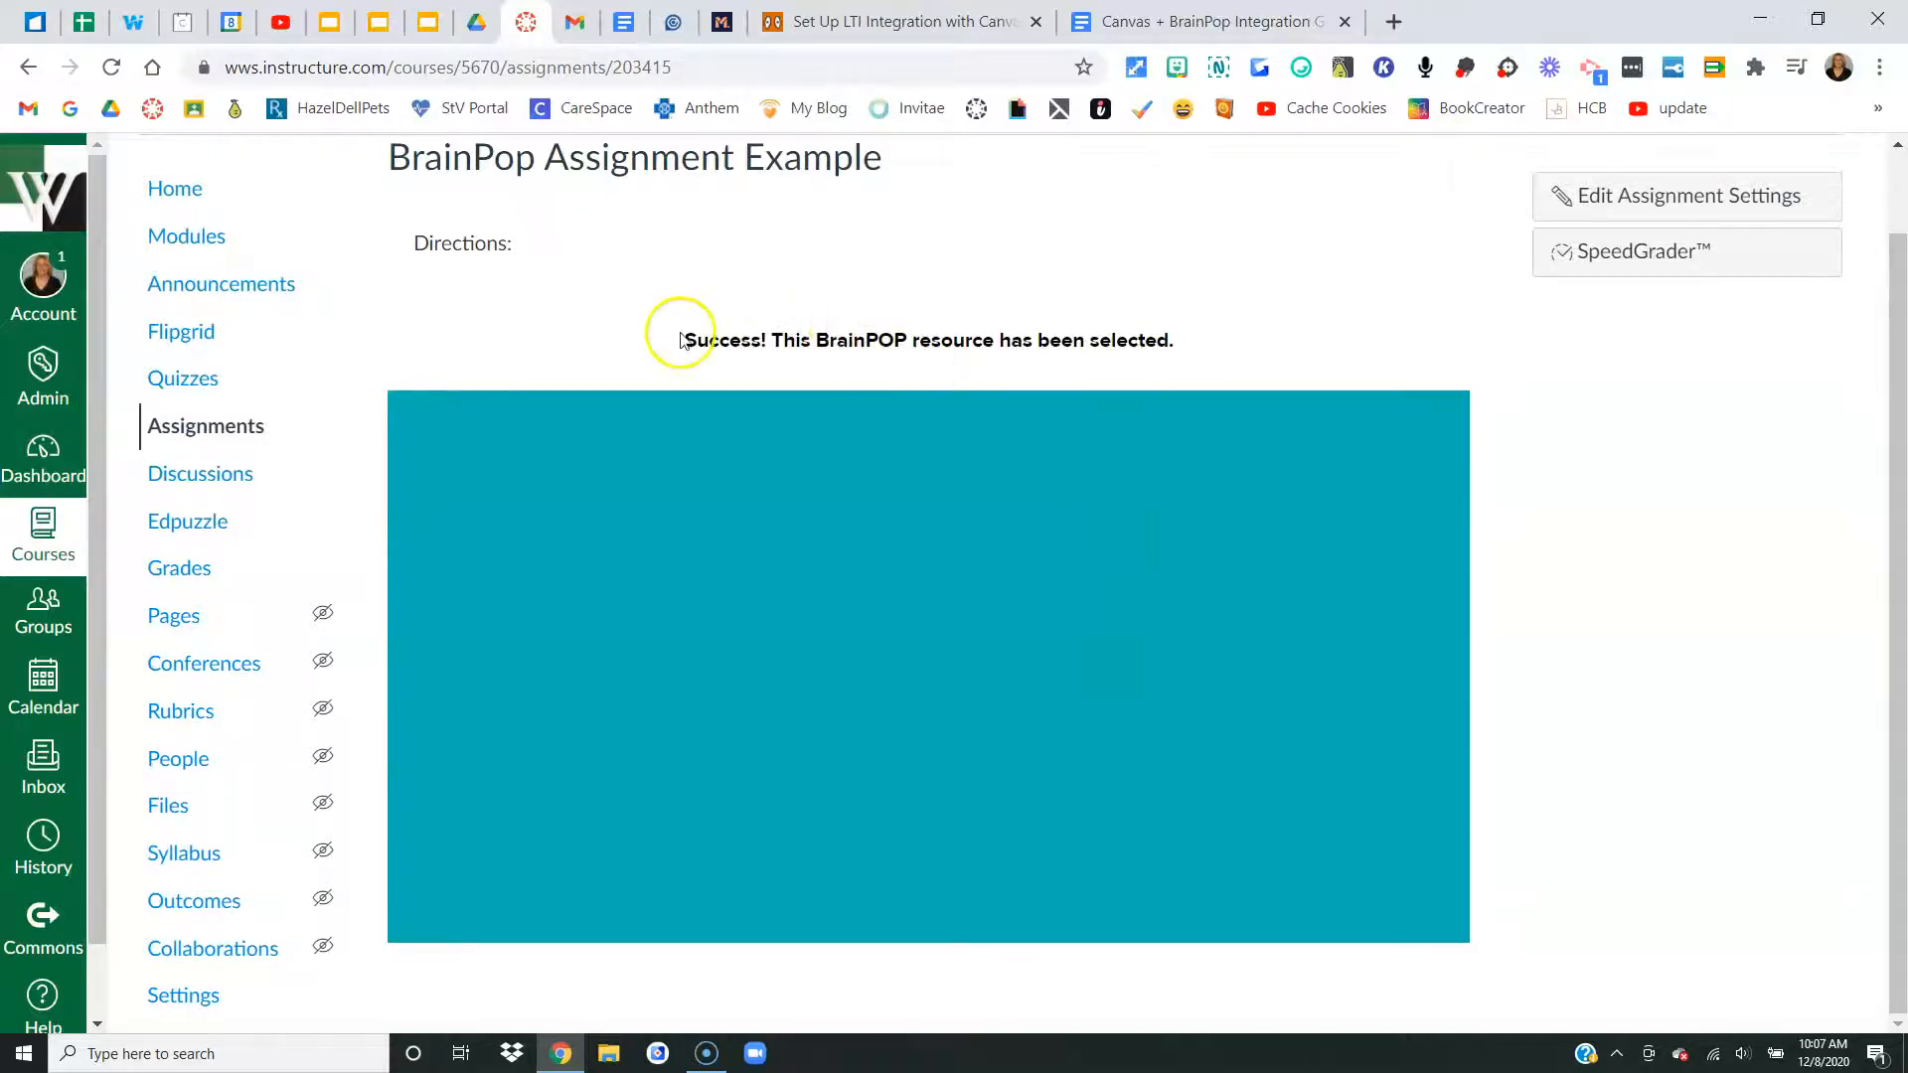
mouse_move(402, 432)
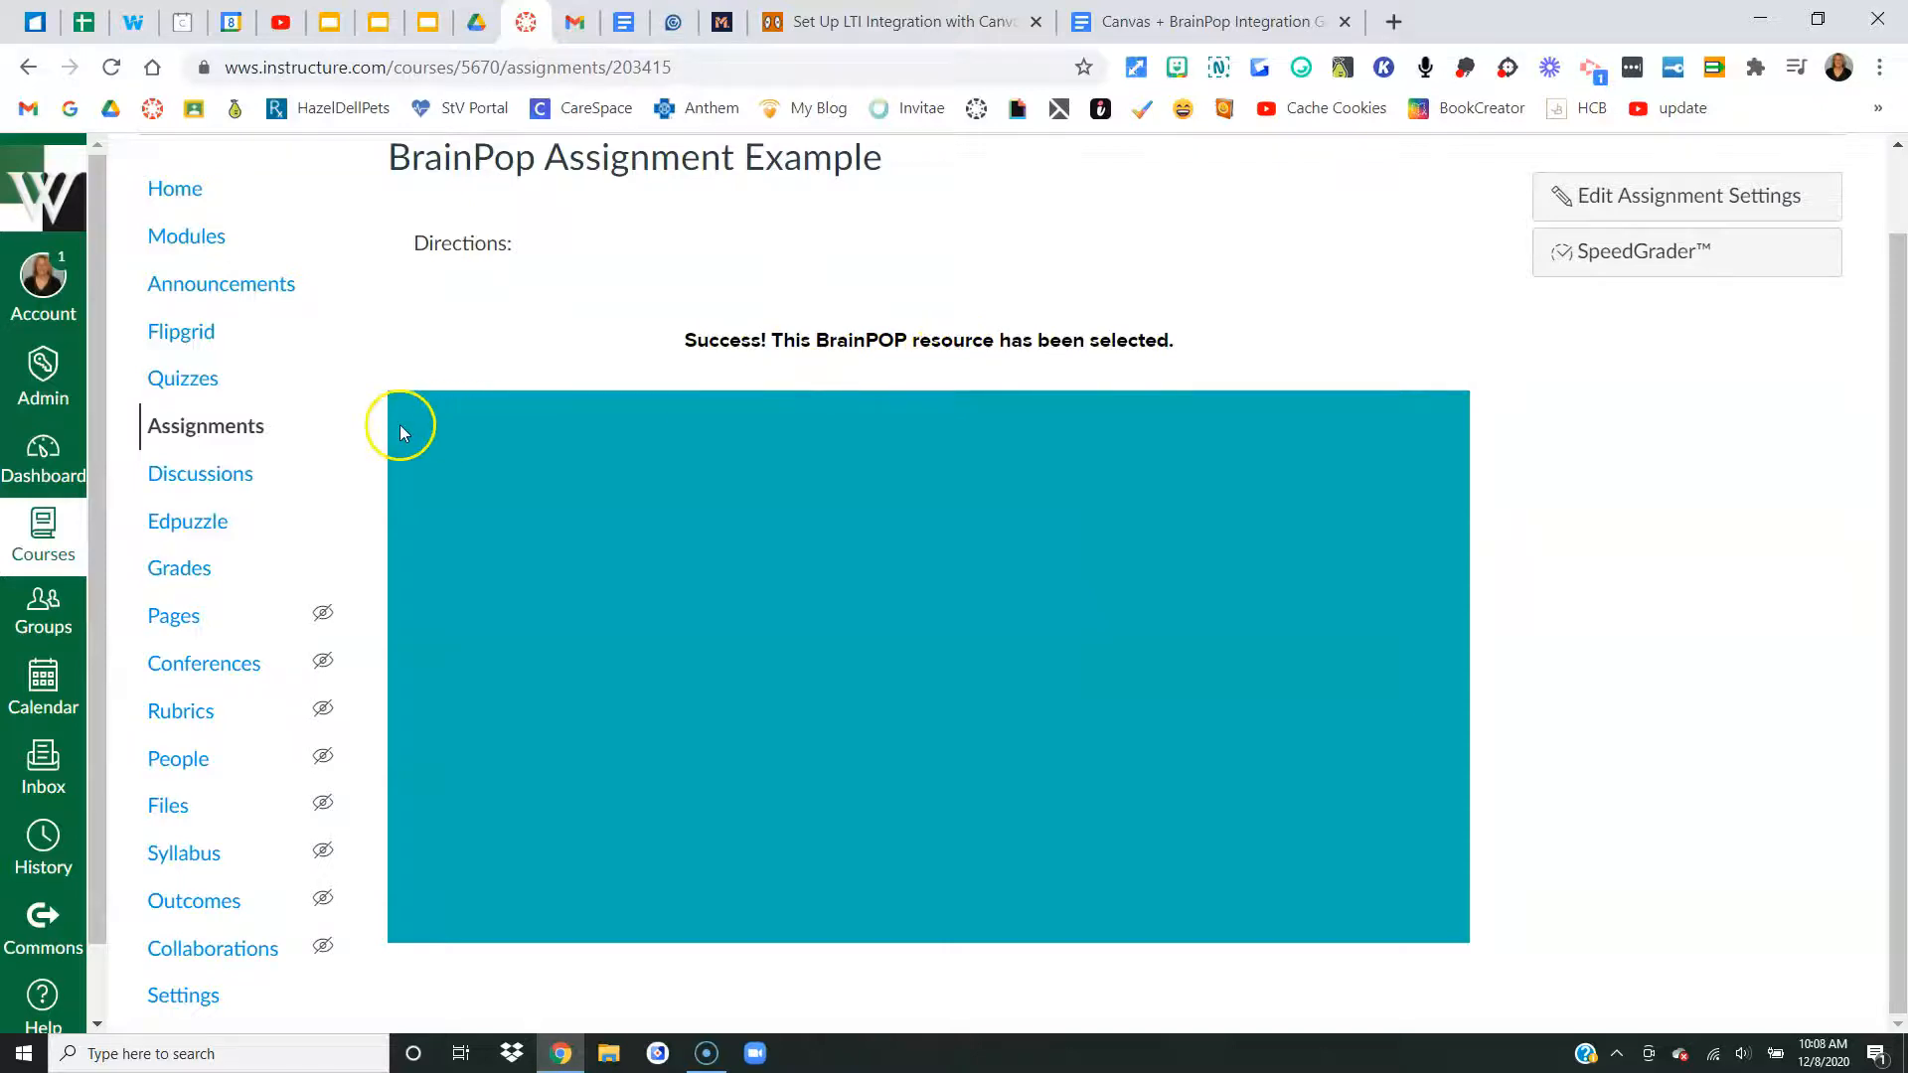
left_click(174, 281)
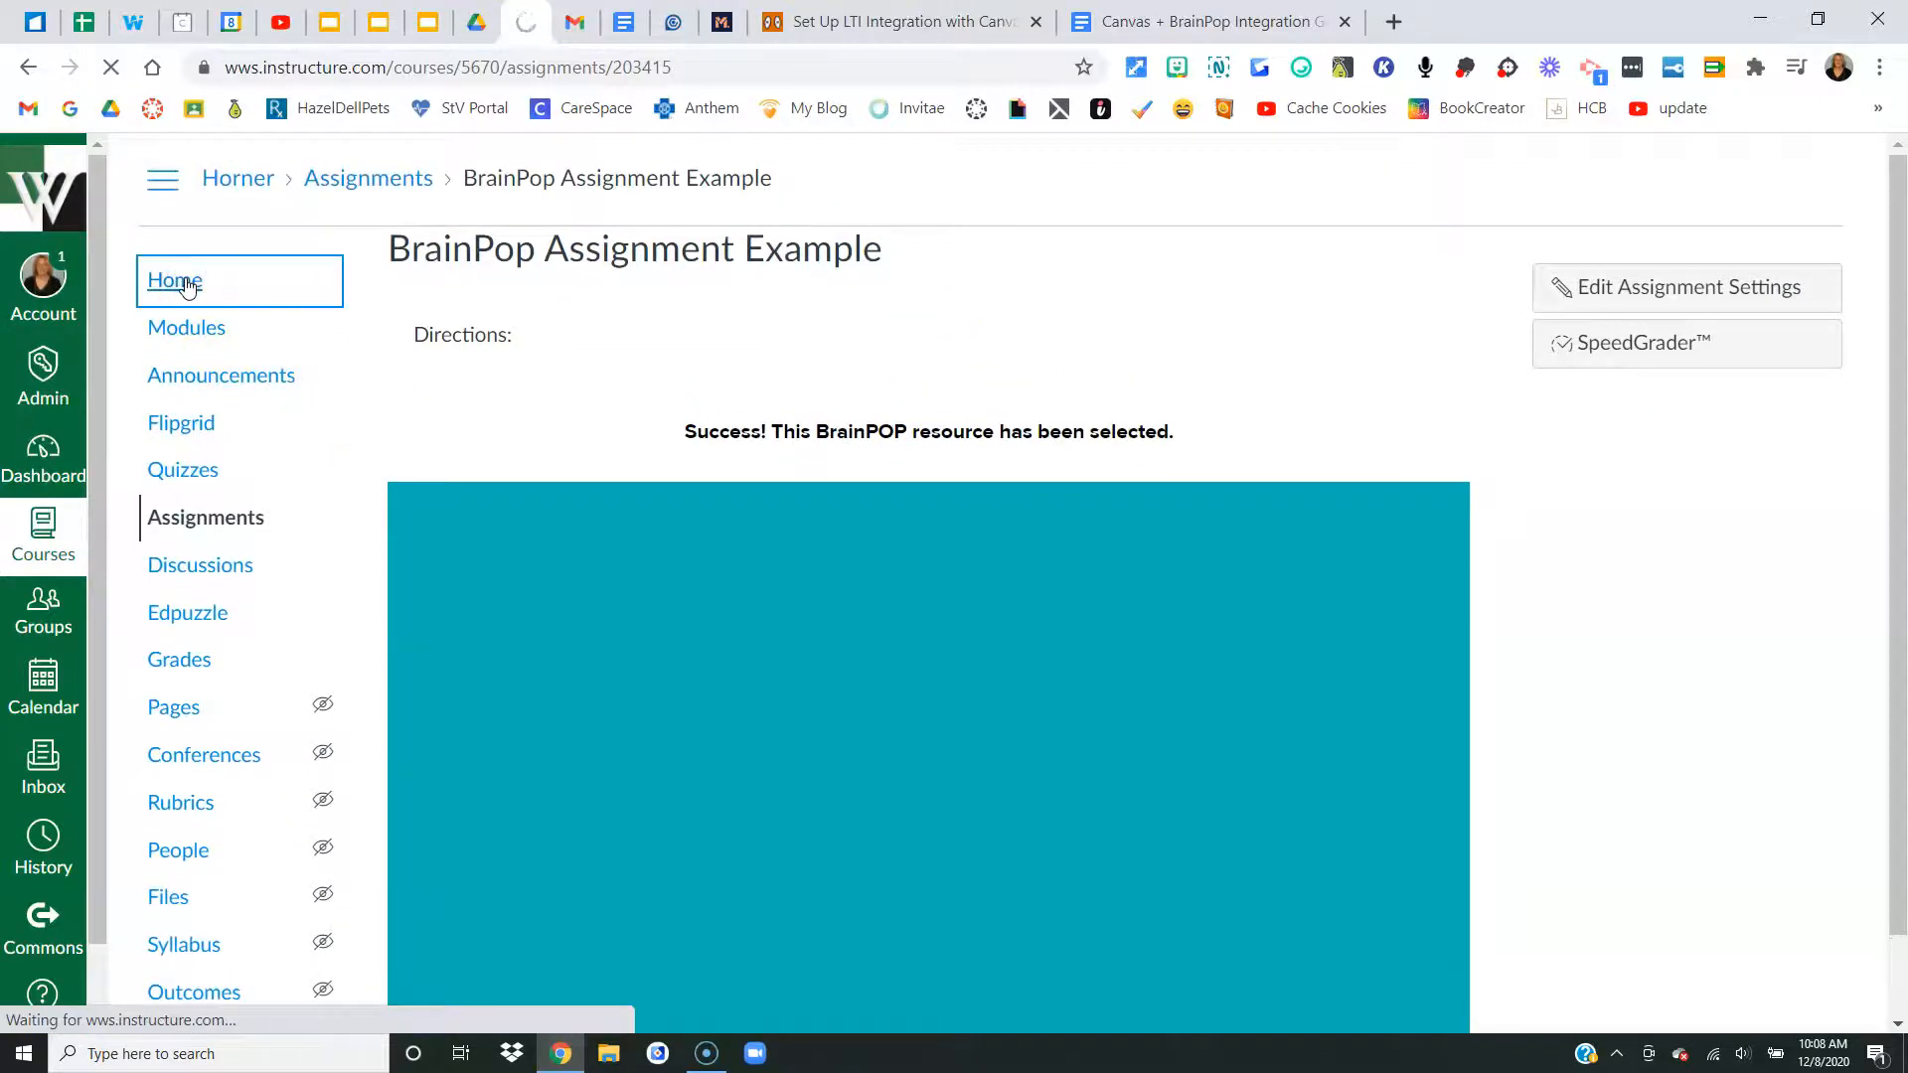
- Enter Student View and show the course's Assignments list as a student sees it
left_click(174, 280)
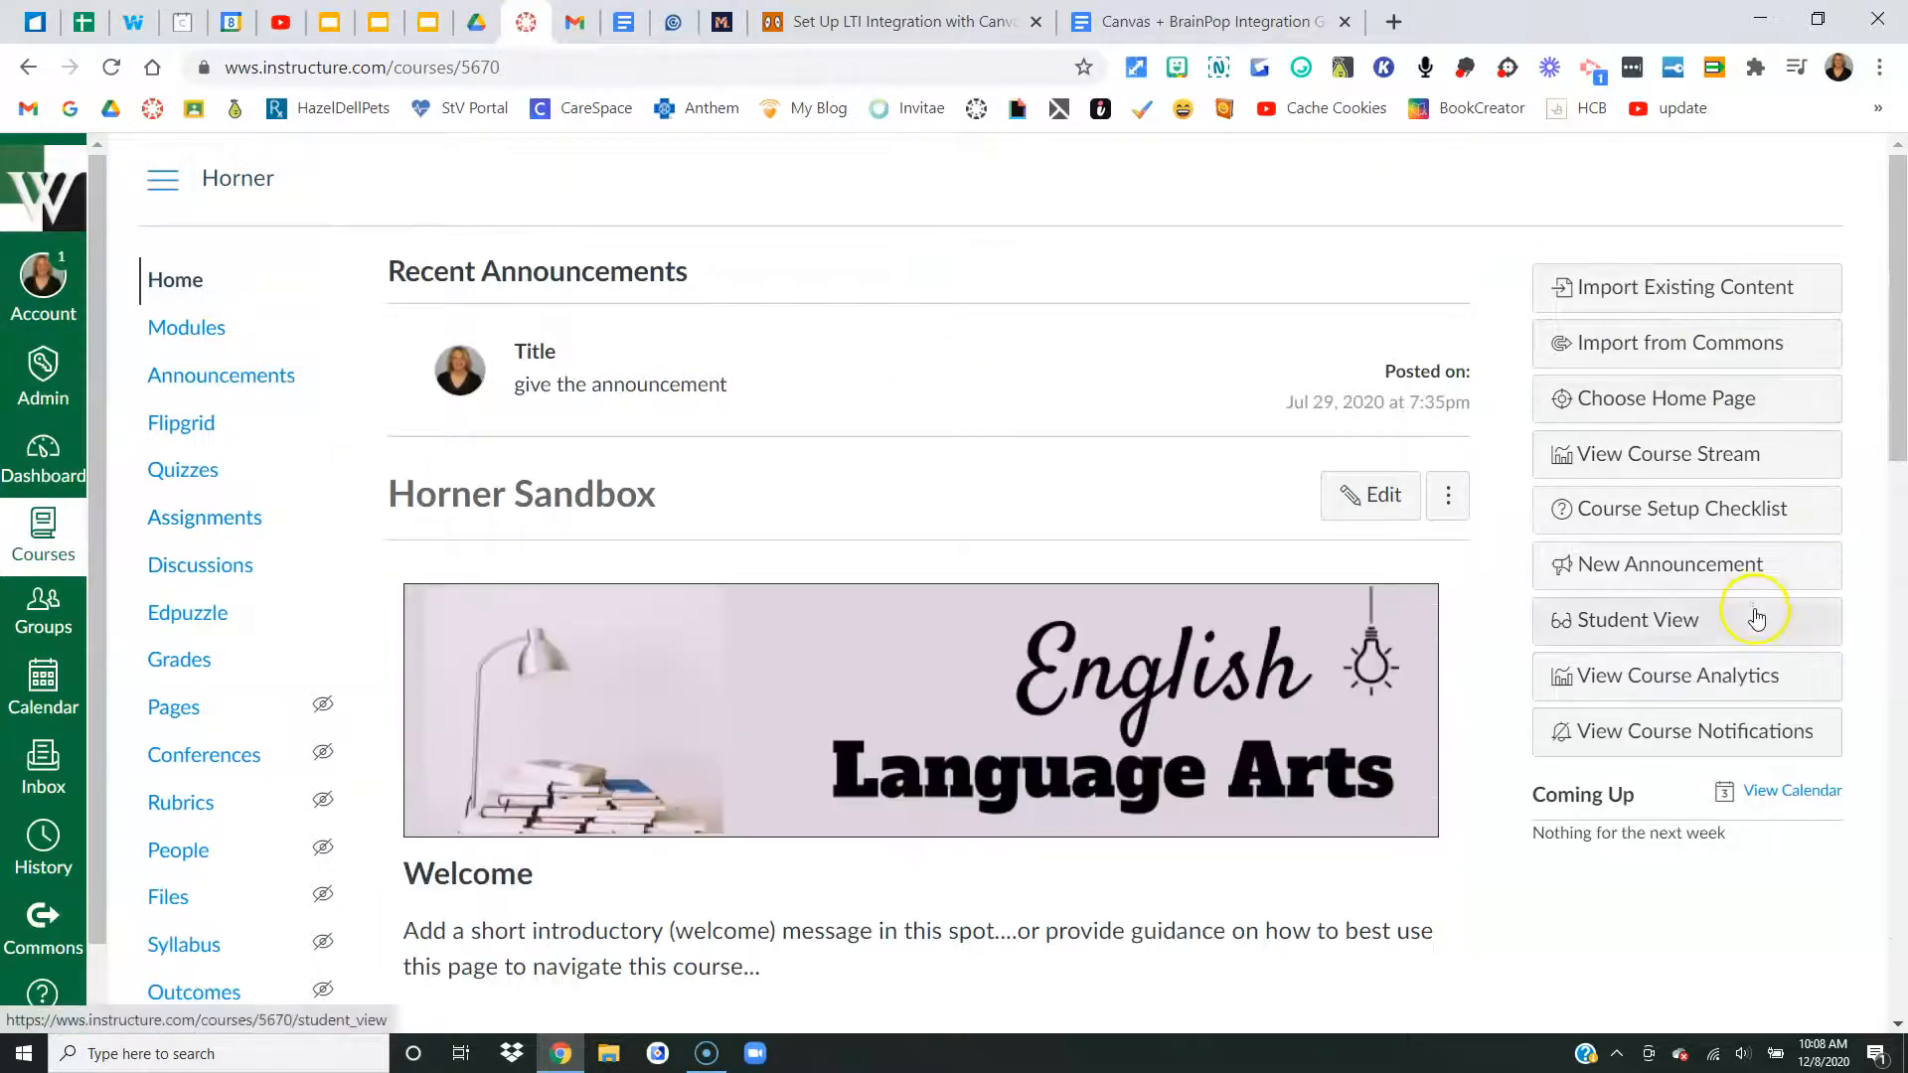
left_click(1636, 619)
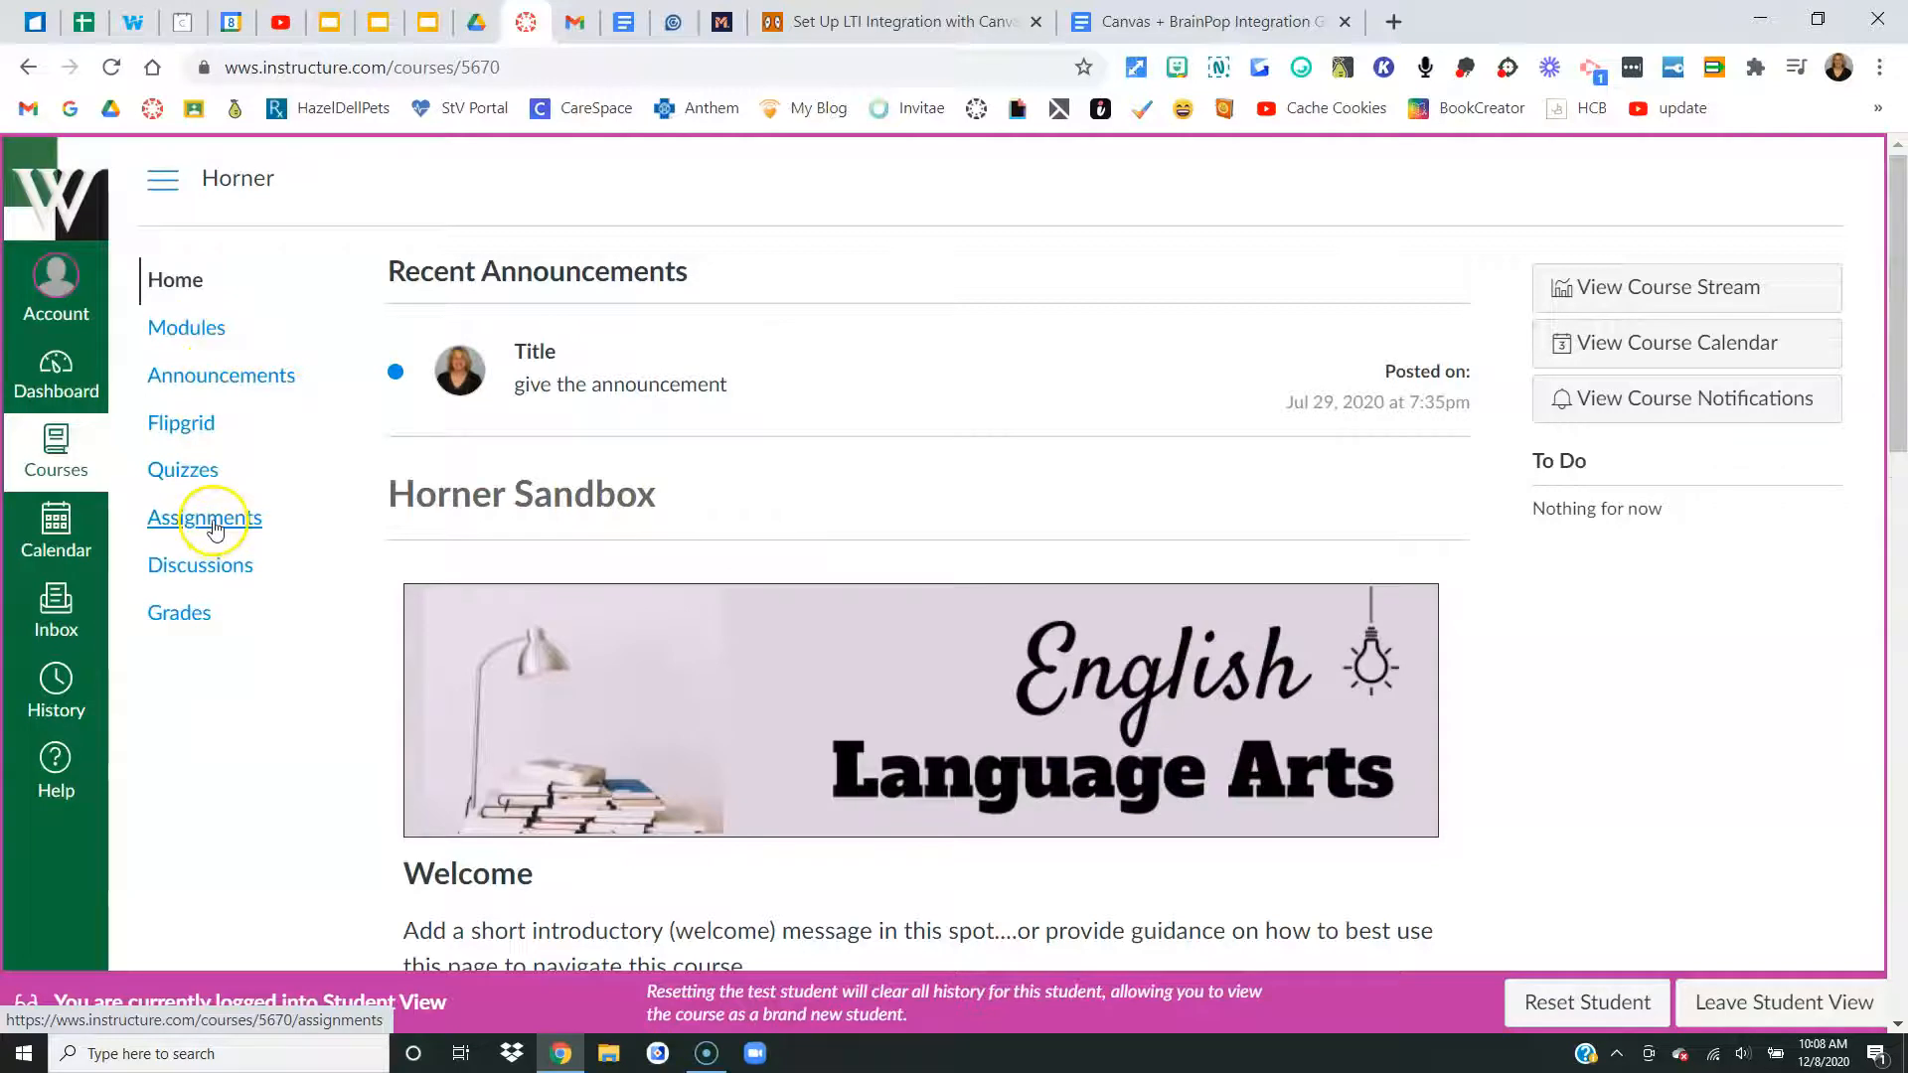
left_click(205, 517)
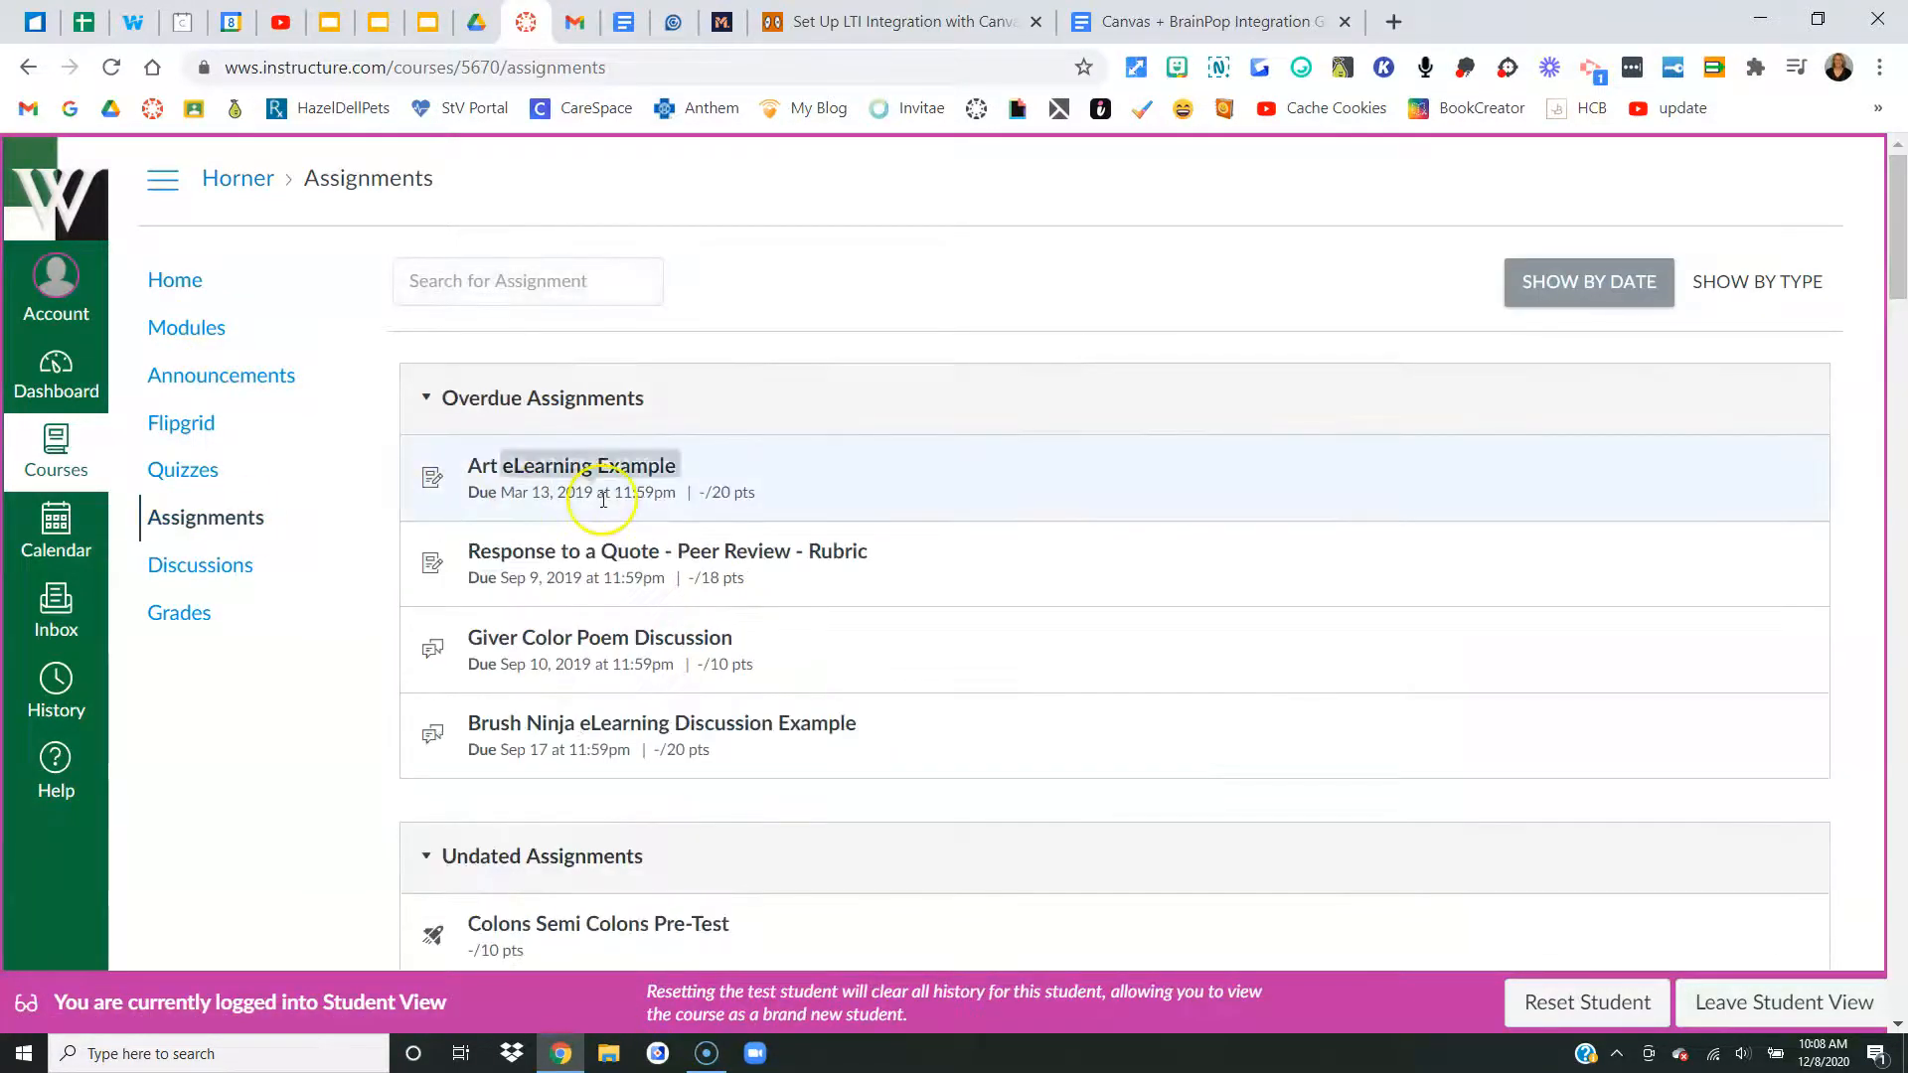
- Open BrainPop Assignment Example from the assignments list to reach BrainPOP's class-code prompt
scroll("down", 3)
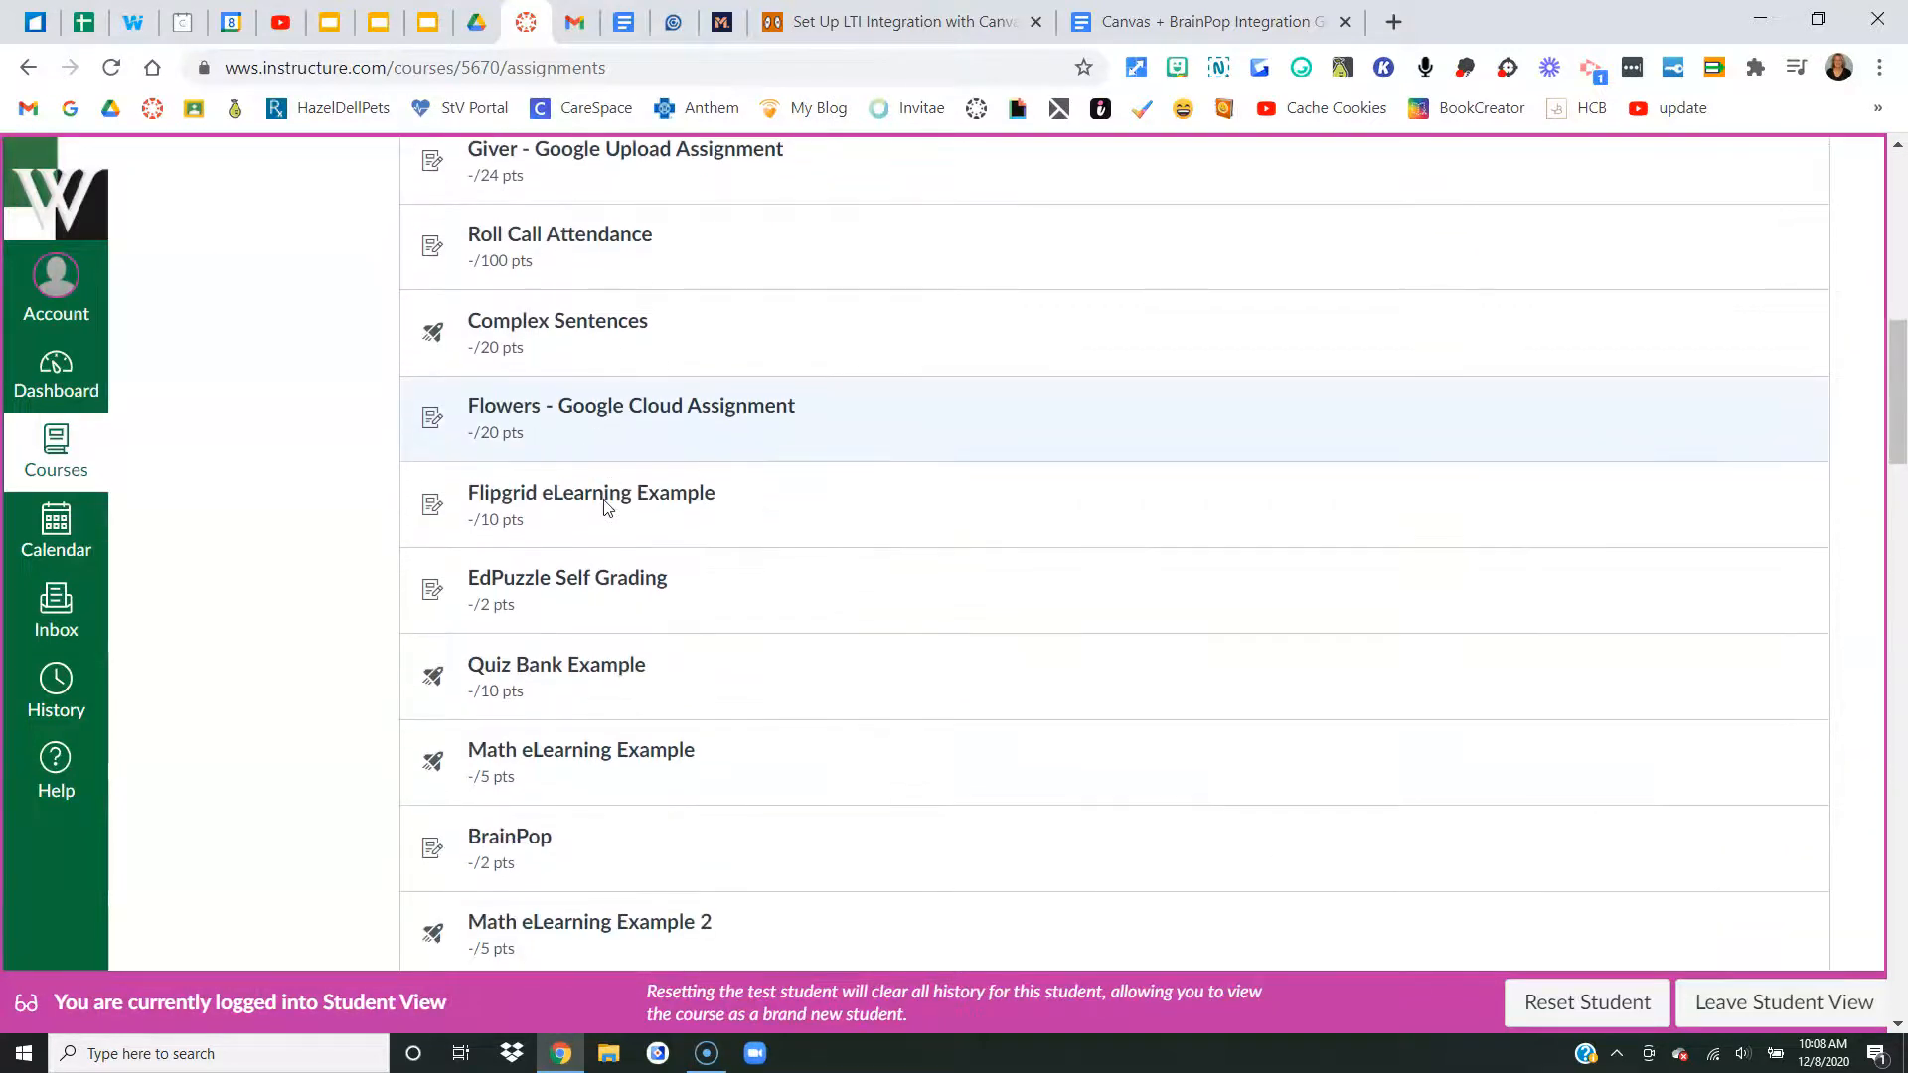
scroll("down", 3)
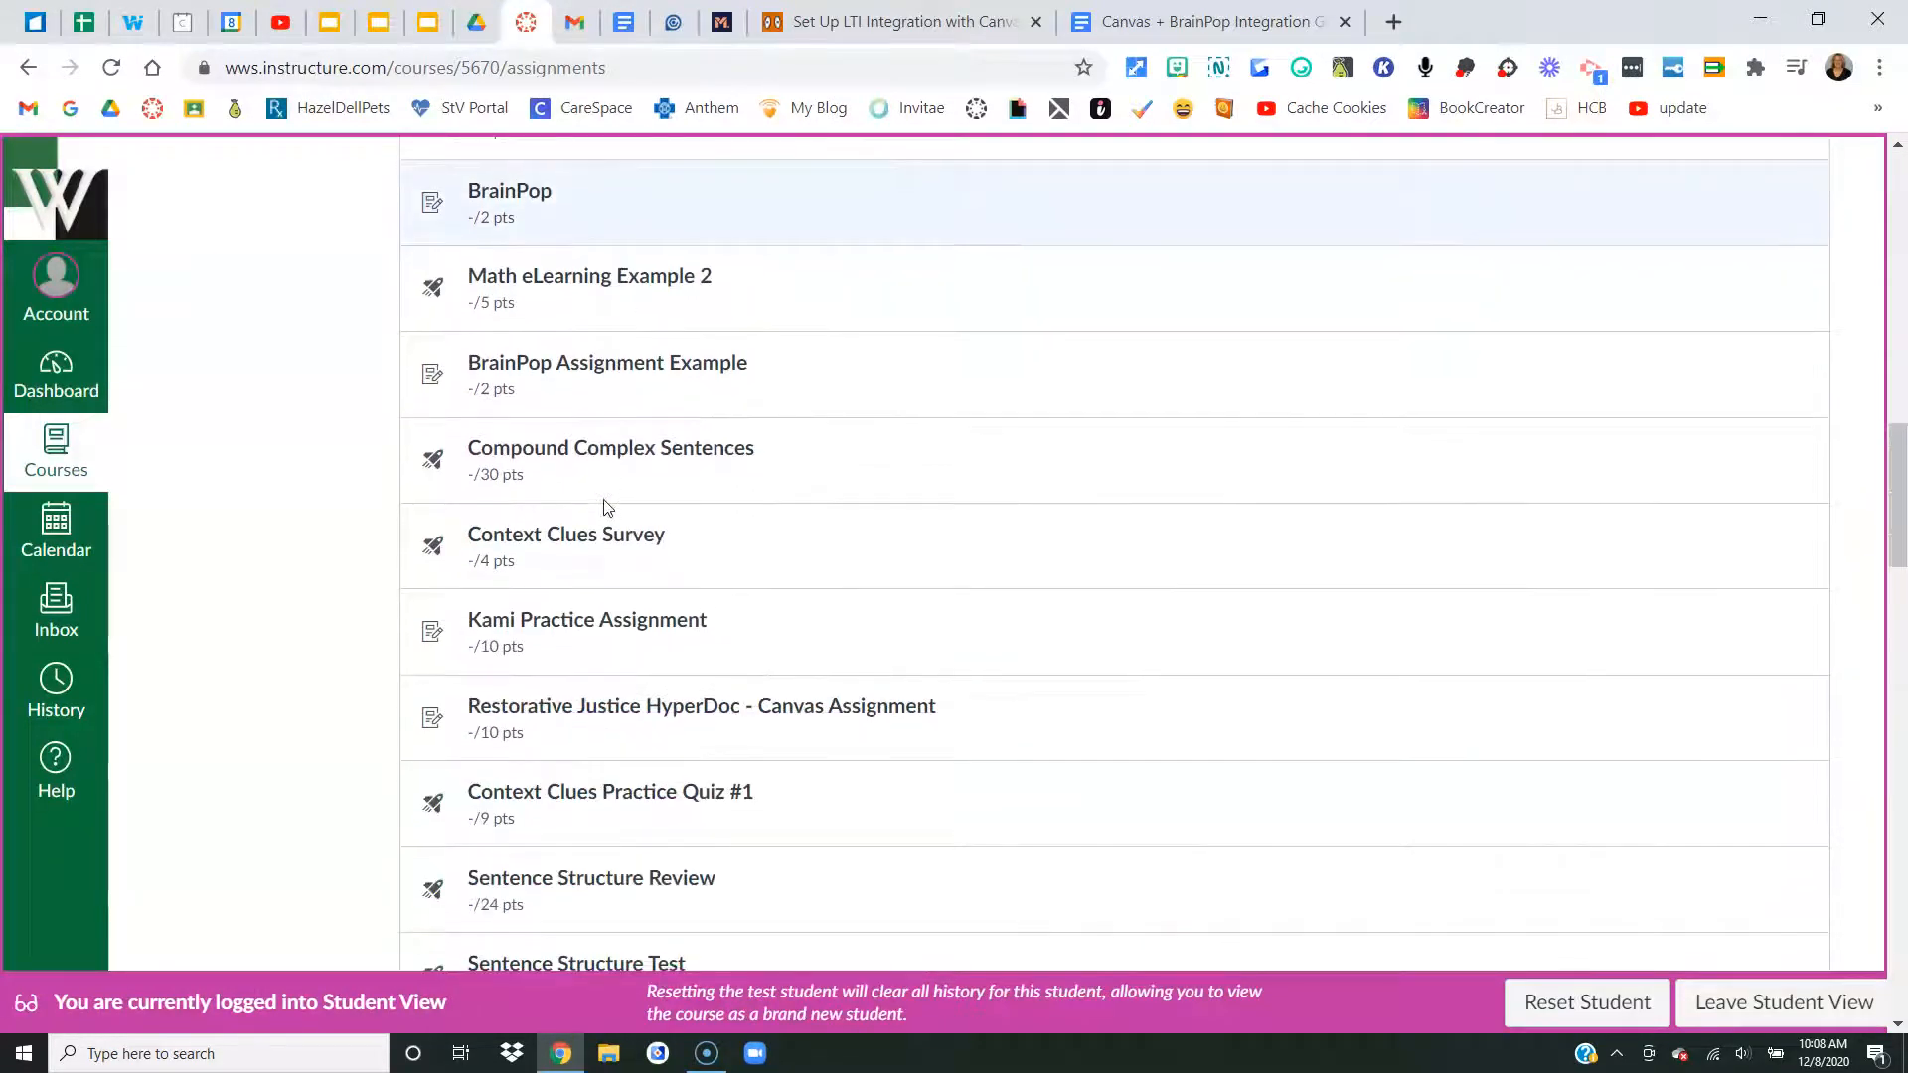
scroll("down", 3)
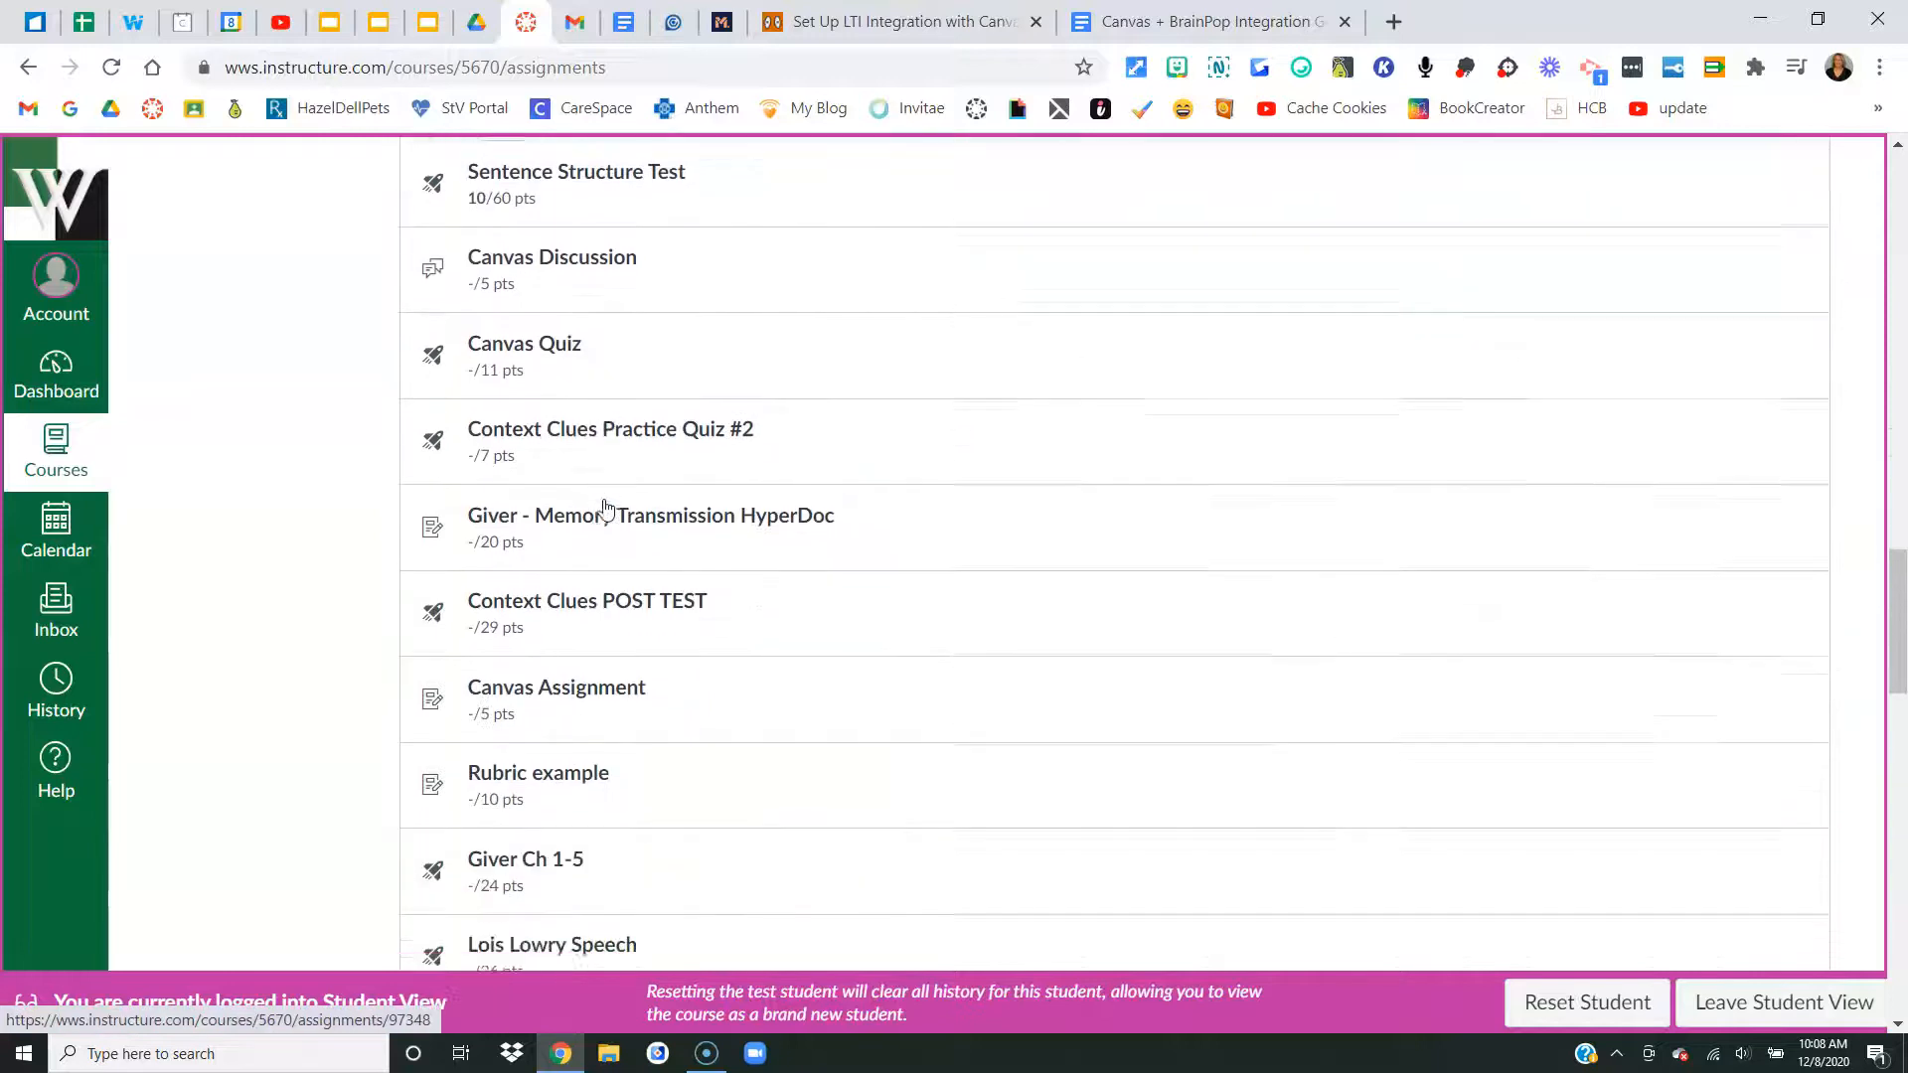
scroll("down", 3)
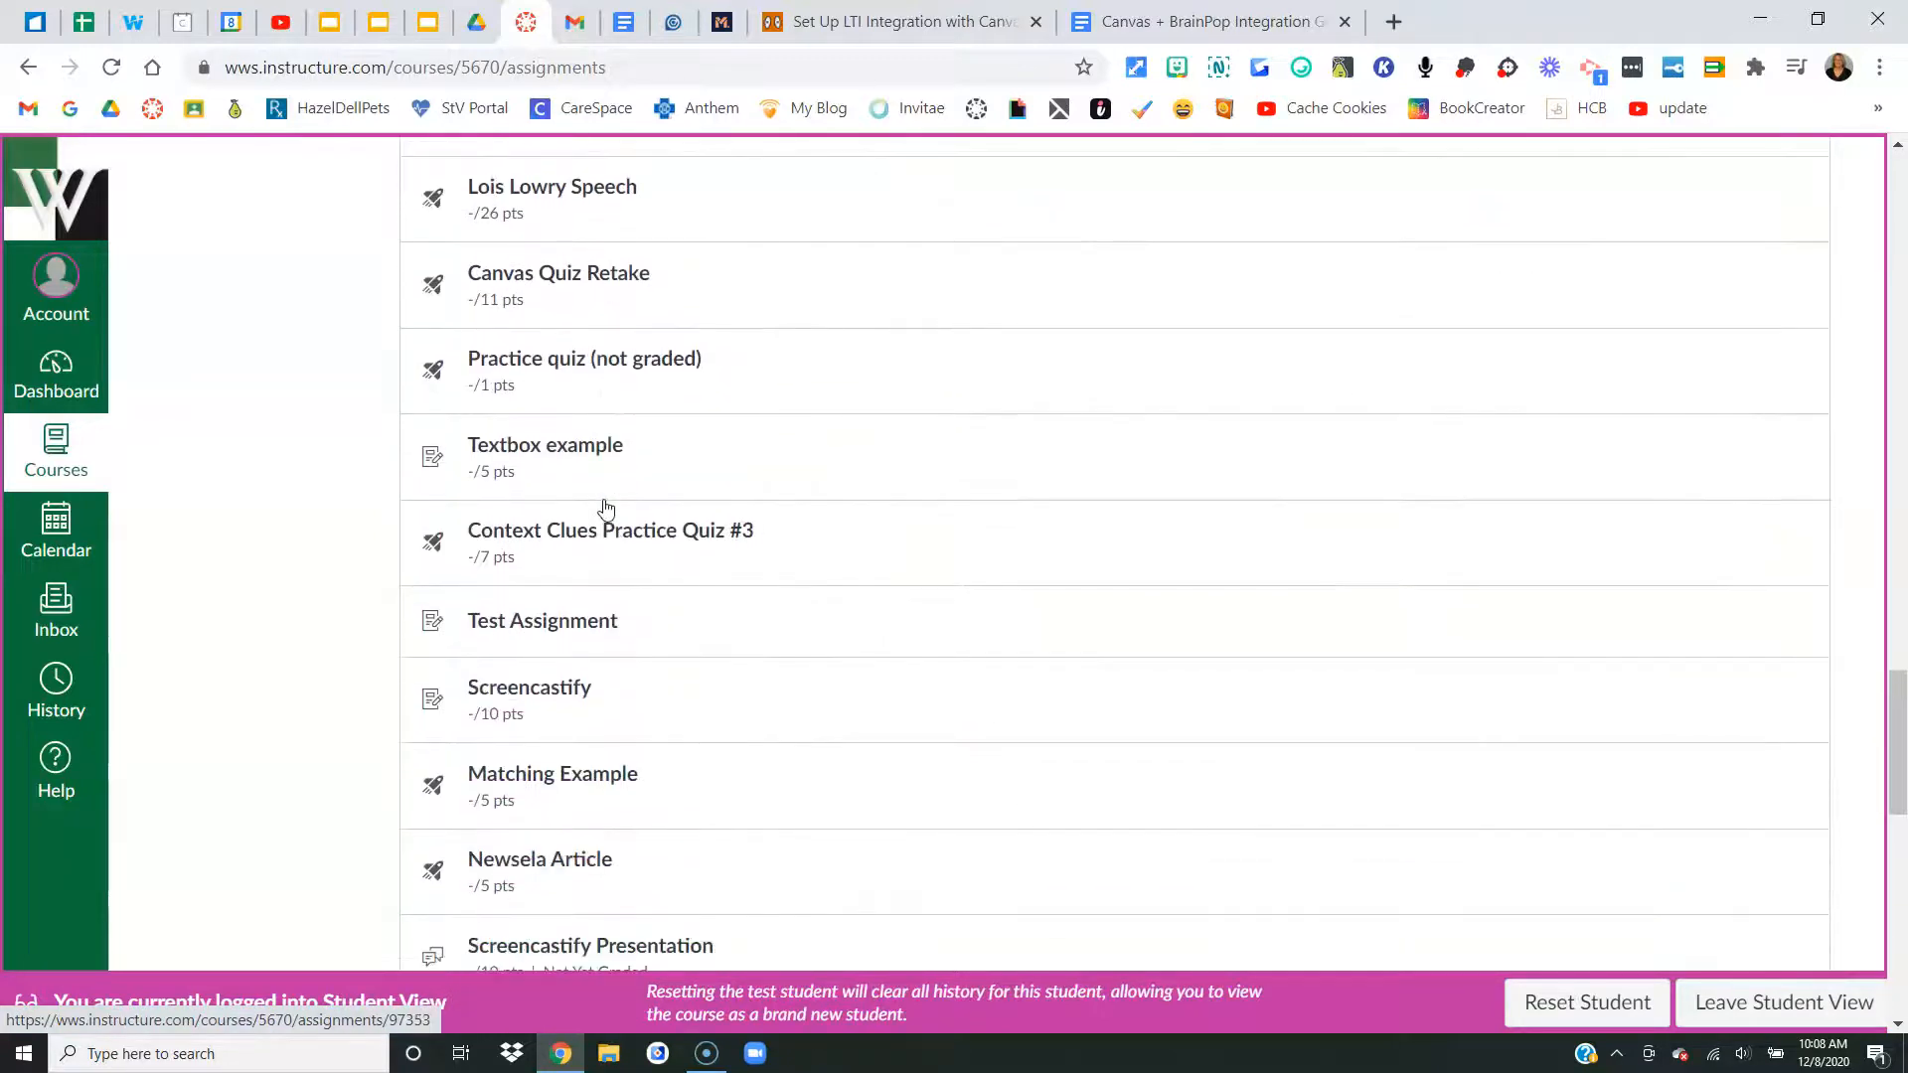
scroll("down", 3)
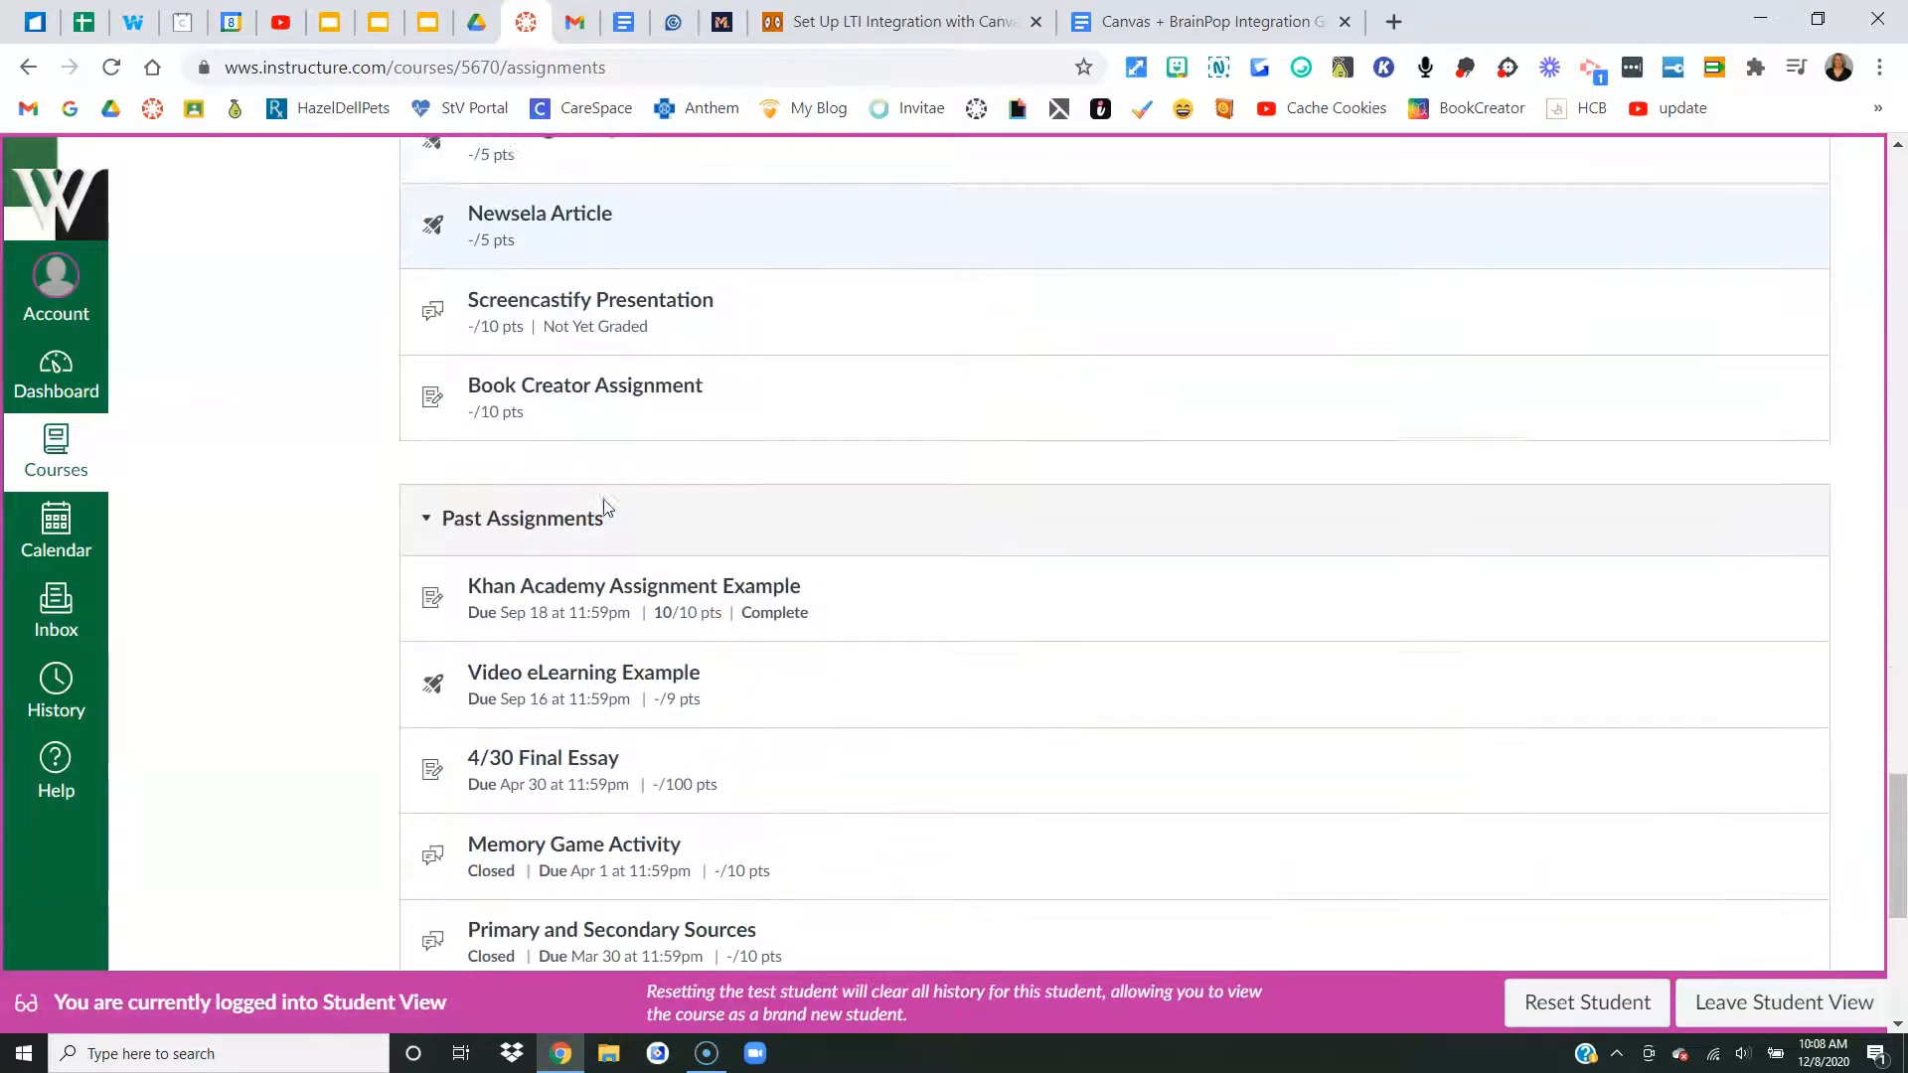
scroll("down", 3)
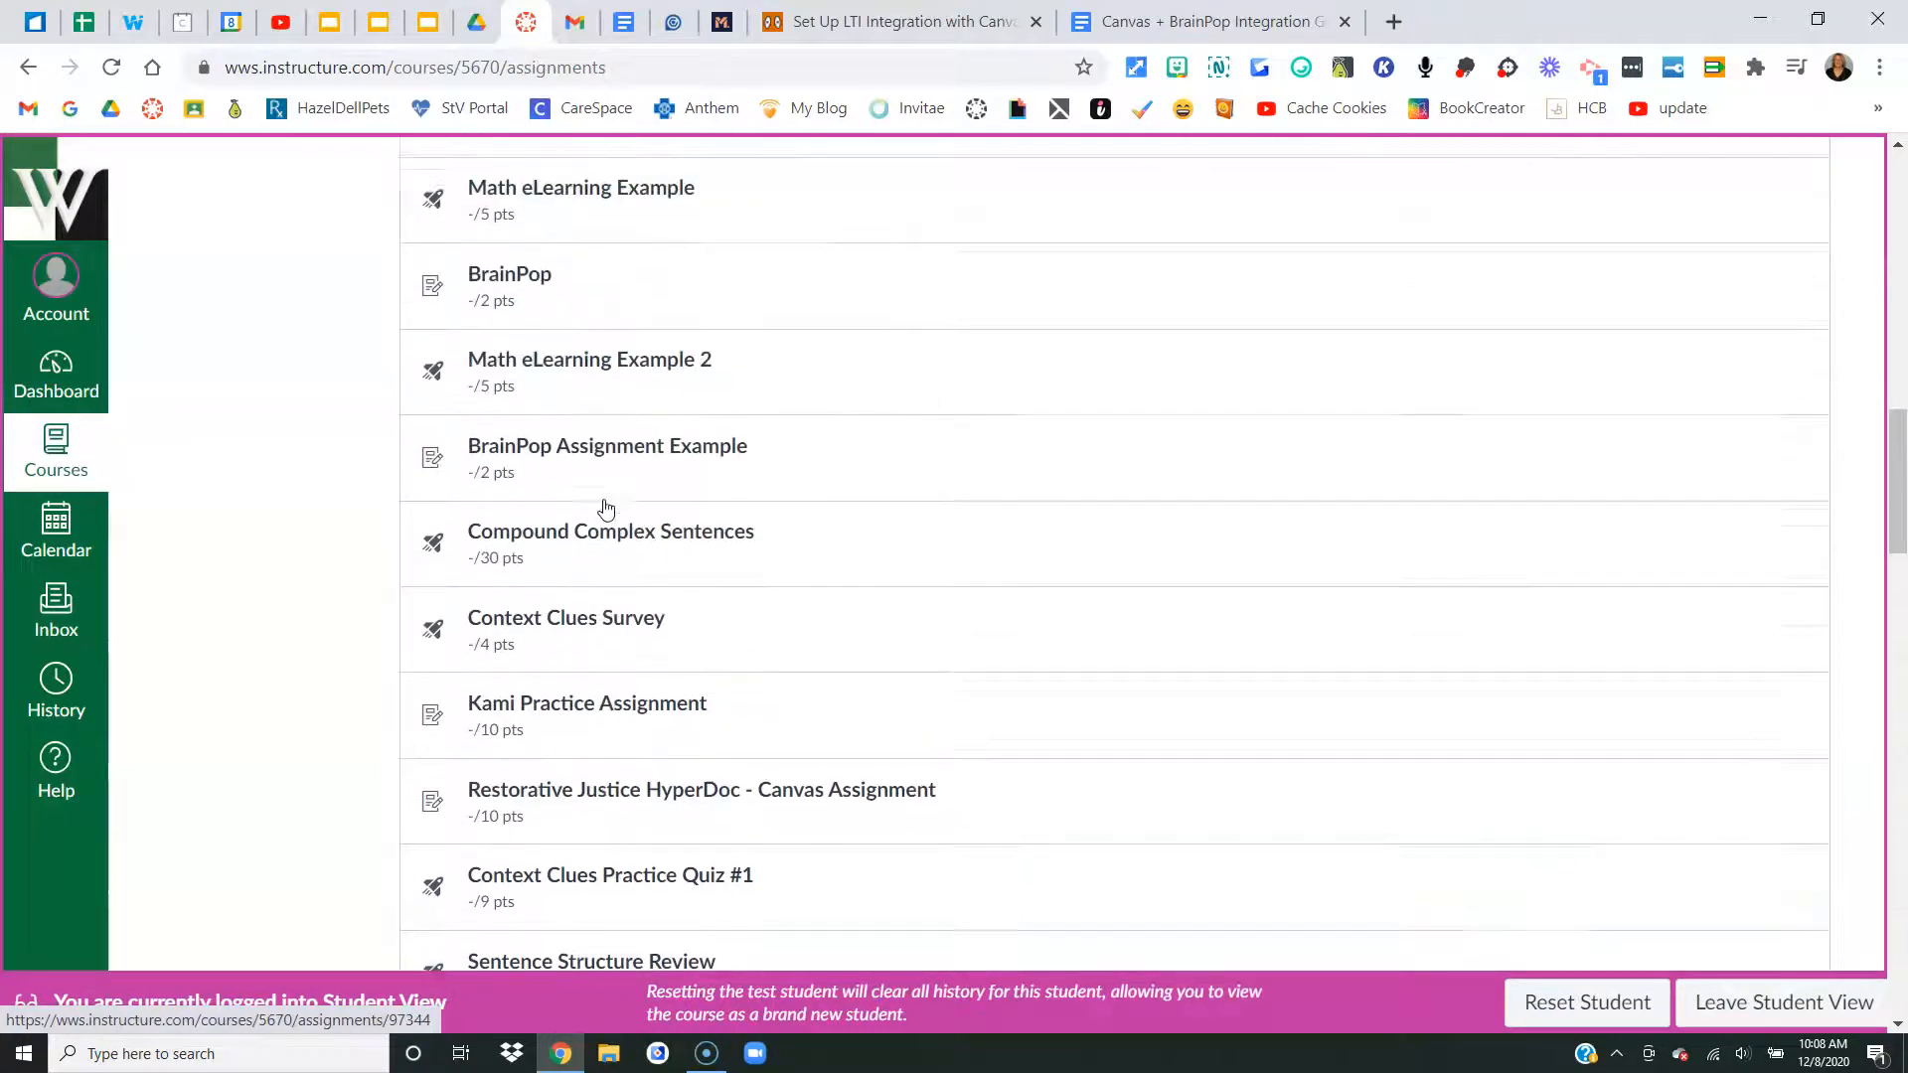
left_click(607, 445)
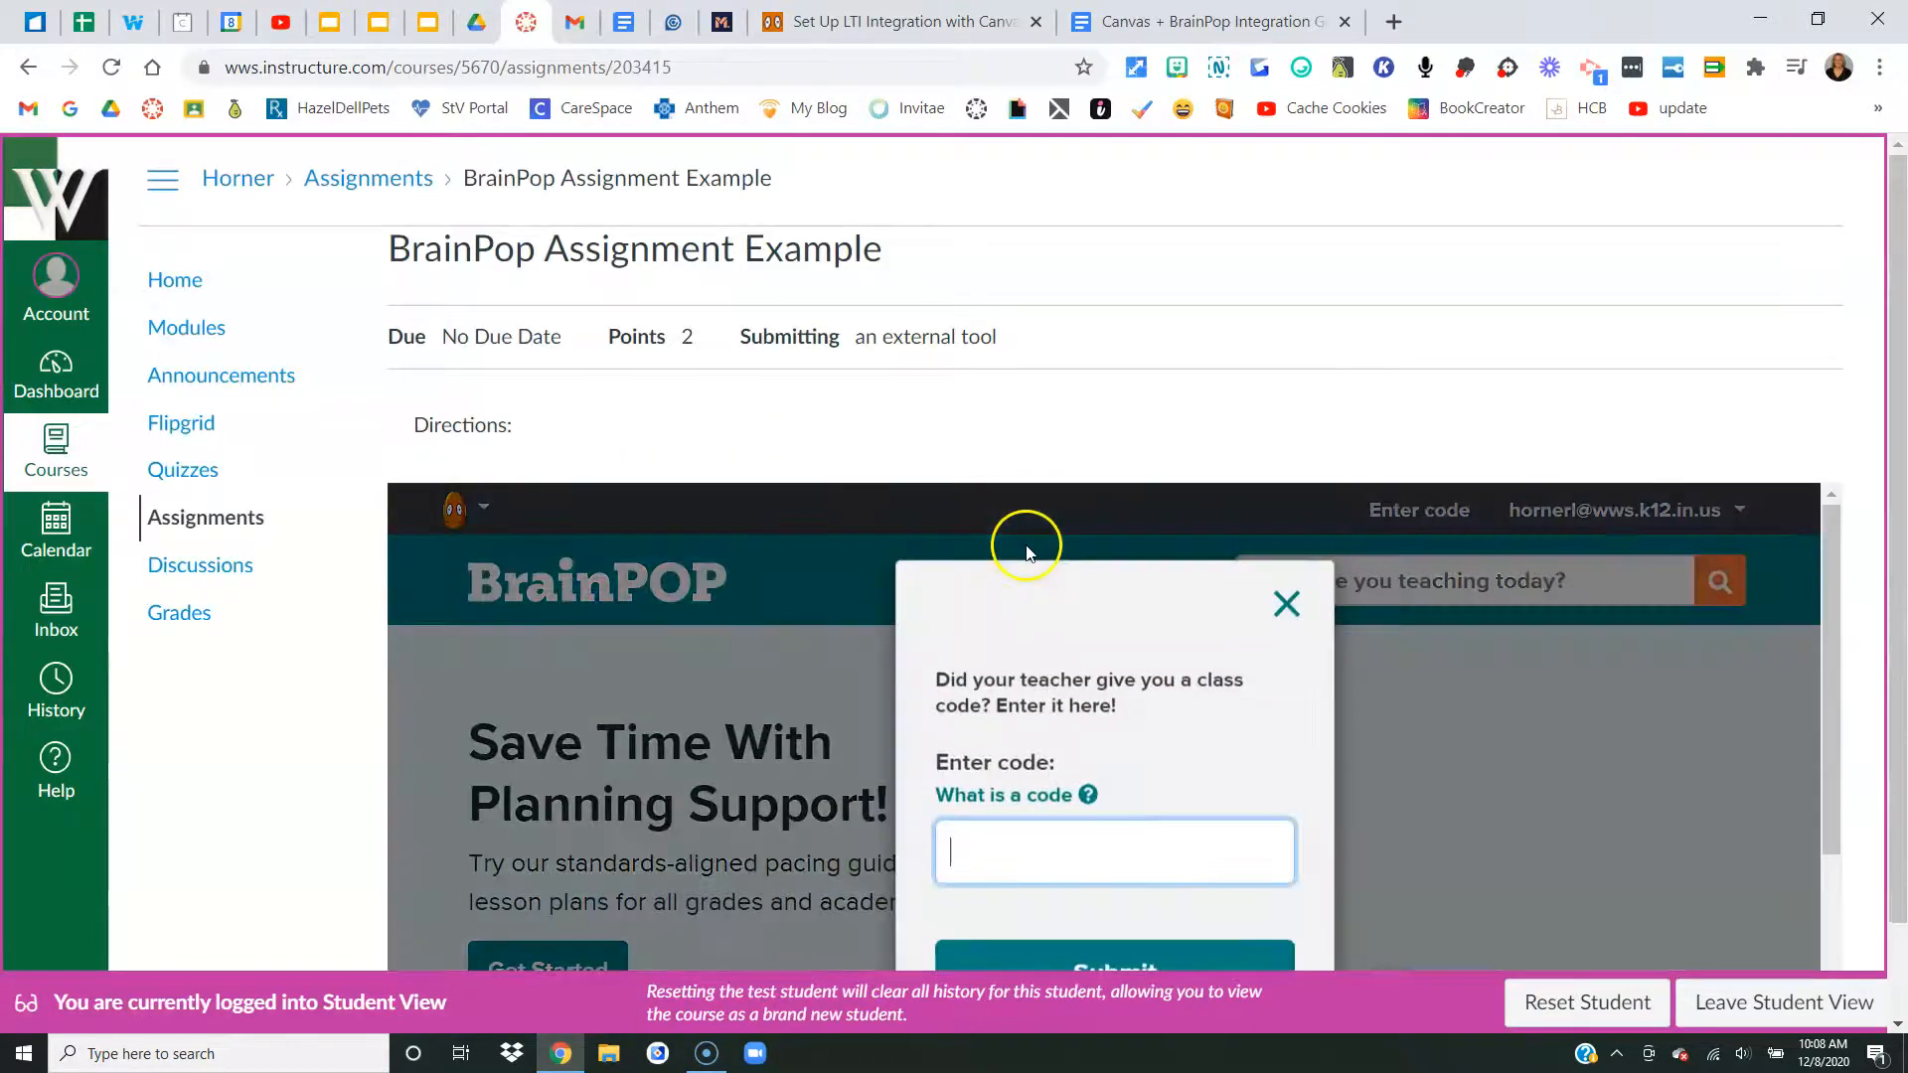
scroll("down", 3)
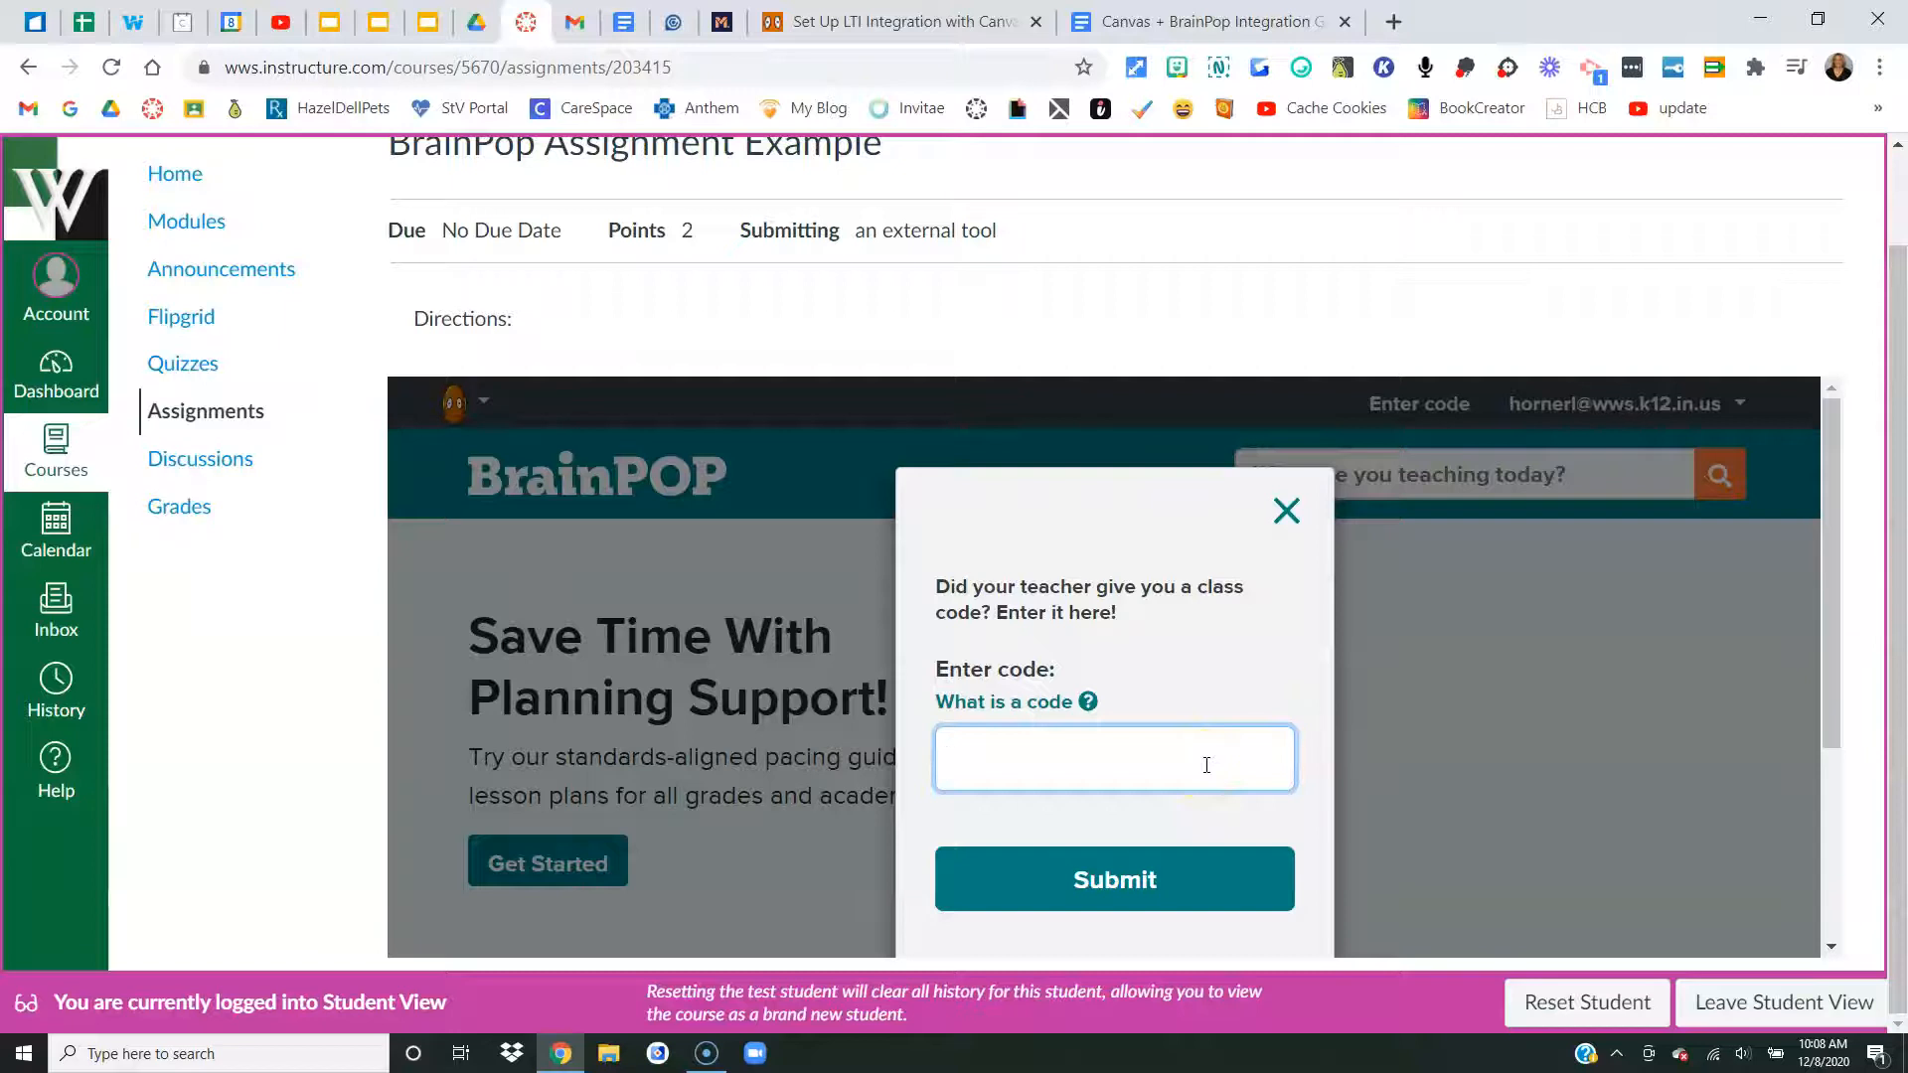
type(".")
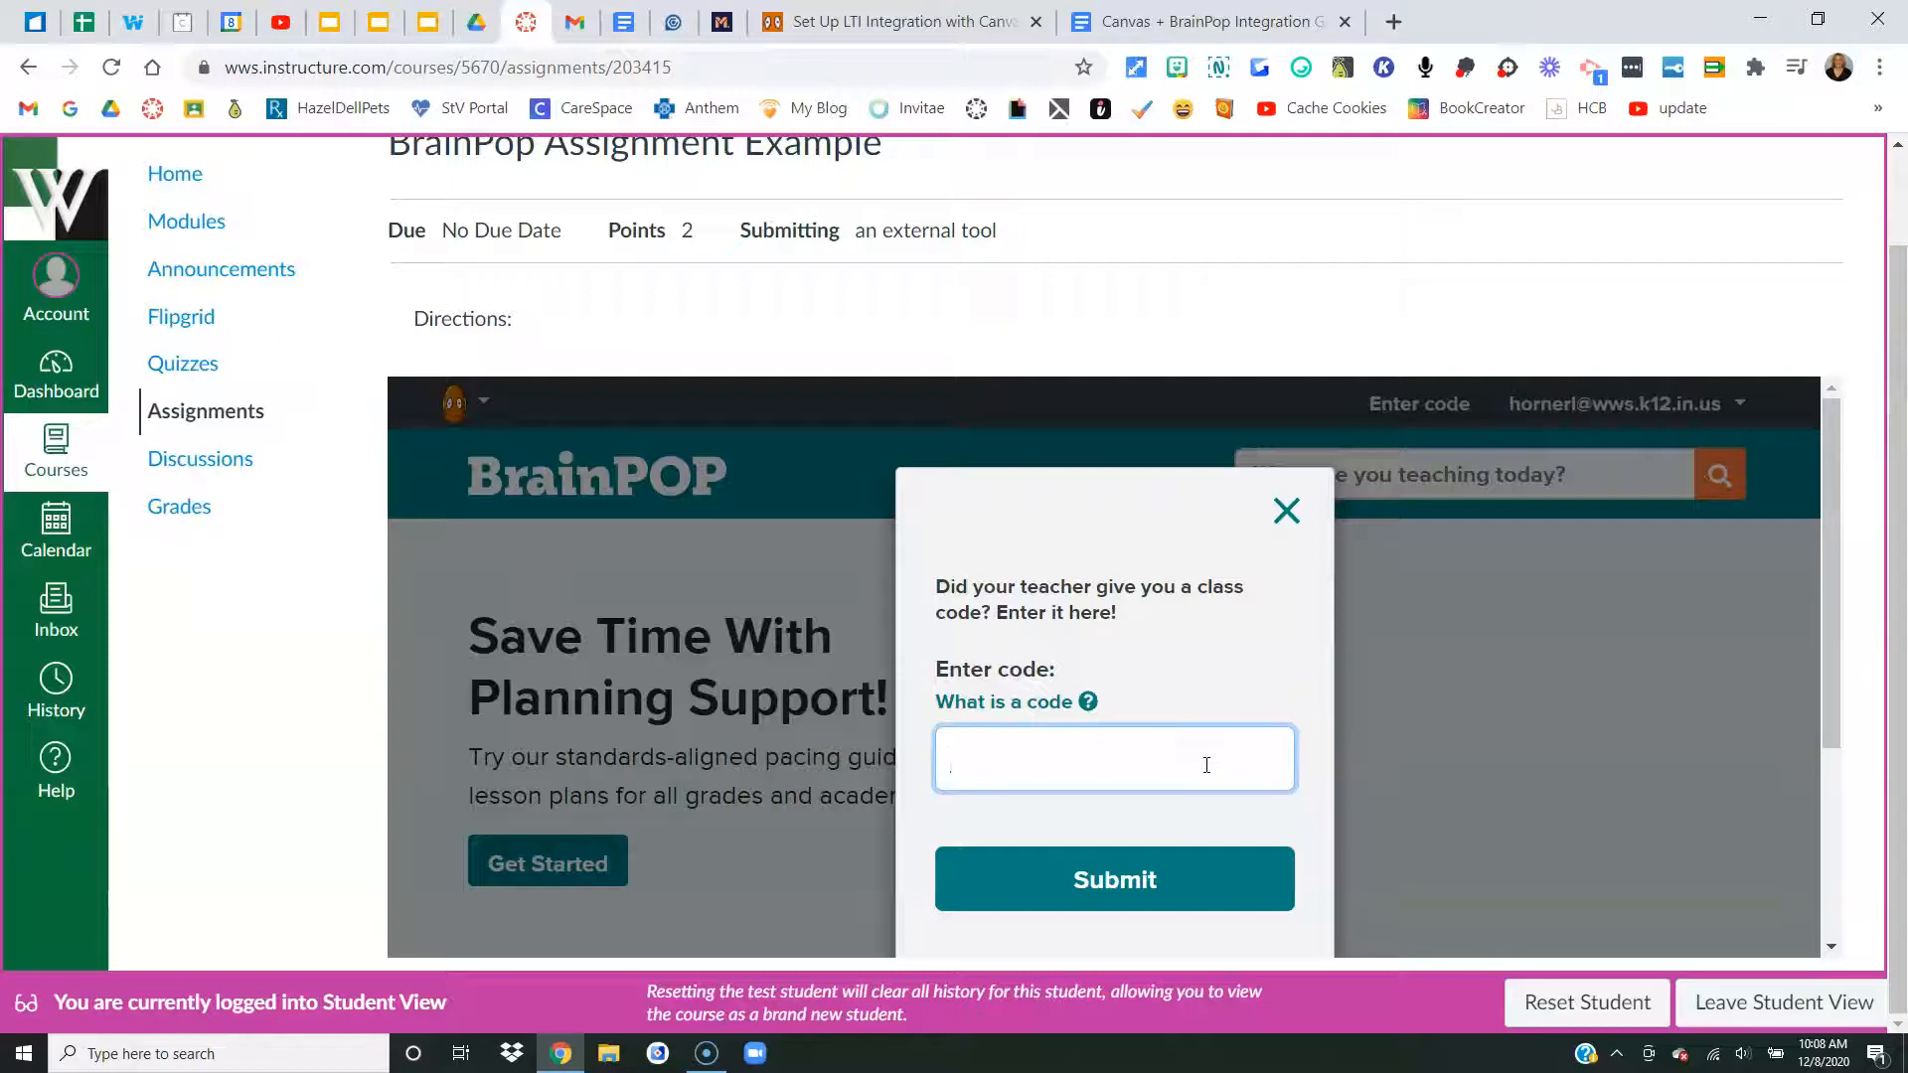
left_click(1113, 758)
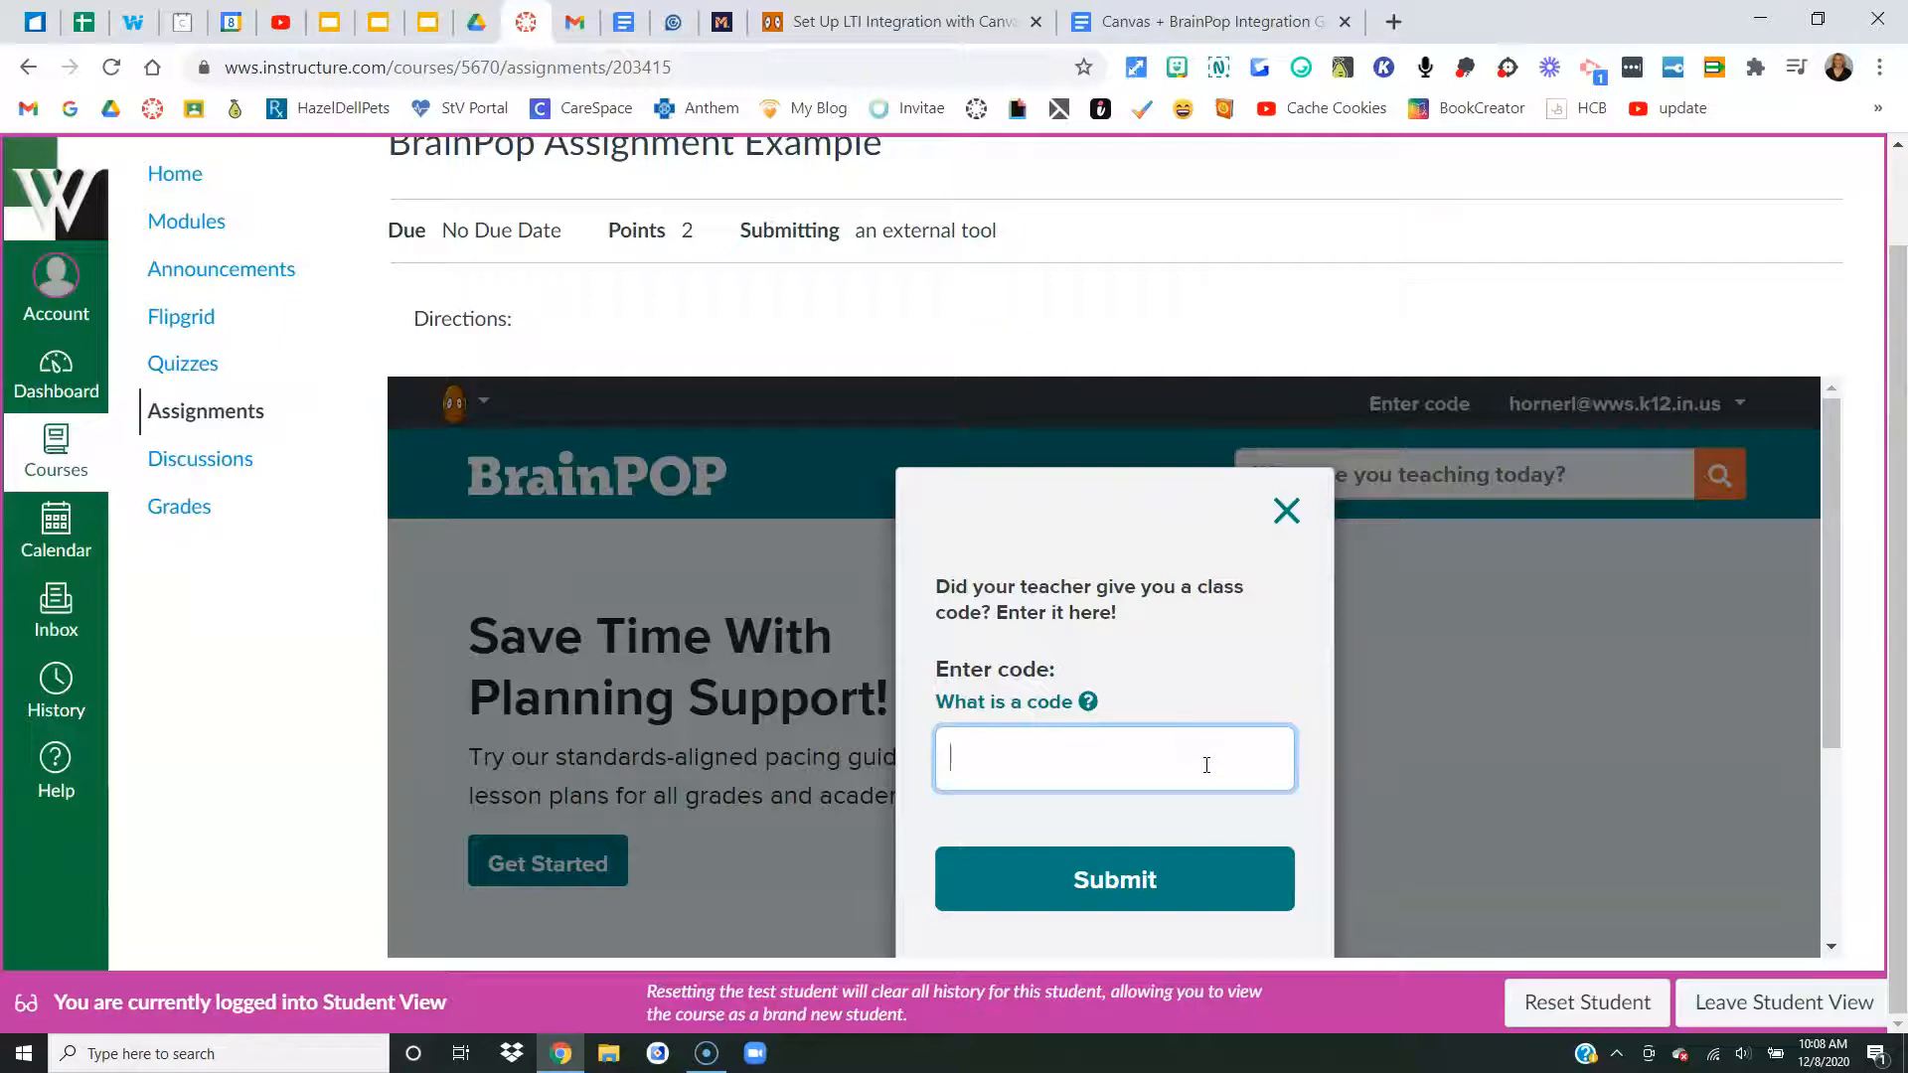